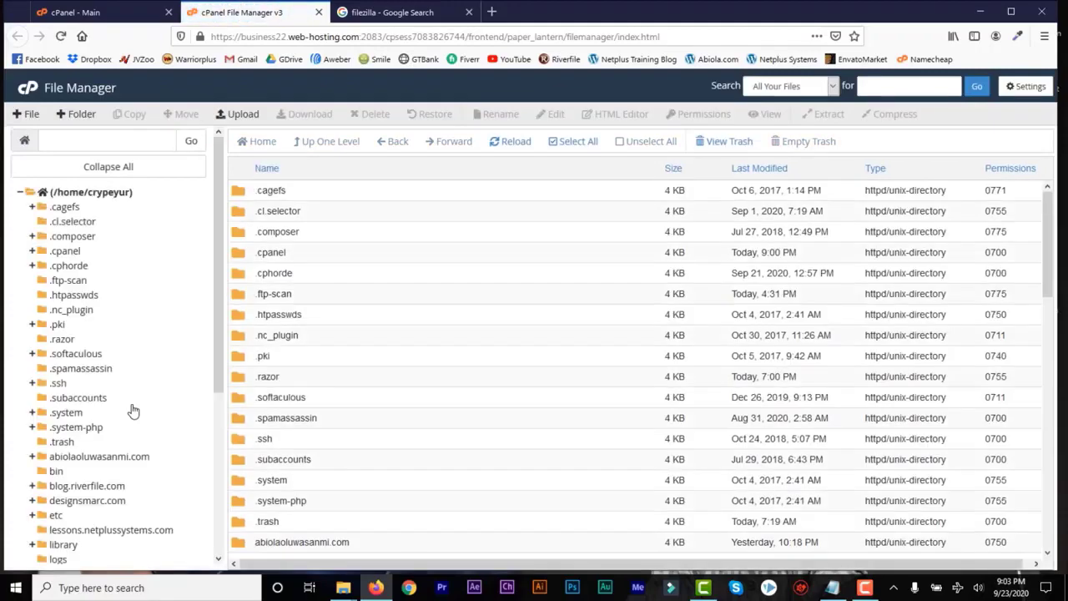
# Open the netplussystems.com folder in cPanel File Manager and dismiss the upload page.
pyautogui.scroll(-3)
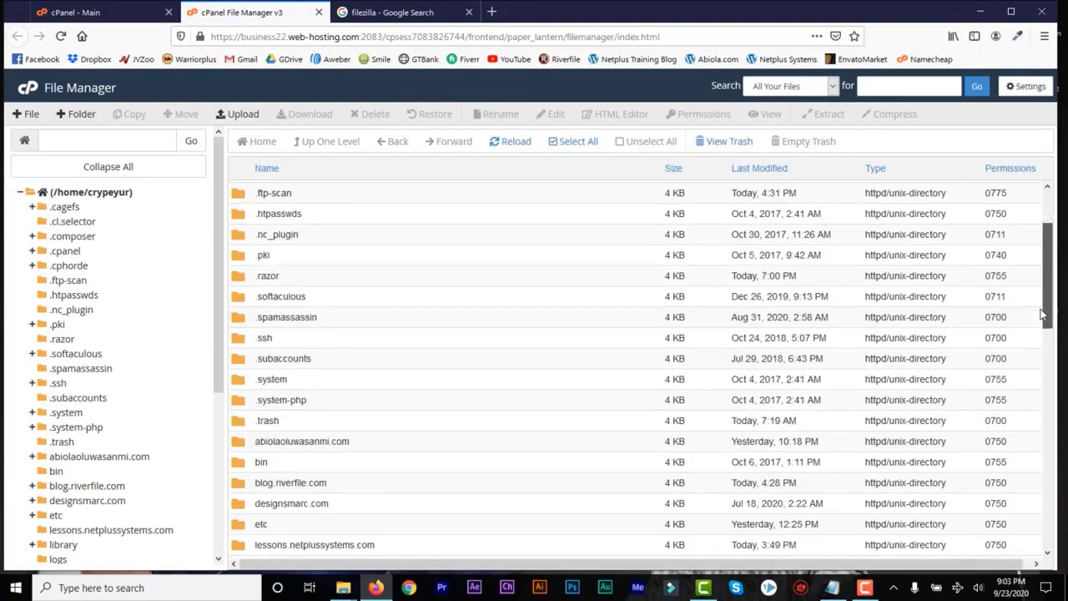
pyautogui.scroll(-3)
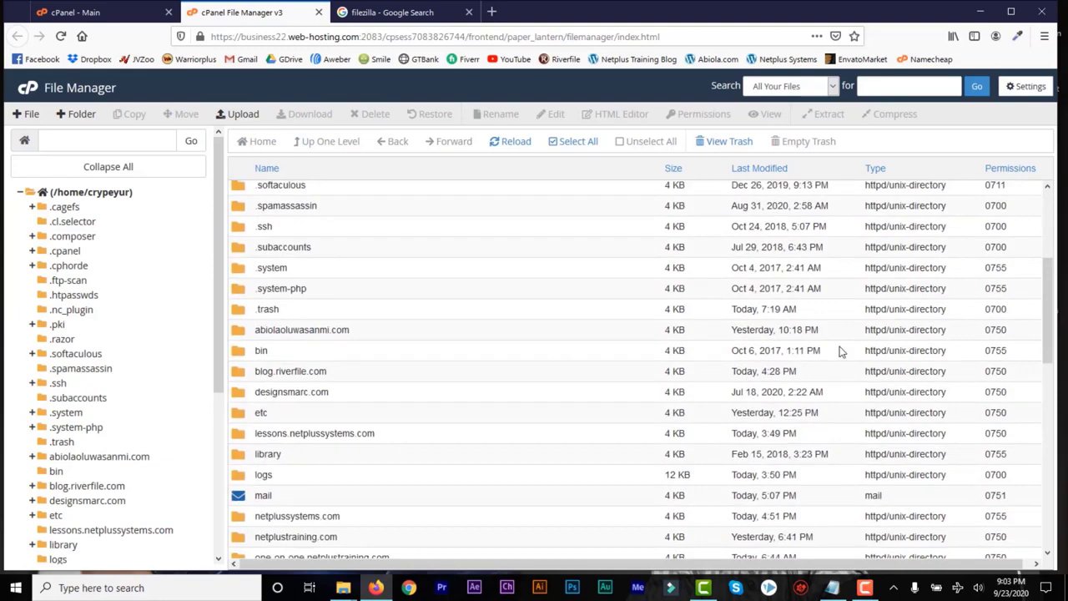
pyautogui.click(297, 516)
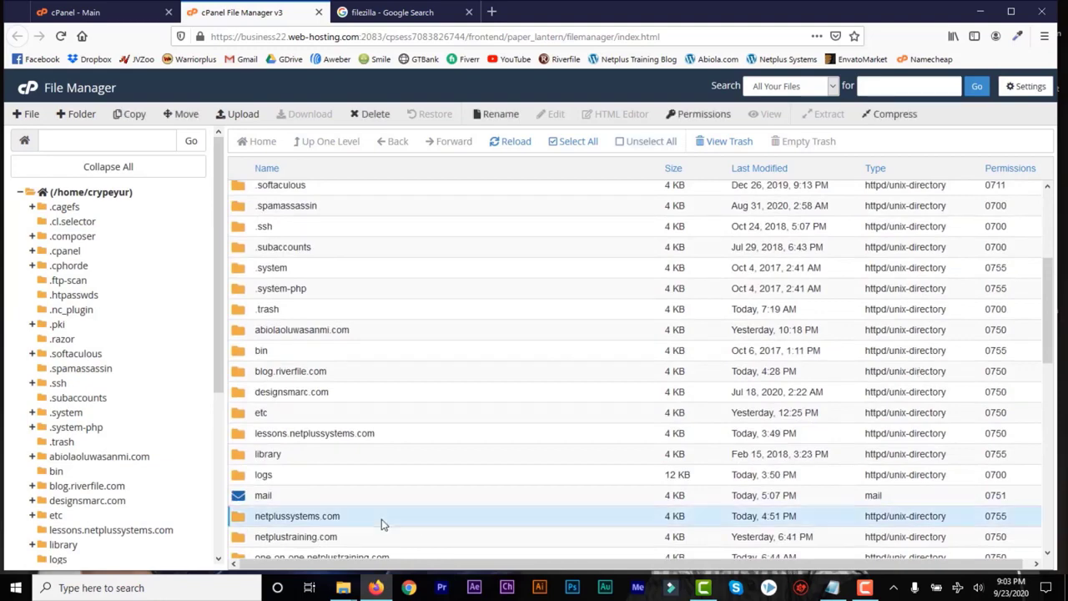
pyautogui.doubleClick(297, 516)
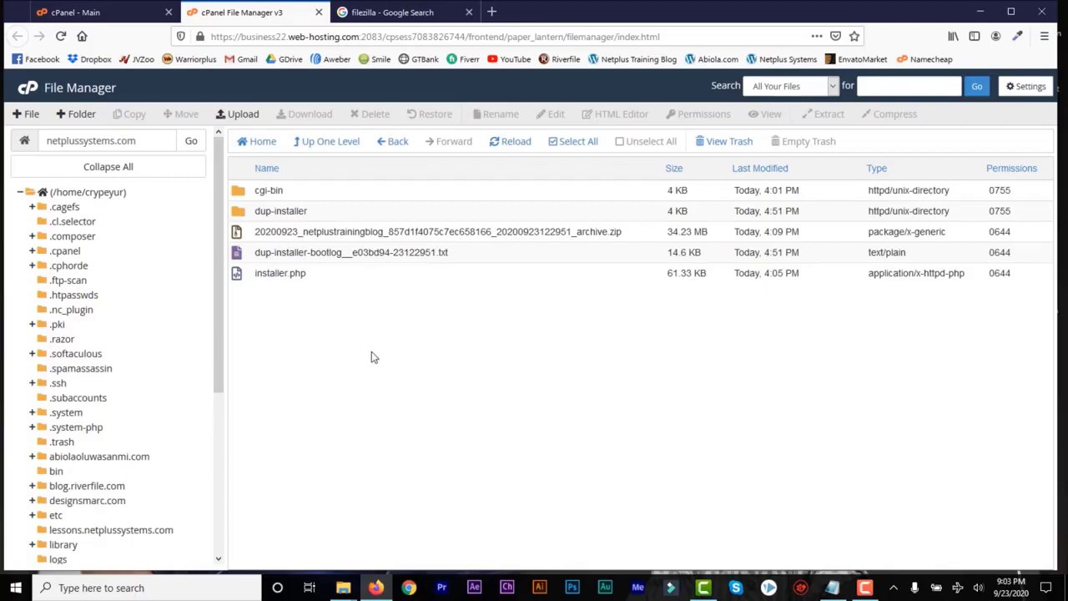
pyautogui.moveTo(308, 287)
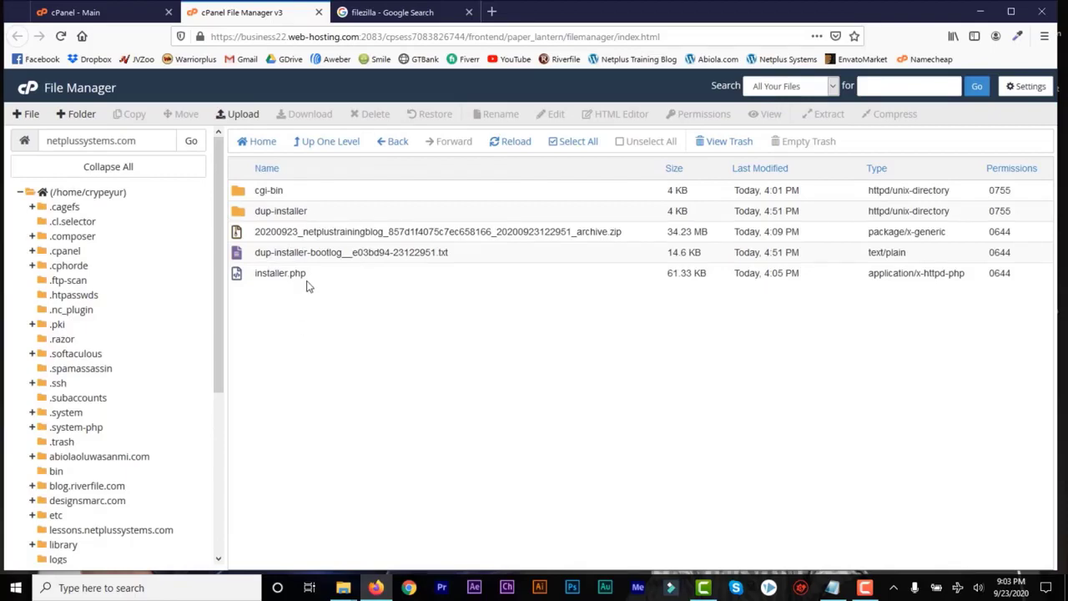
pyautogui.moveTo(335, 332)
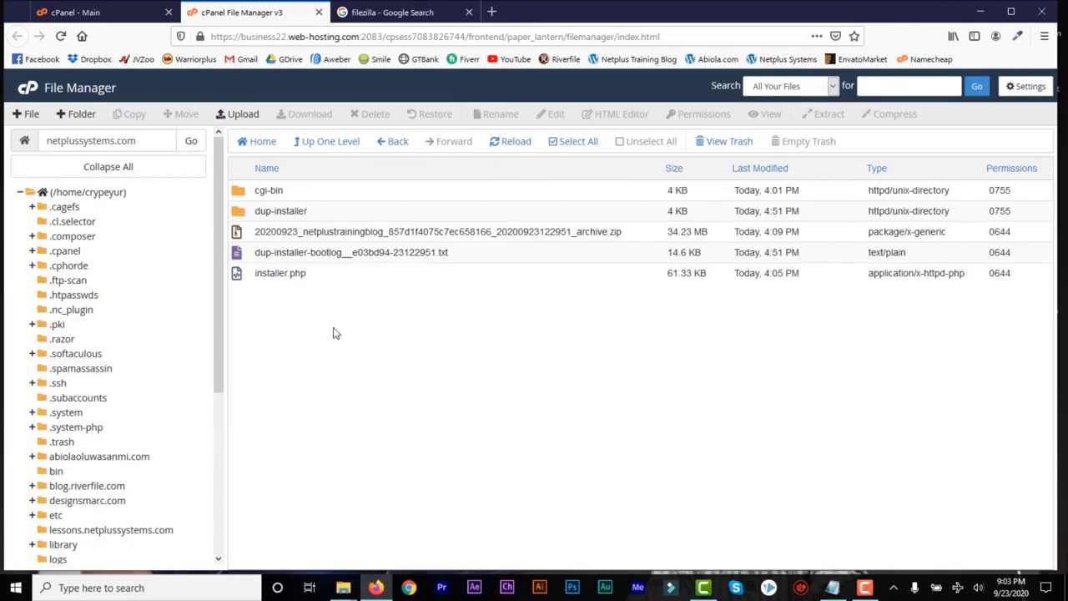
pyautogui.moveTo(350, 337)
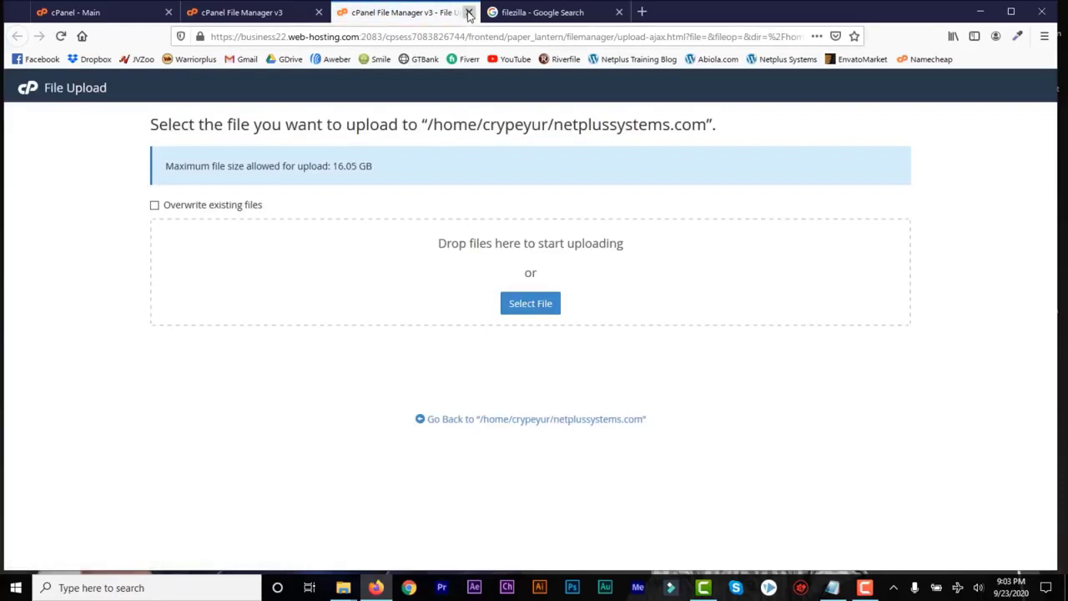
pyautogui.click(466, 12)
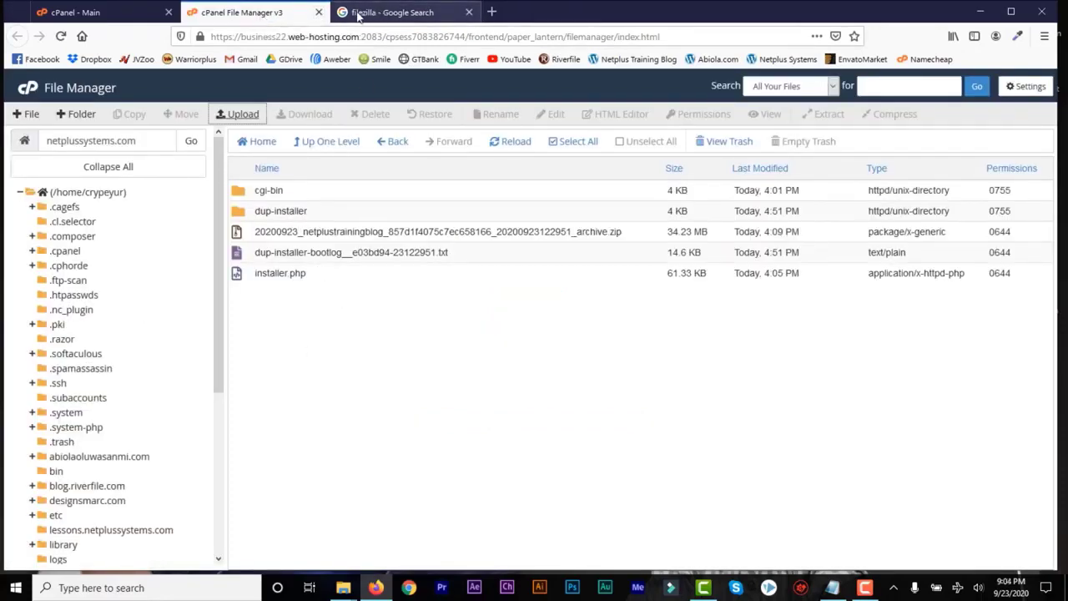
# Open the FileZilla Server and Client download pages in tabs and choose Download FileZilla Client.
pyautogui.click(401, 13)
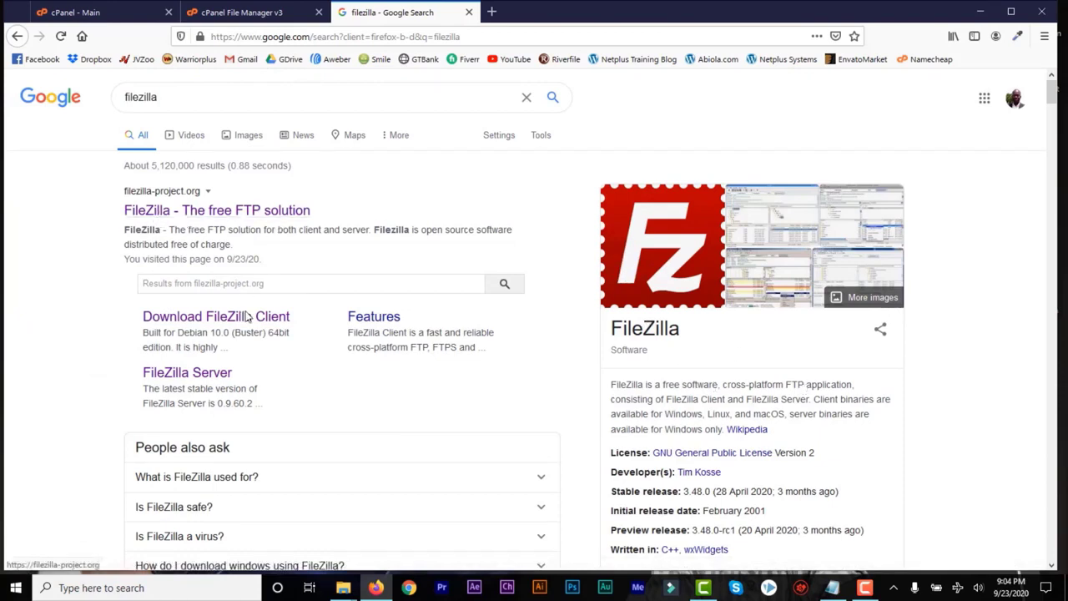
pyautogui.rightClick(215, 317)
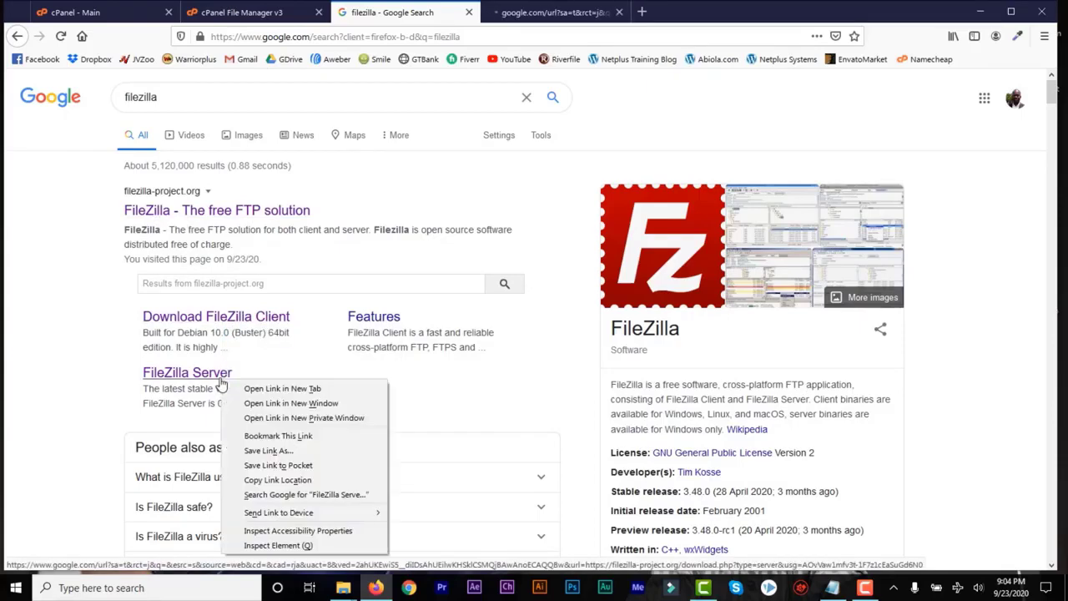
pyautogui.click(282, 387)
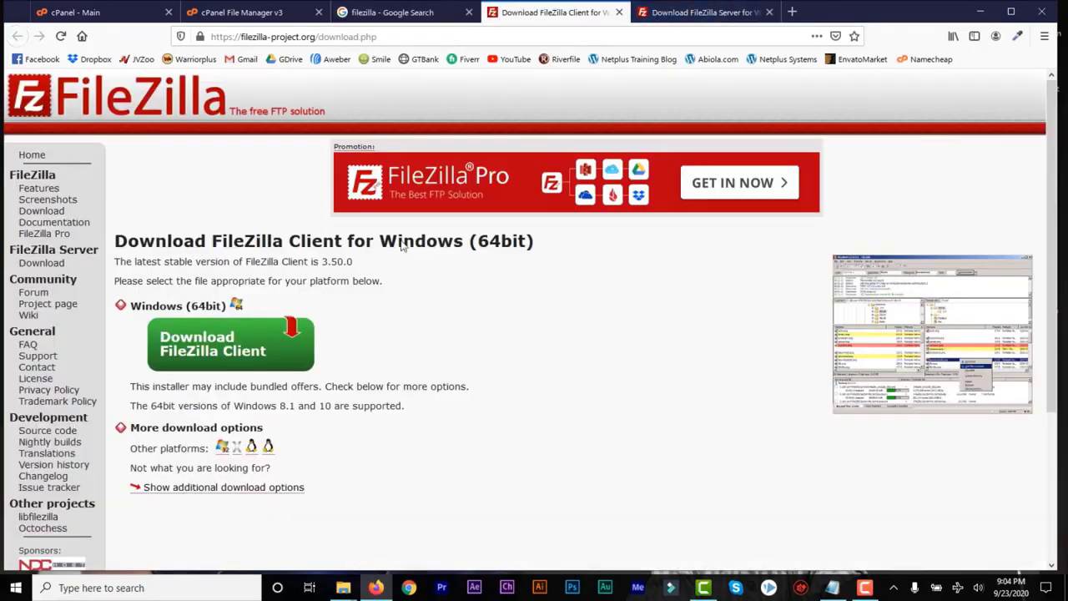
pyautogui.moveTo(254, 280)
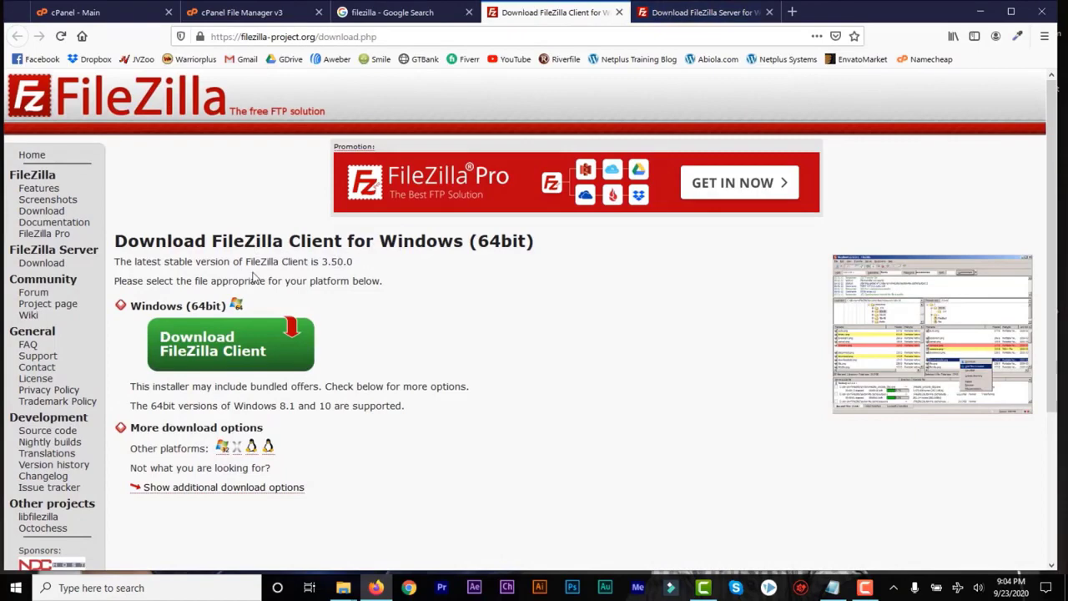
pyautogui.moveTo(321, 247)
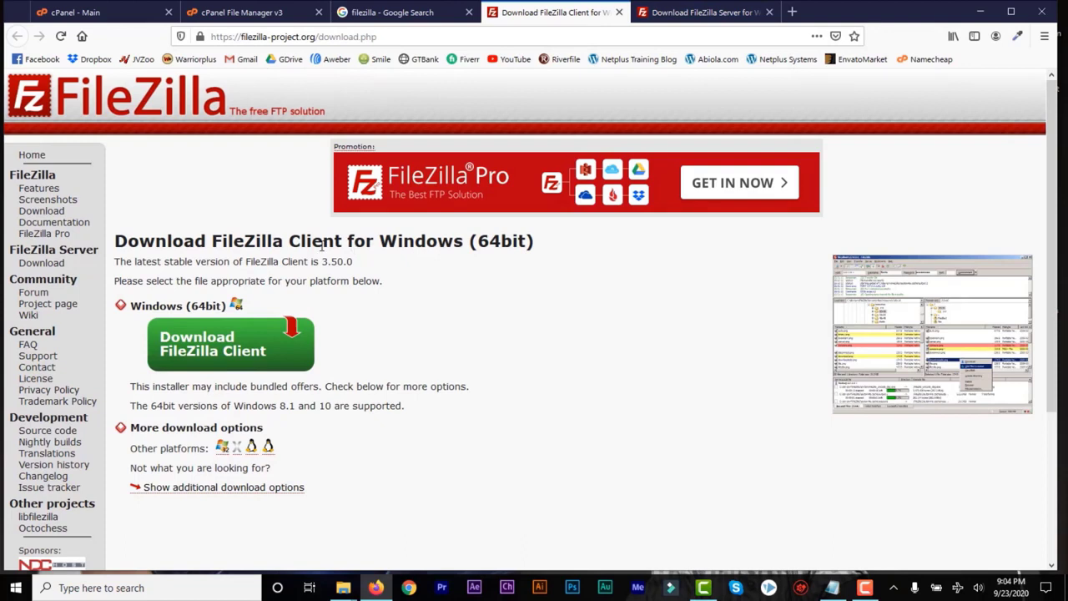
pyautogui.click(704, 11)
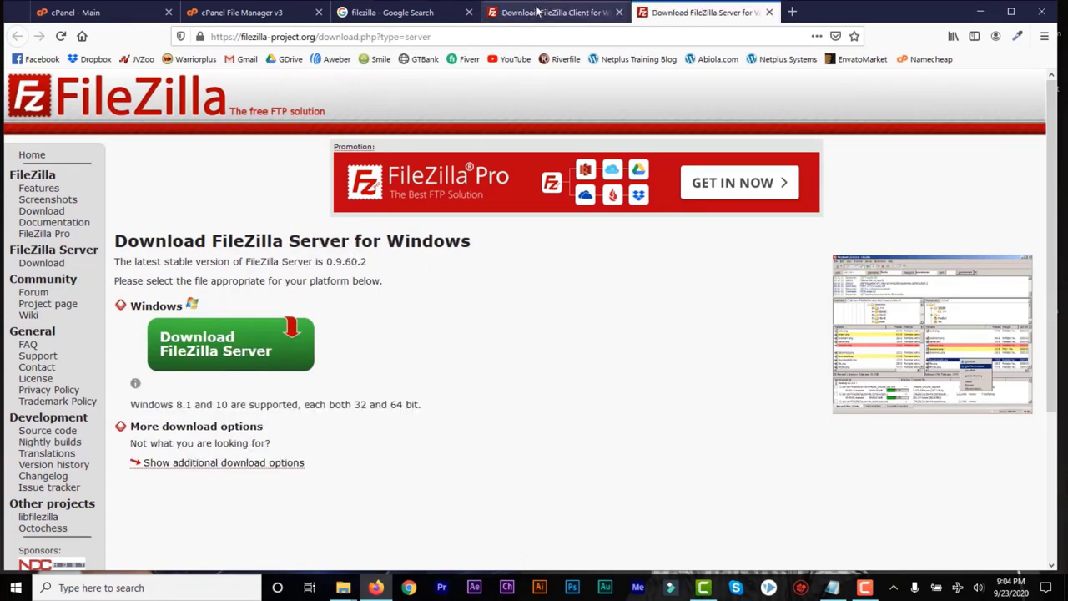
pyautogui.click(554, 12)
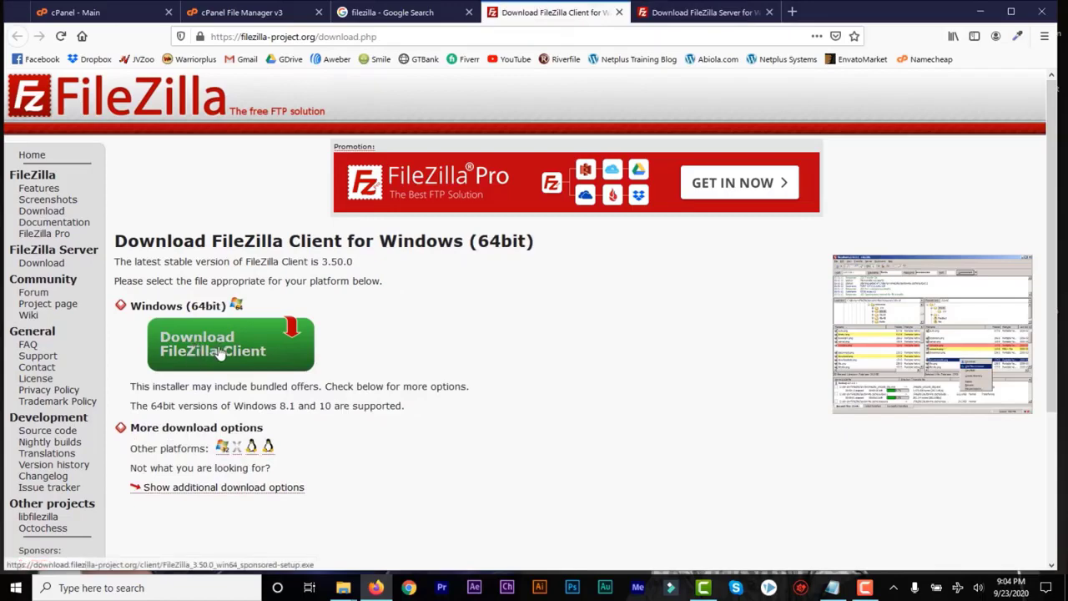
pyautogui.click(221, 344)
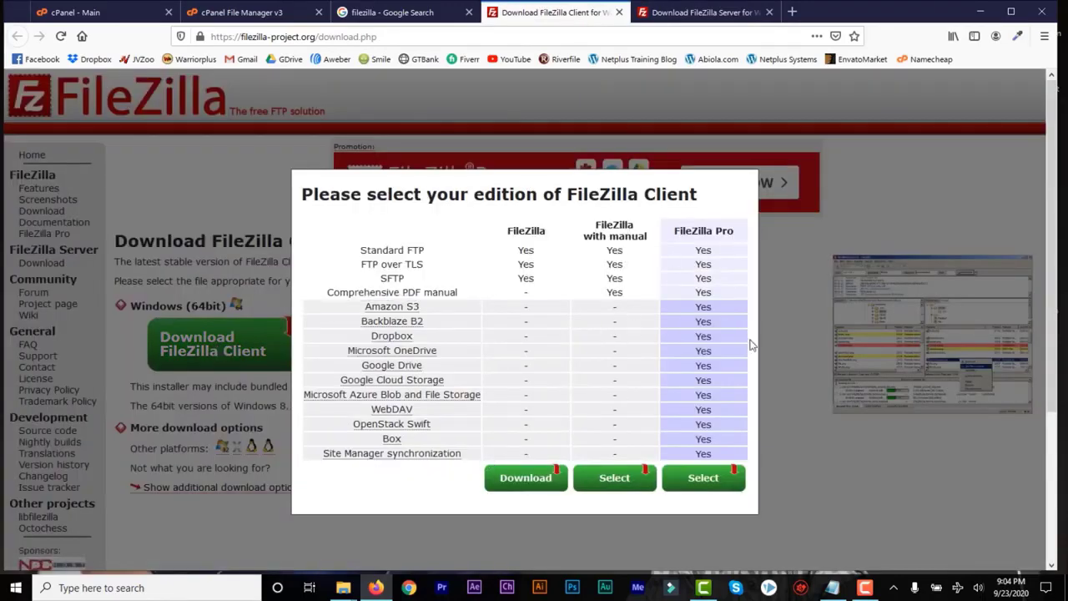
pyautogui.moveTo(514, 491)
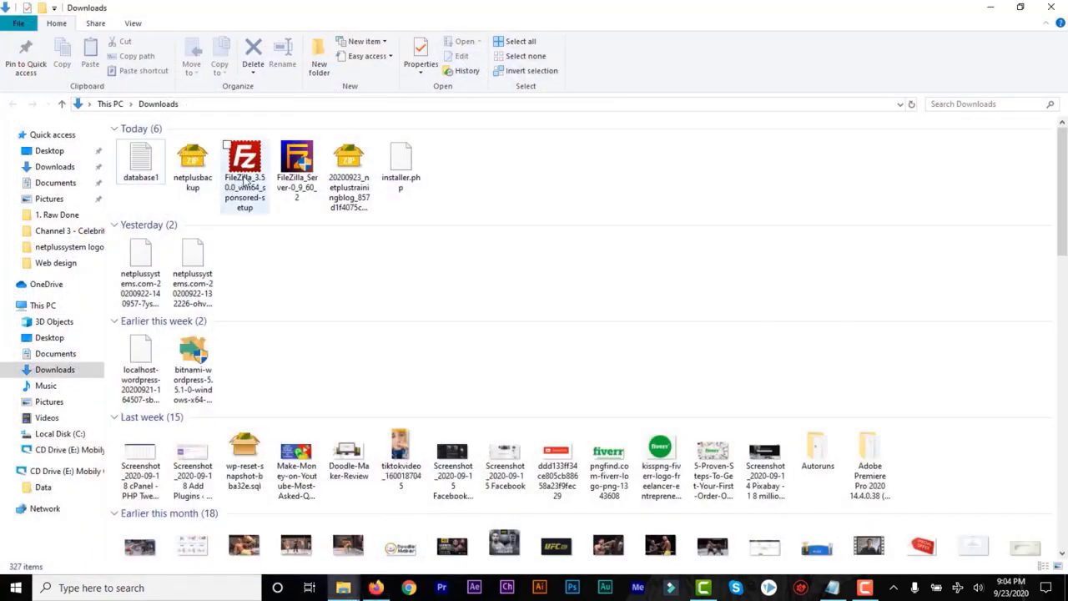
# Run the downloaded installer for all users with default components and folder, finishing with Start FileZilla now.
pyautogui.click(243, 158)
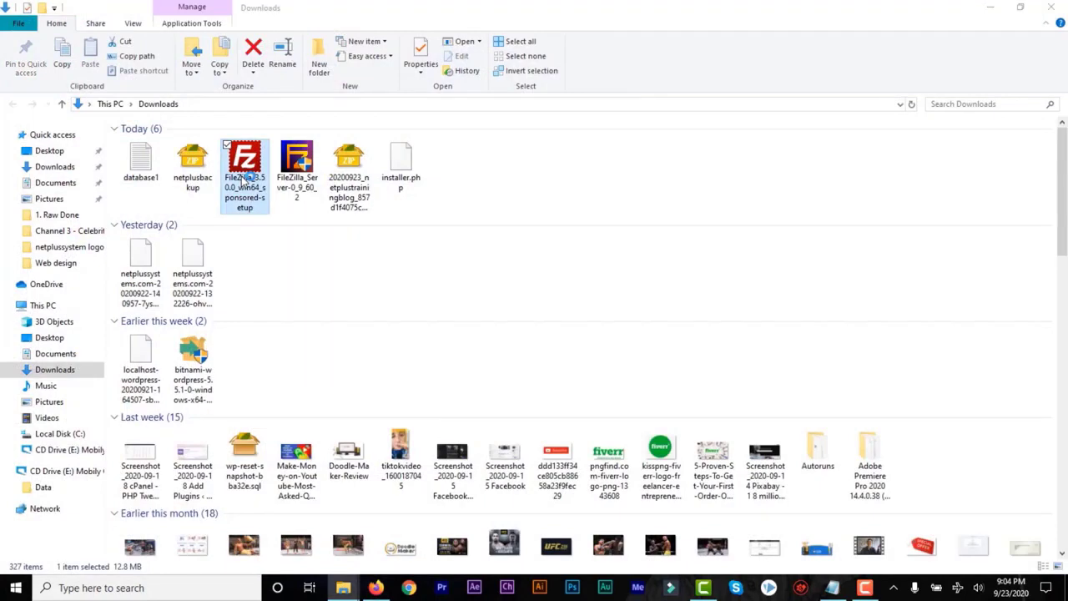
pyautogui.doubleClick(243, 159)
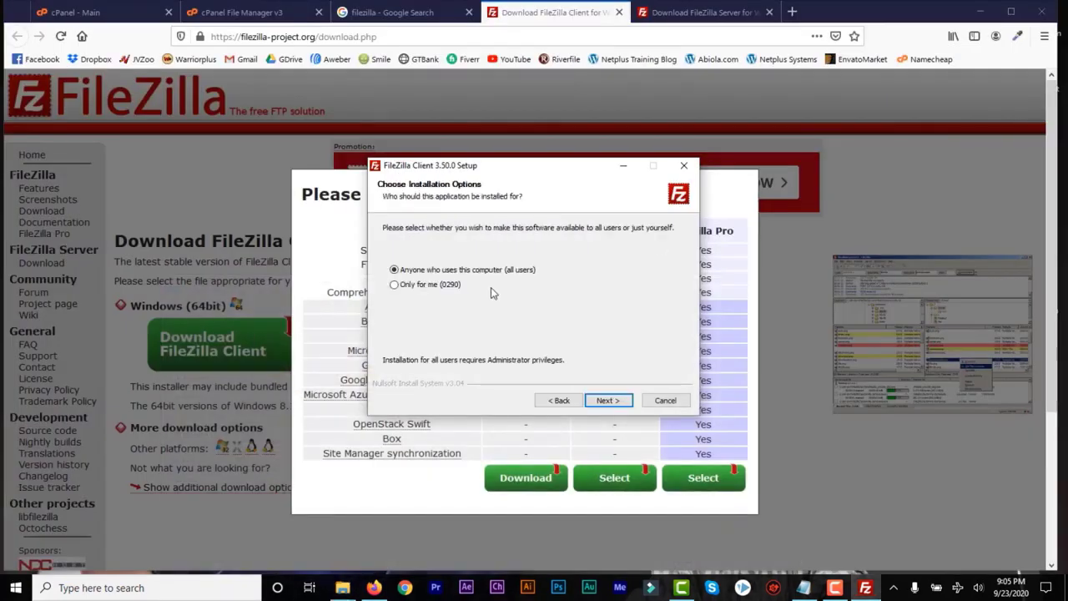
pyautogui.click(608, 400)
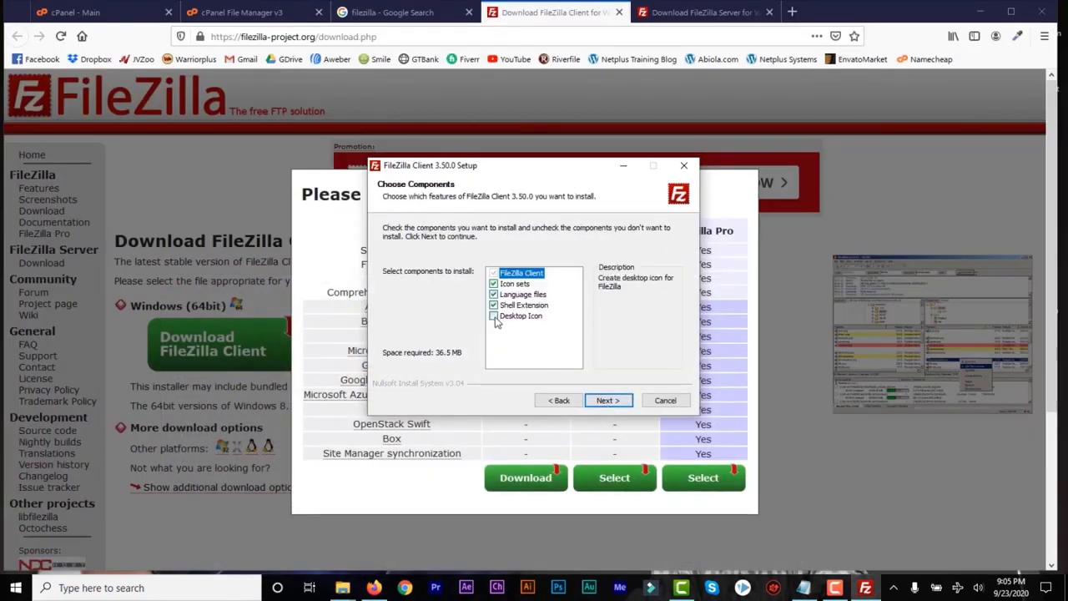
pyautogui.click(607, 401)
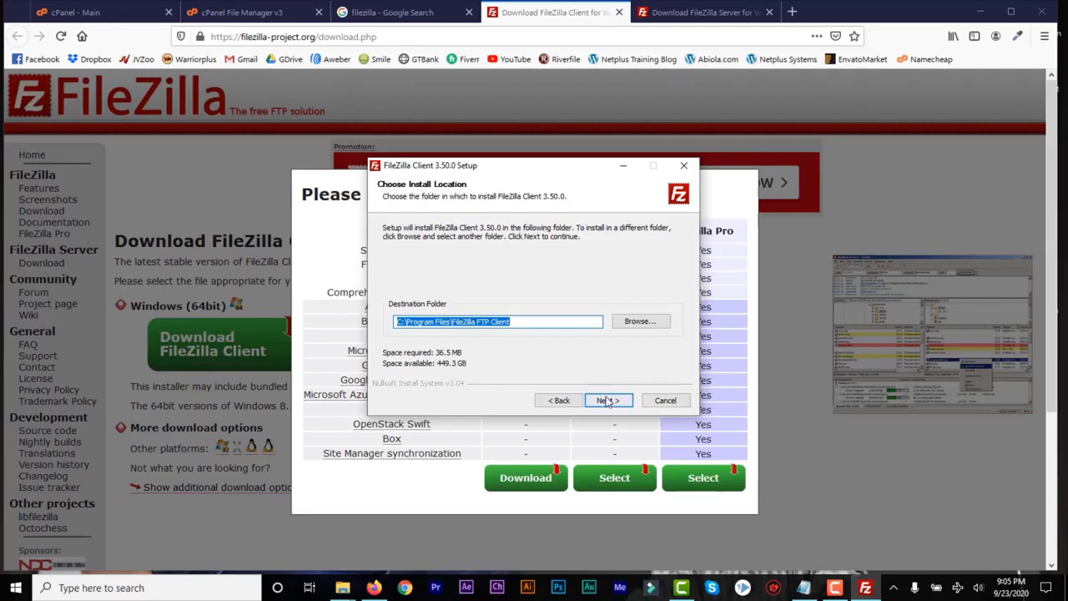
pyautogui.click(608, 401)
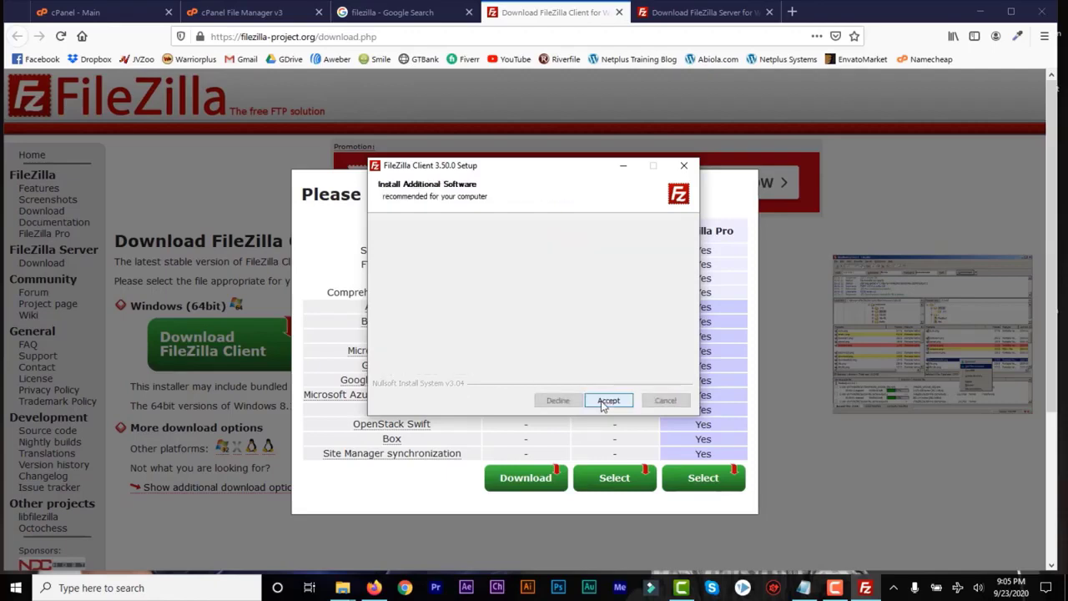
pyautogui.click(607, 400)
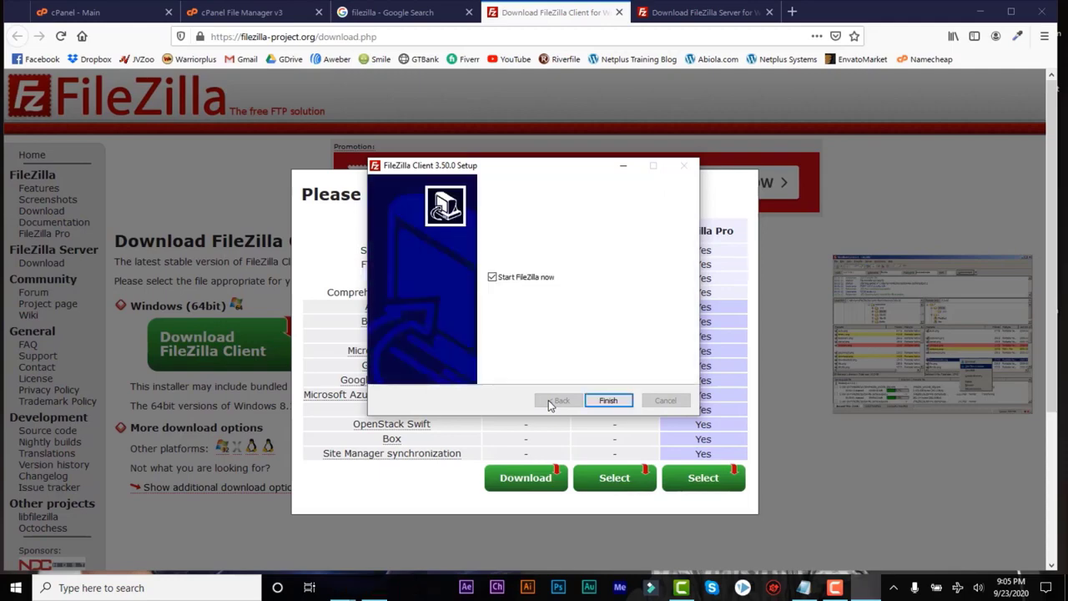
pyautogui.click(607, 400)
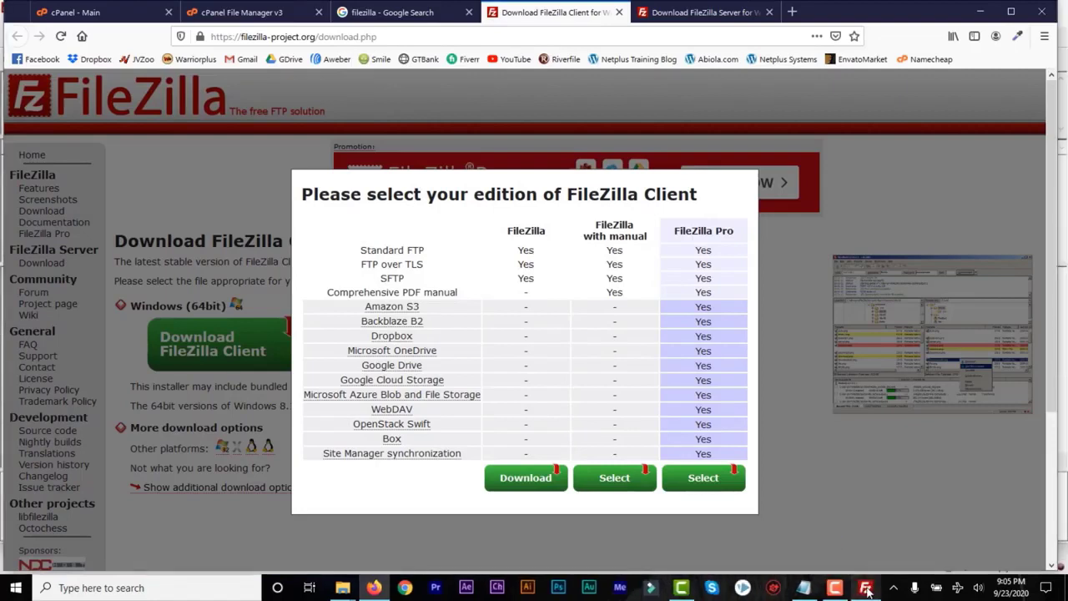
# Bring up the newly installed FileZilla Client from the taskbar alongside the cPanel File Manager.
pyautogui.click(864, 587)
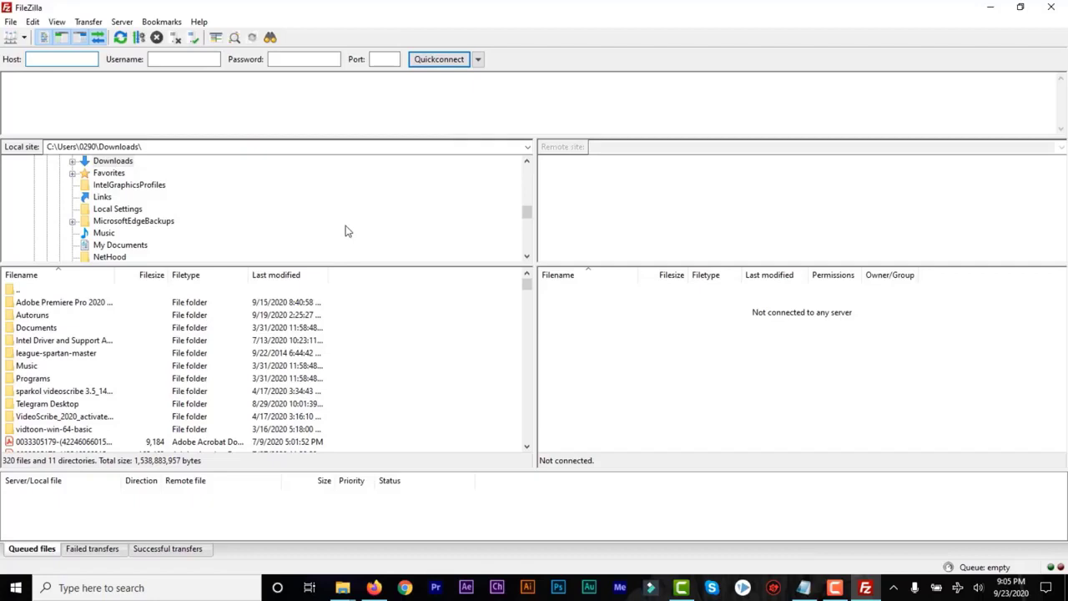
pyautogui.click(67, 60)
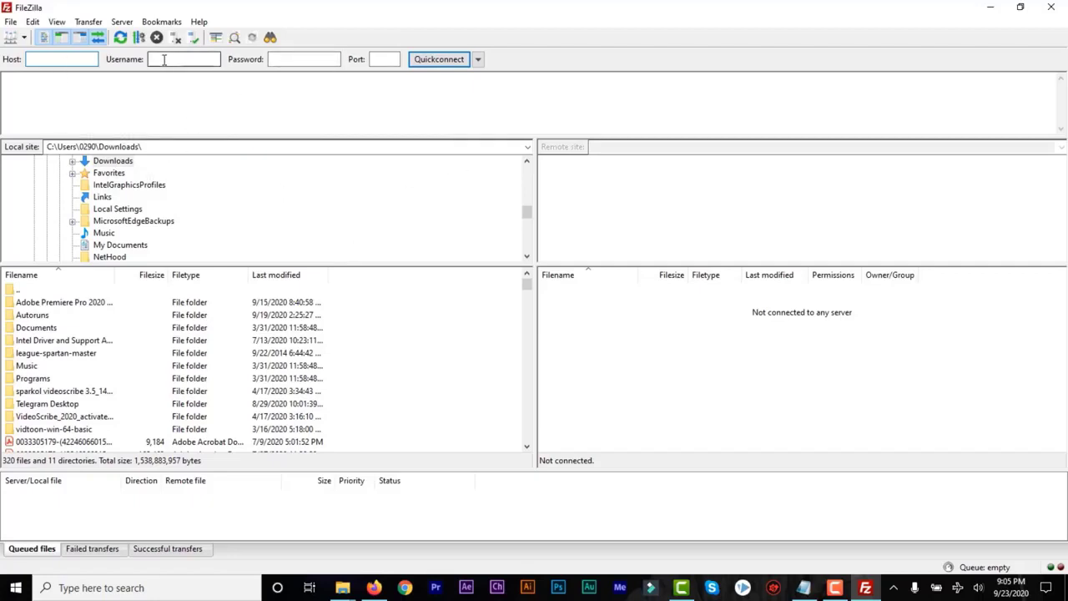
pyautogui.click(303, 60)
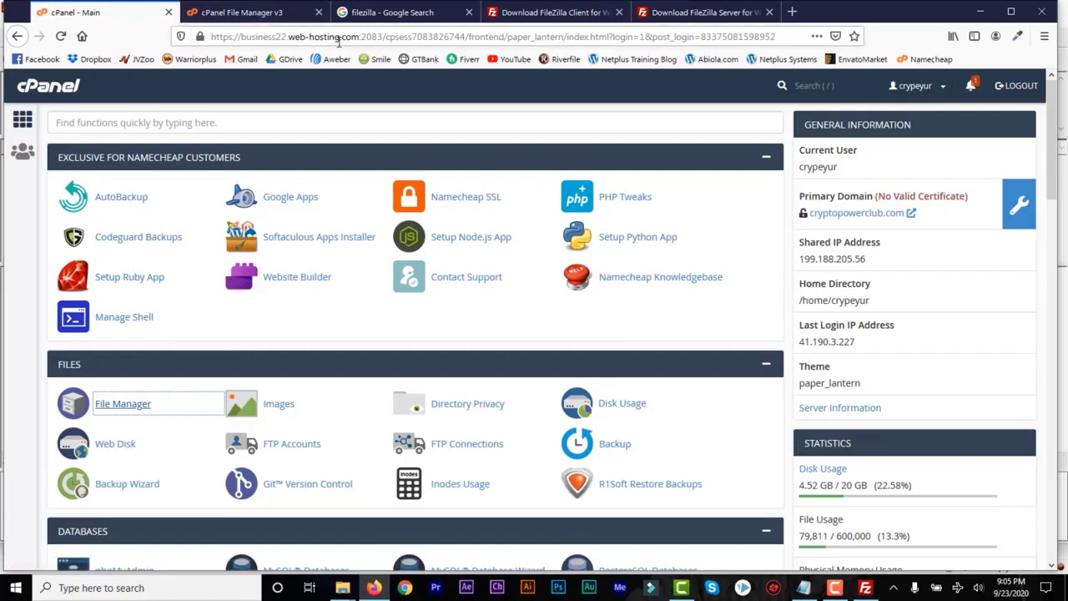
pyautogui.click(333, 37)
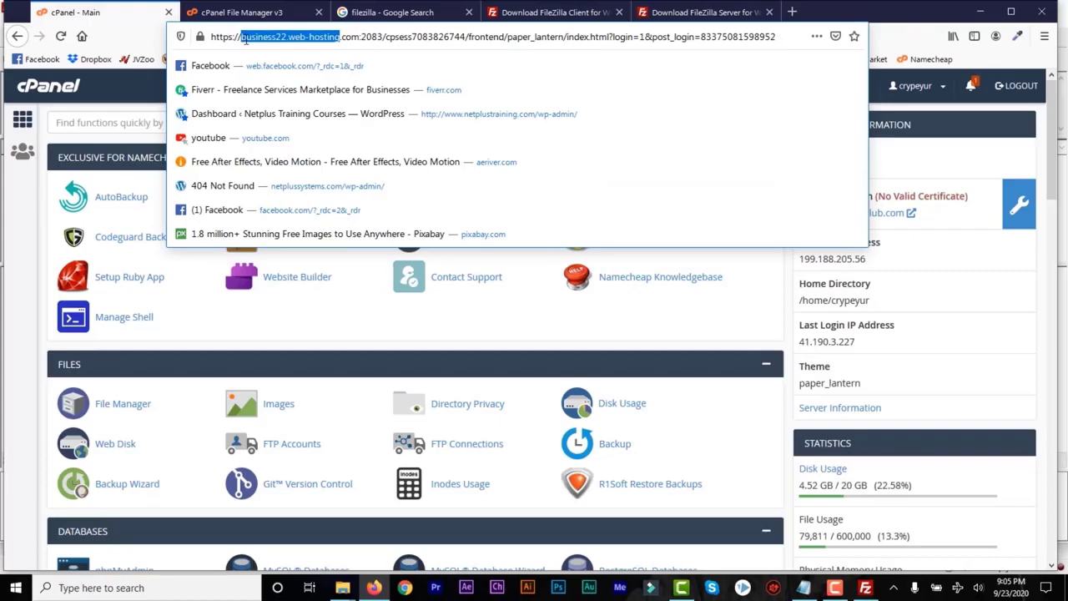
pyautogui.click(709, 12)
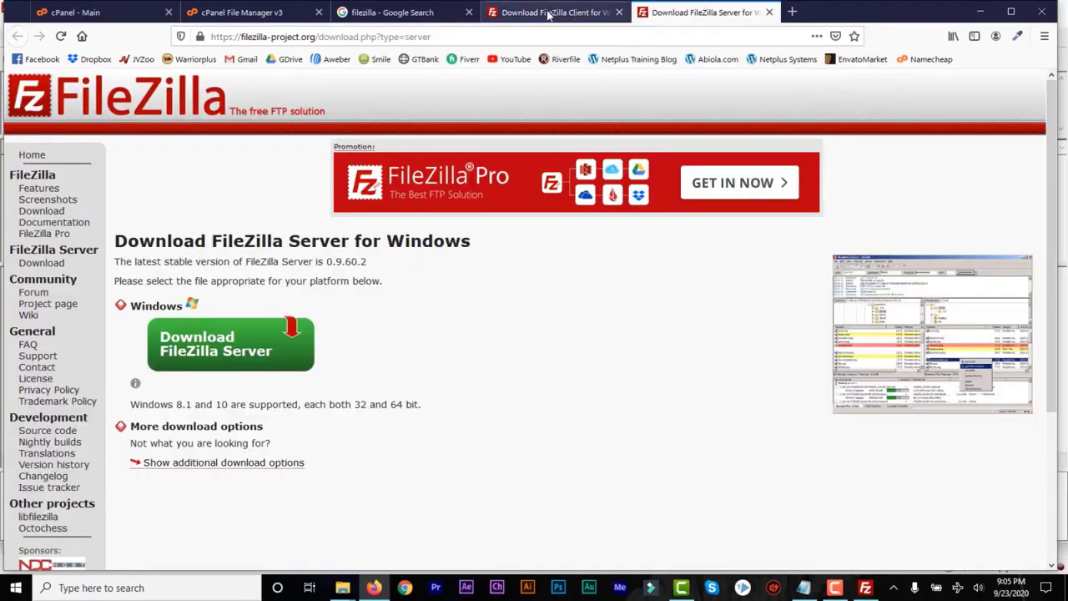
pyautogui.click(871, 587)
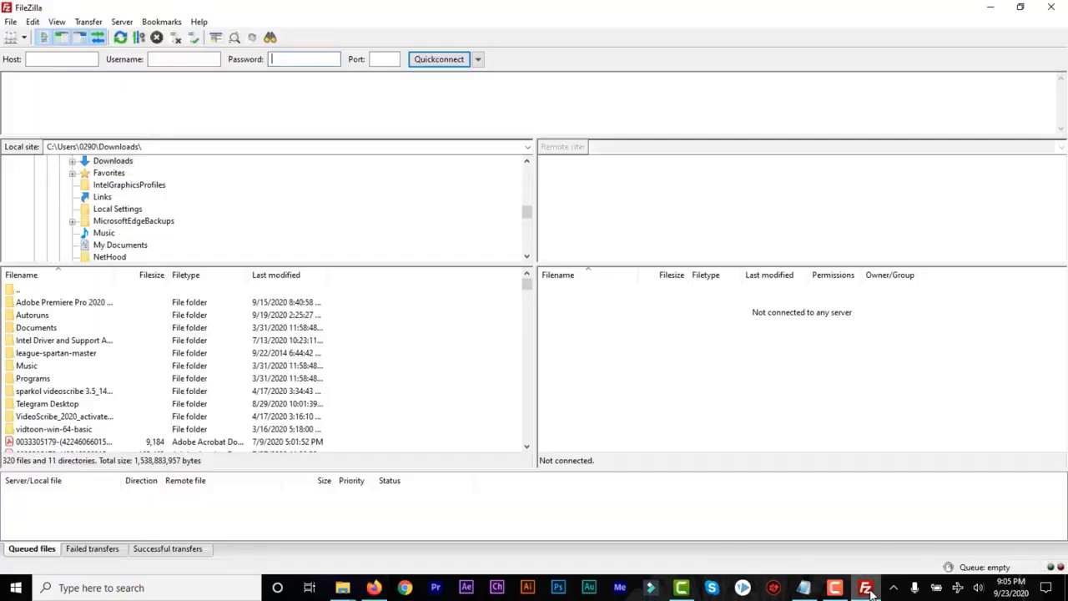
pyautogui.click(60, 62)
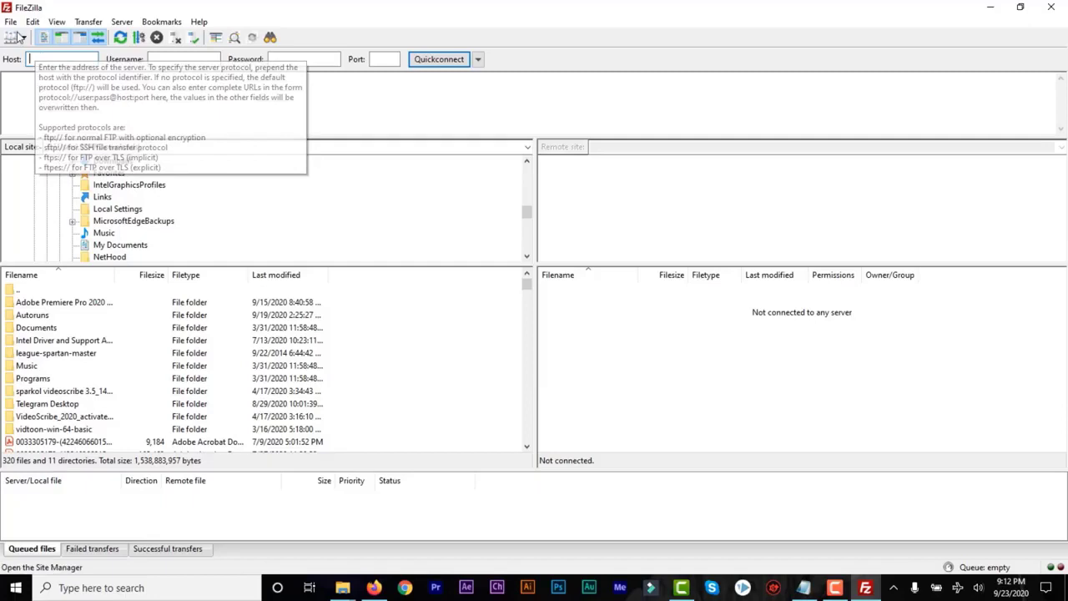
pyautogui.click(10, 16)
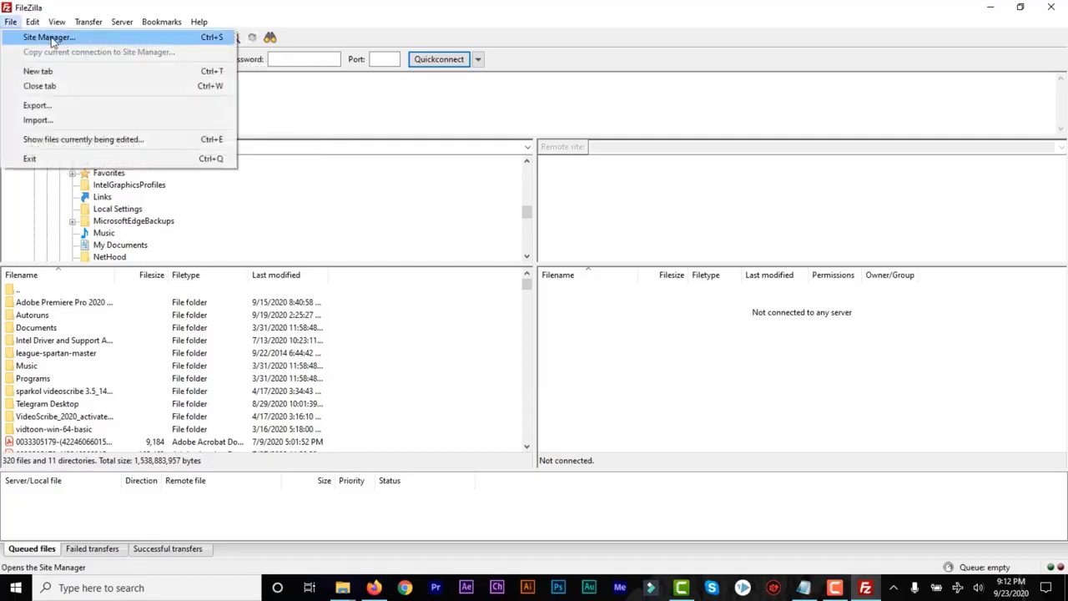
pyautogui.click(50, 37)
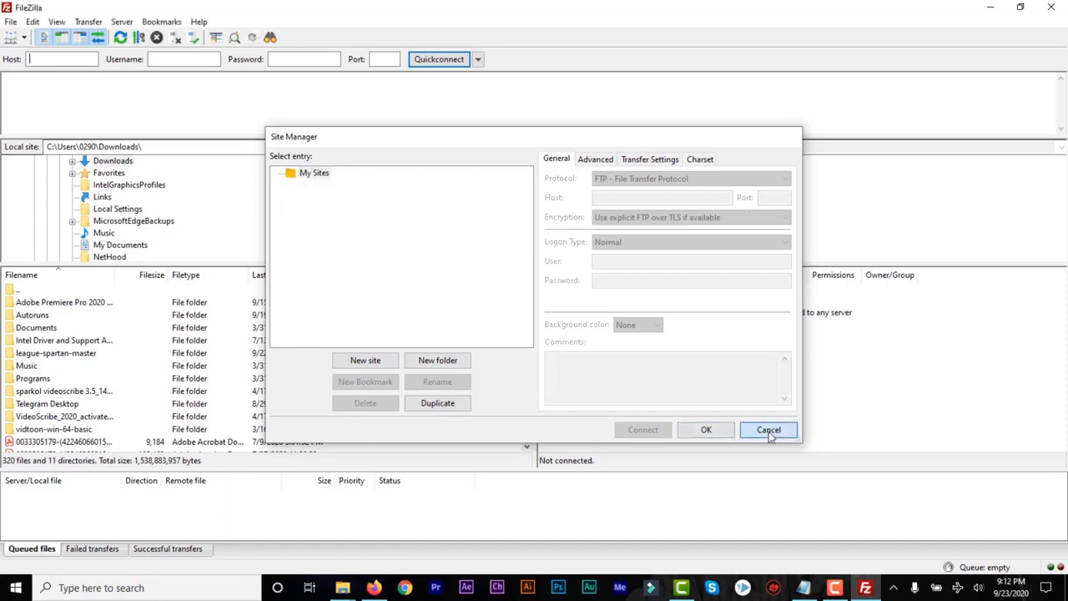
pyautogui.click(768, 431)
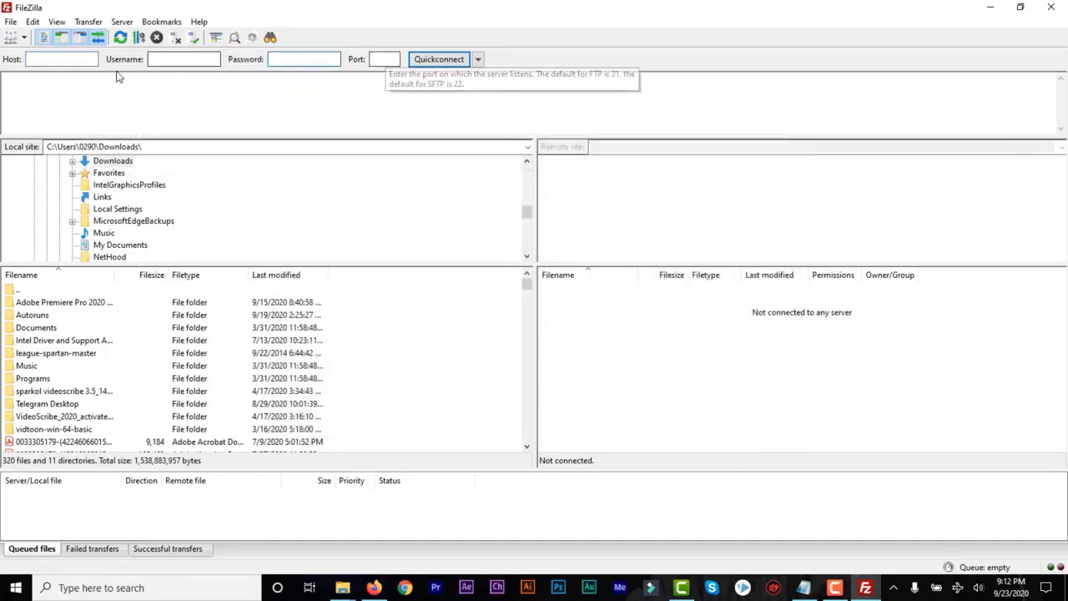
# Enter the ftp host address and port 21 in the Quickconnect bar.
pyautogui.click(36, 62)
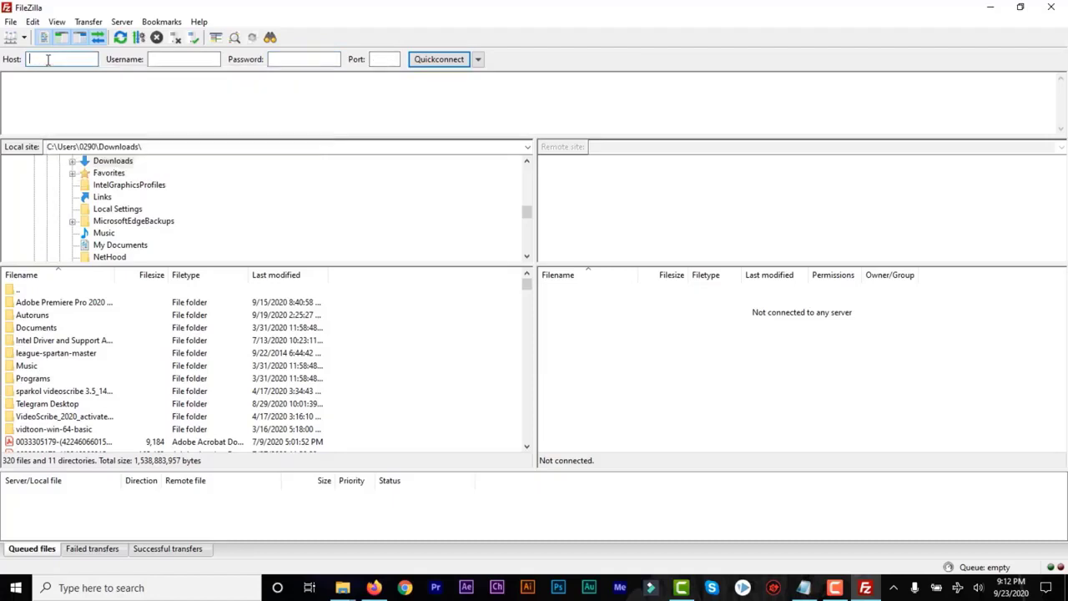
pyautogui.write('ftp://')
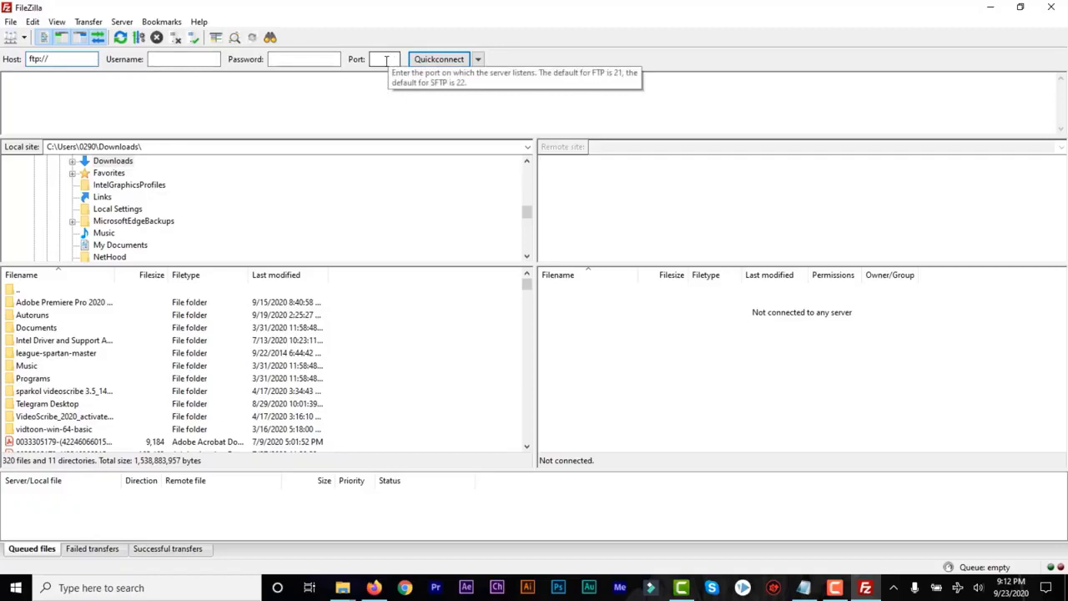
pyautogui.write('21')
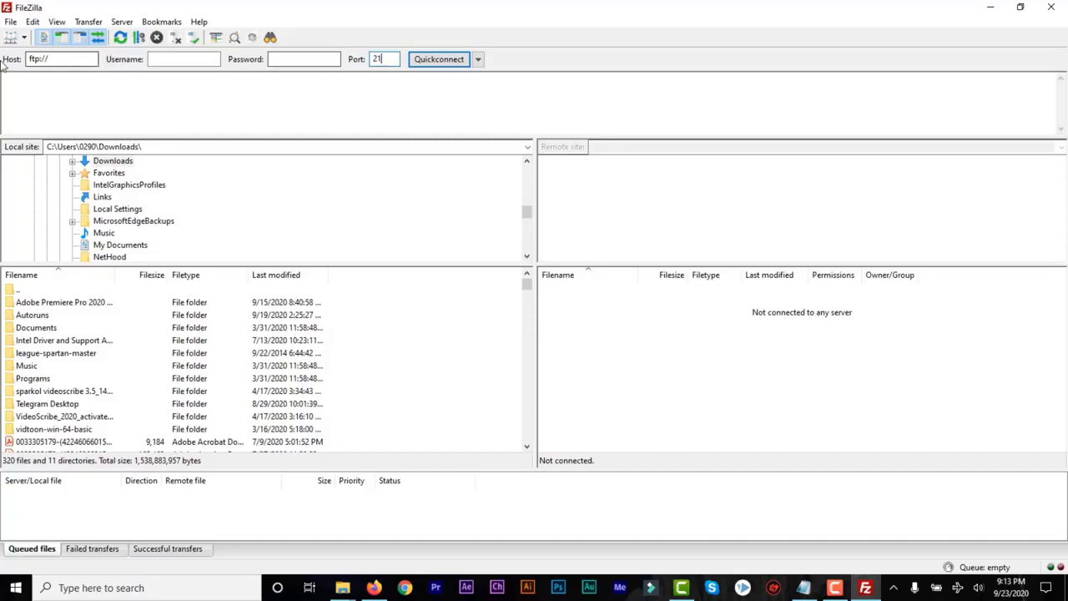
pyautogui.click(75, 64)
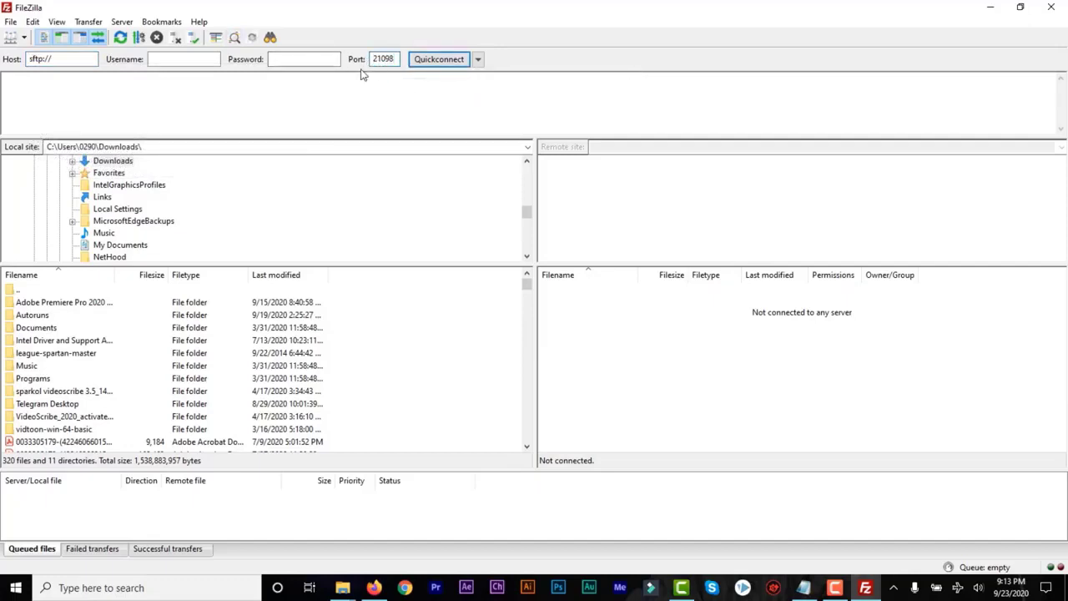
pyautogui.click(180, 60)
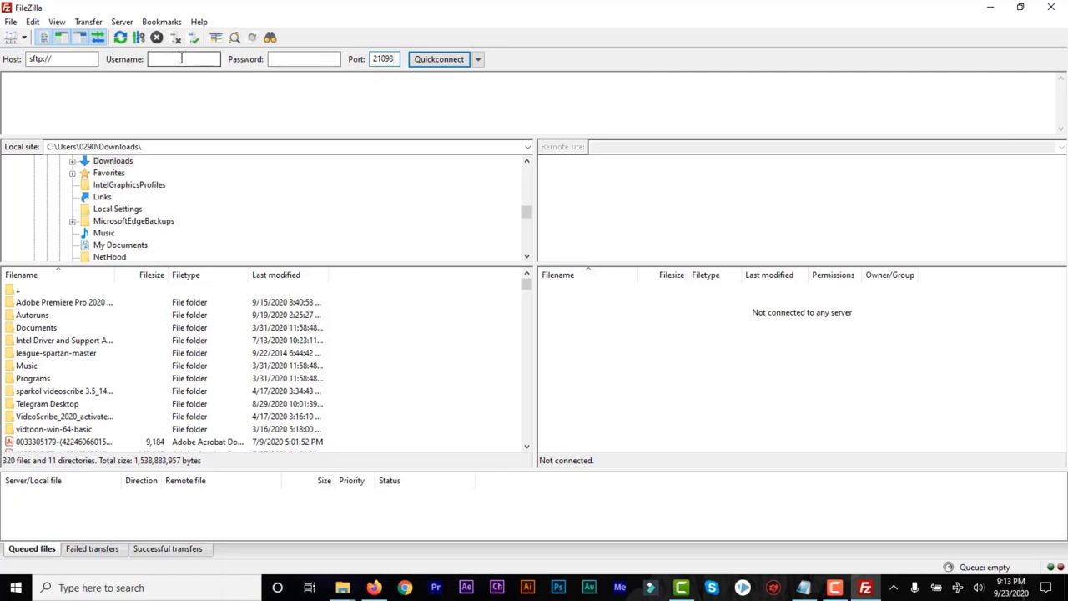
# Enter username crypeyur and the password, then Quickconnect to the hosting server.
pyautogui.click(304, 60)
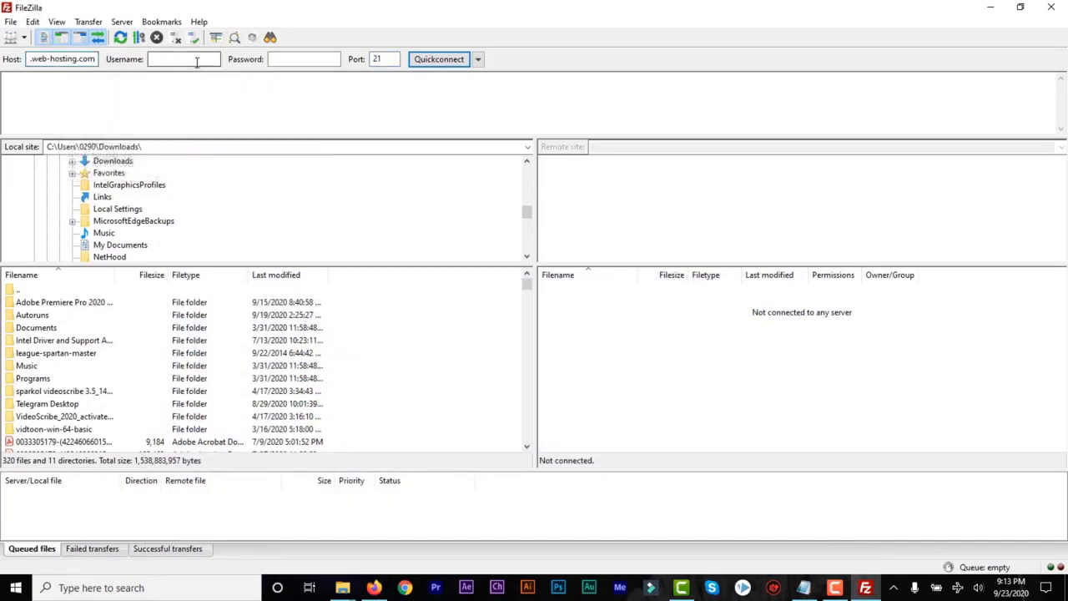
pyautogui.write('crypeyur')
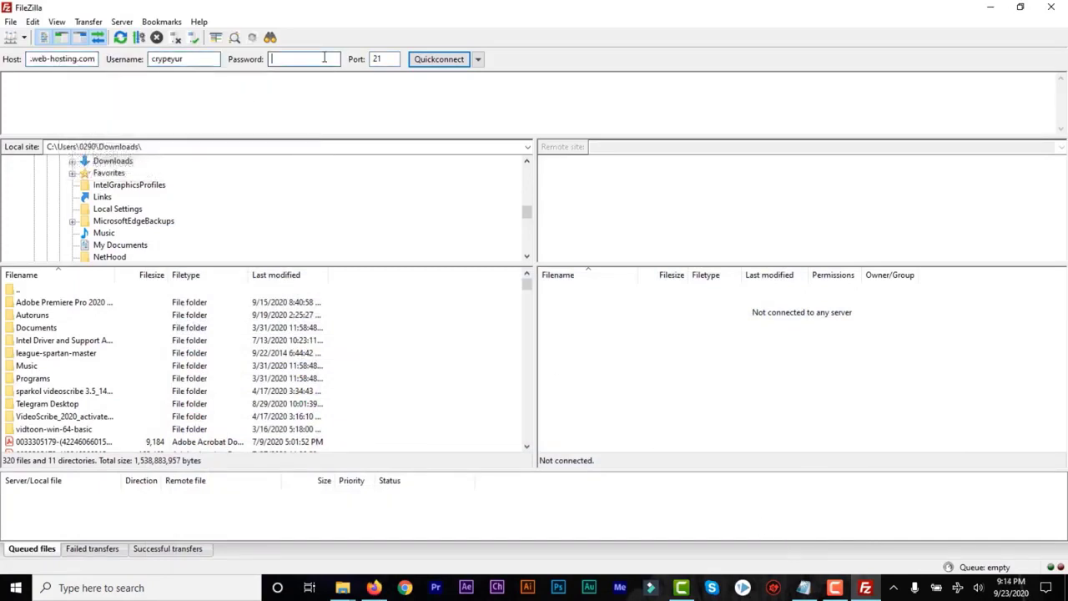
pyautogui.write('password')
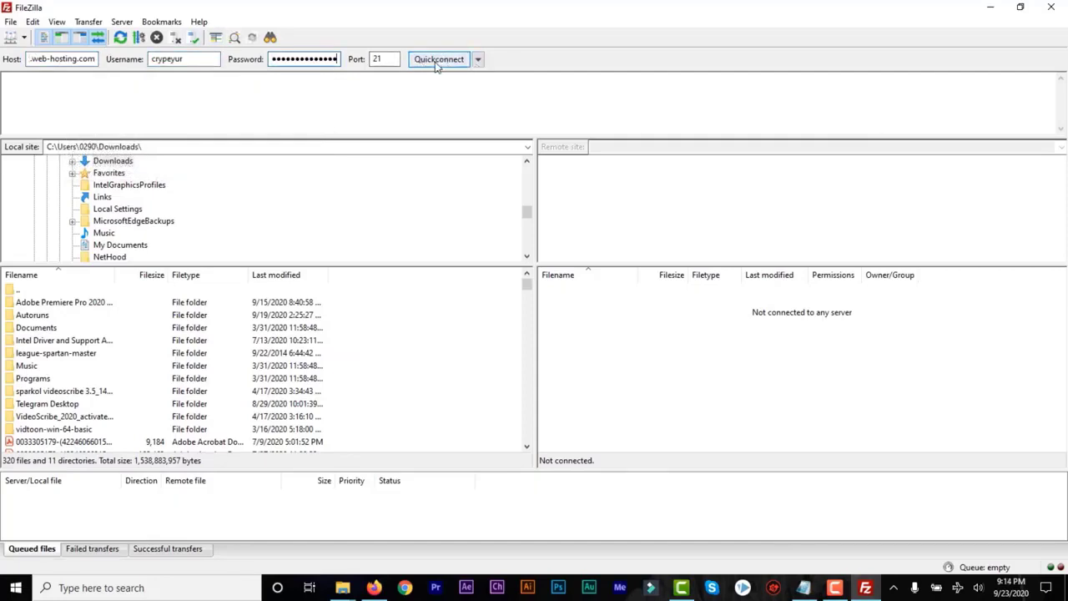
pyautogui.click(439, 60)
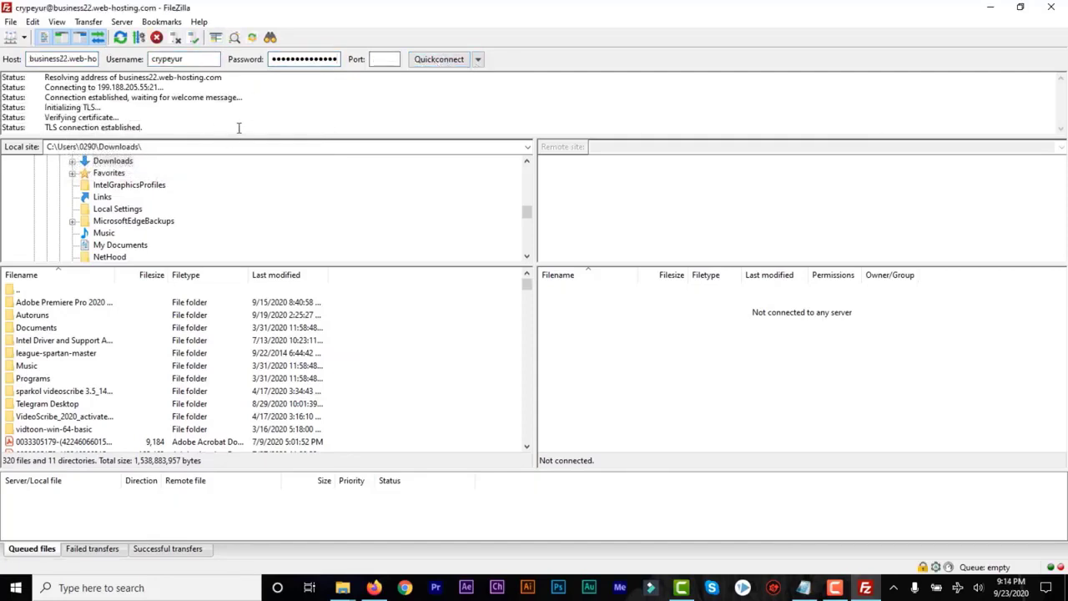
pyautogui.moveTo(270, 120)
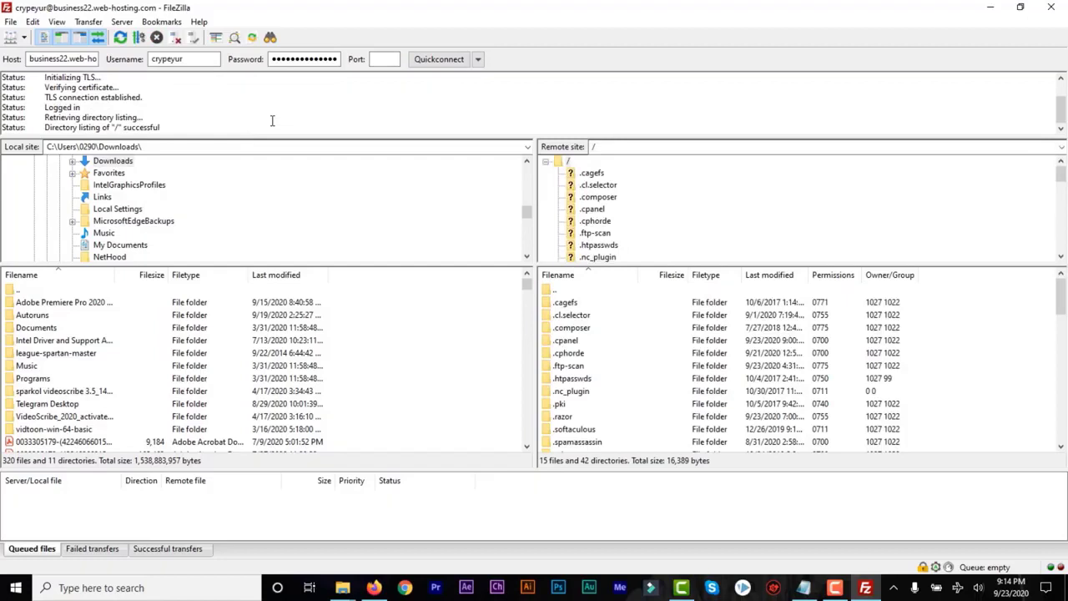
pyautogui.moveTo(344, 402)
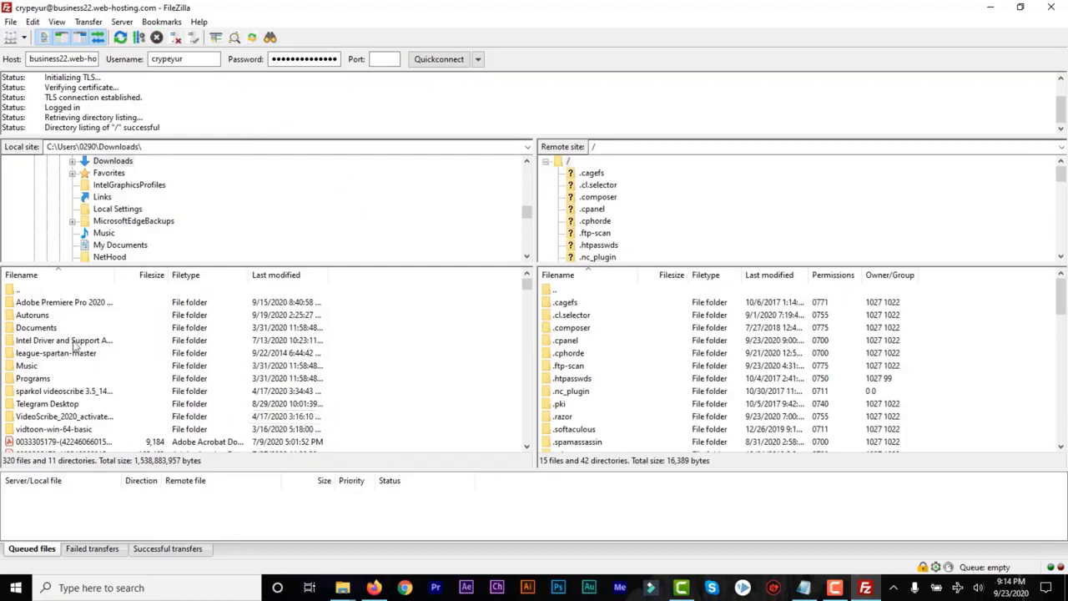
pyautogui.moveTo(77, 339)
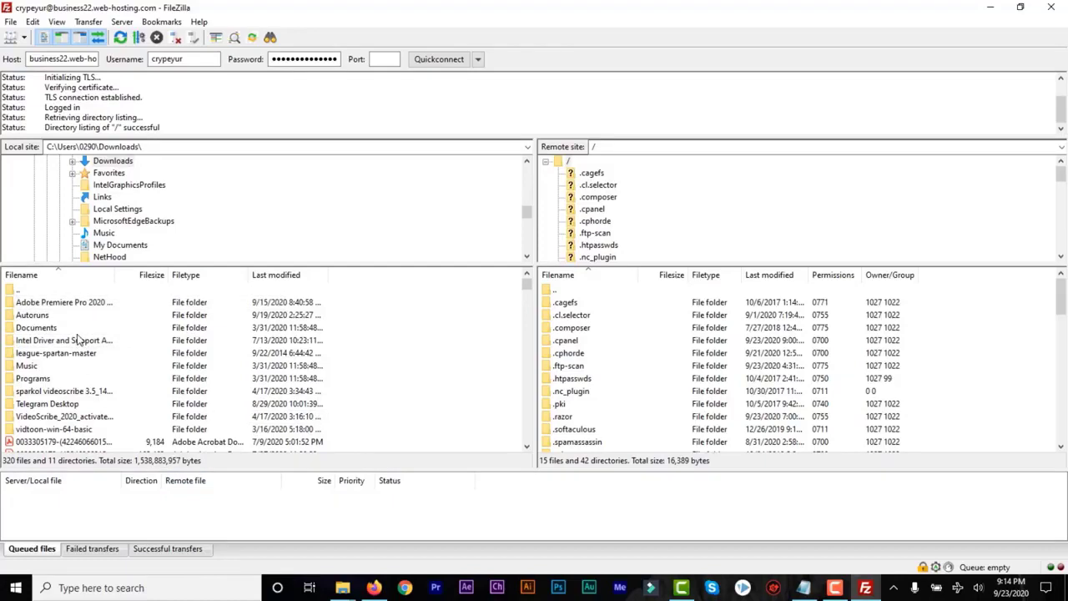
pyautogui.moveTo(582, 315)
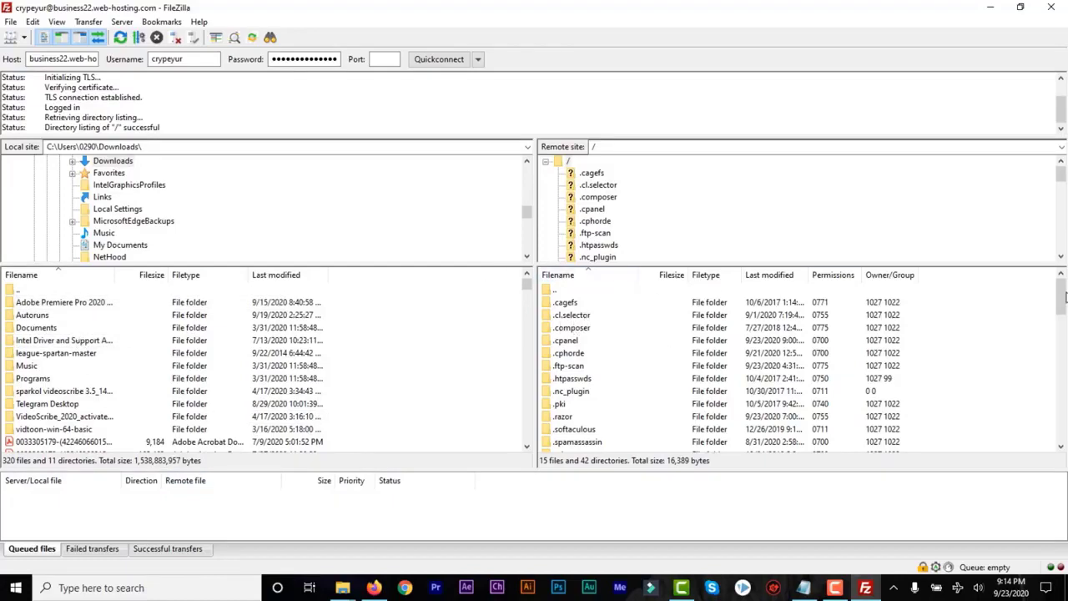
# Scroll through the remote root directory listing after login.
pyautogui.scroll(-3)
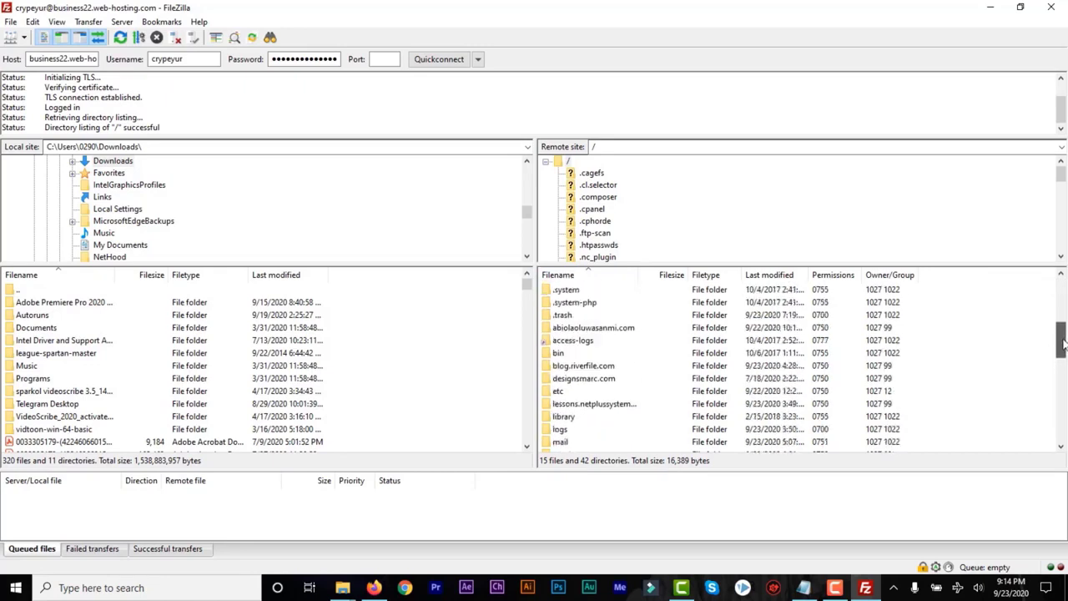
pyautogui.scroll(-3)
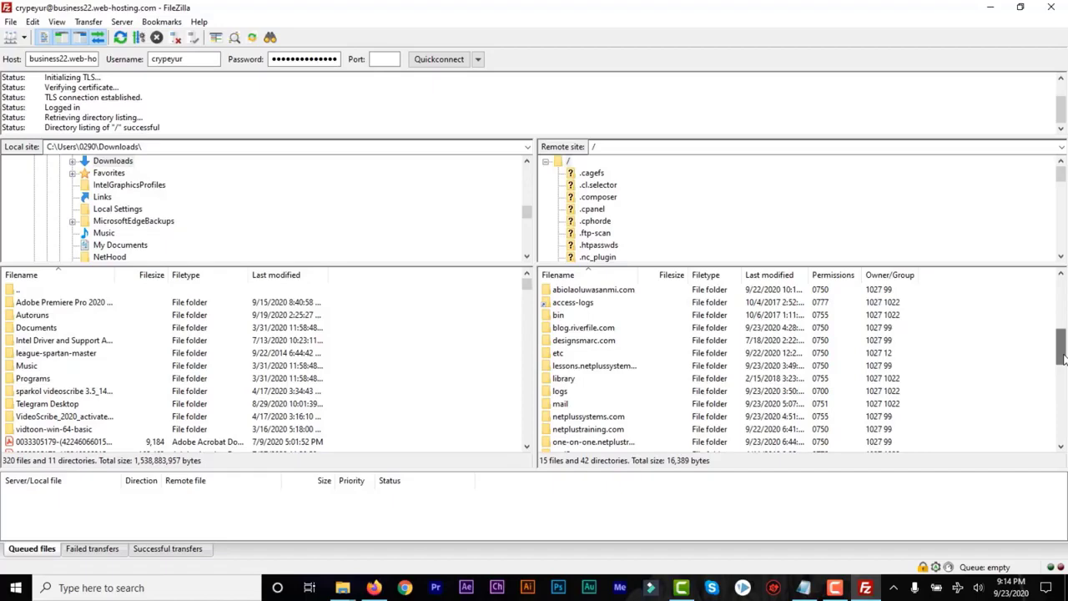
pyautogui.moveTo(52, 327)
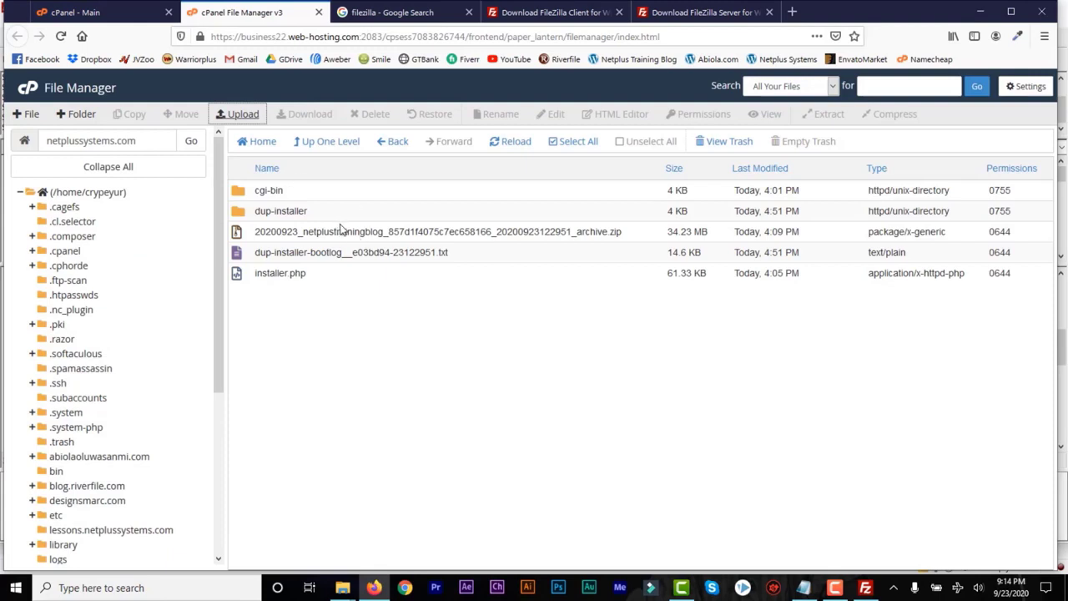
pyautogui.moveTo(477, 193)
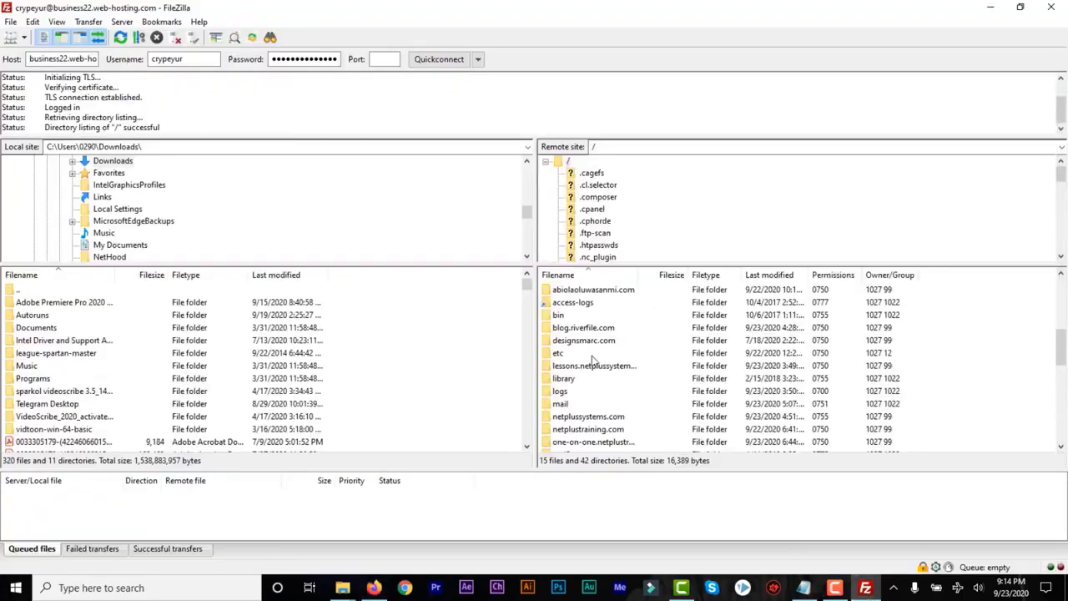
pyautogui.moveTo(609, 418)
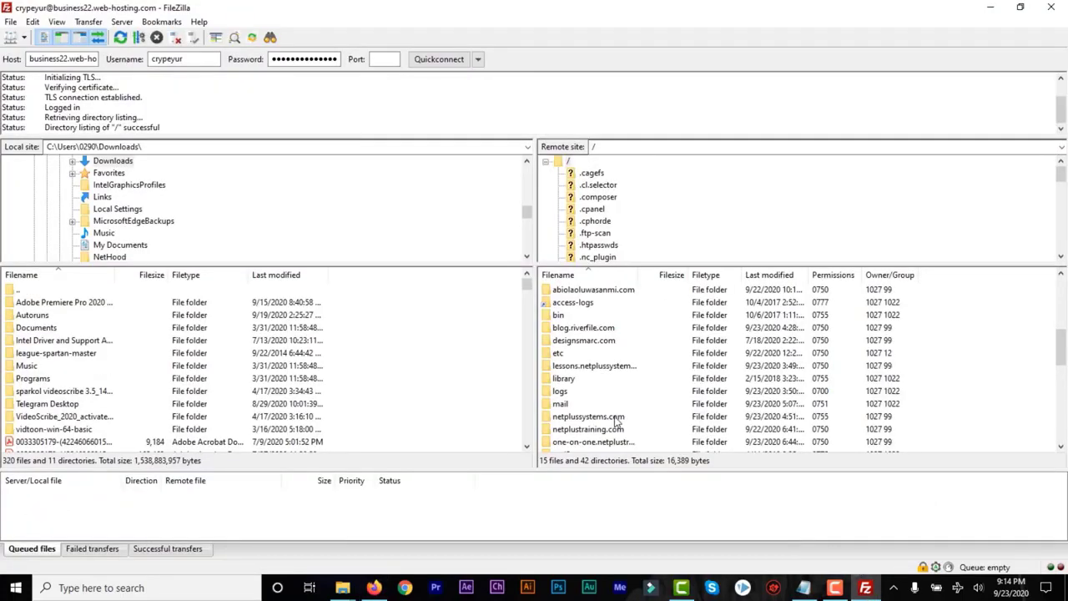
# Open the remote netplussystems.com folder and compare it with cPanel File Manager.
pyautogui.click(588, 417)
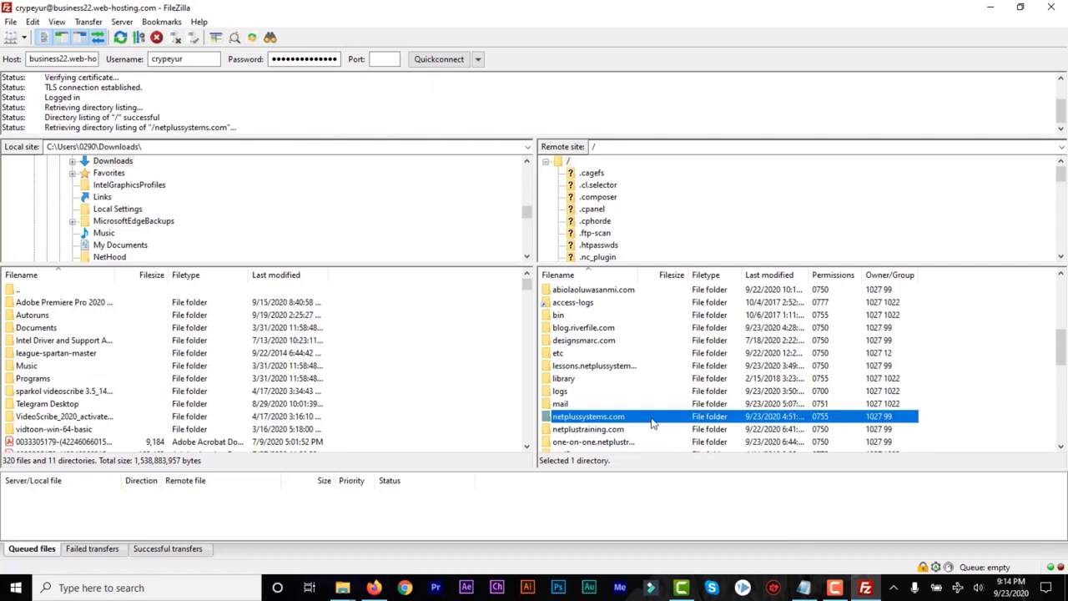
pyautogui.doubleClick(587, 417)
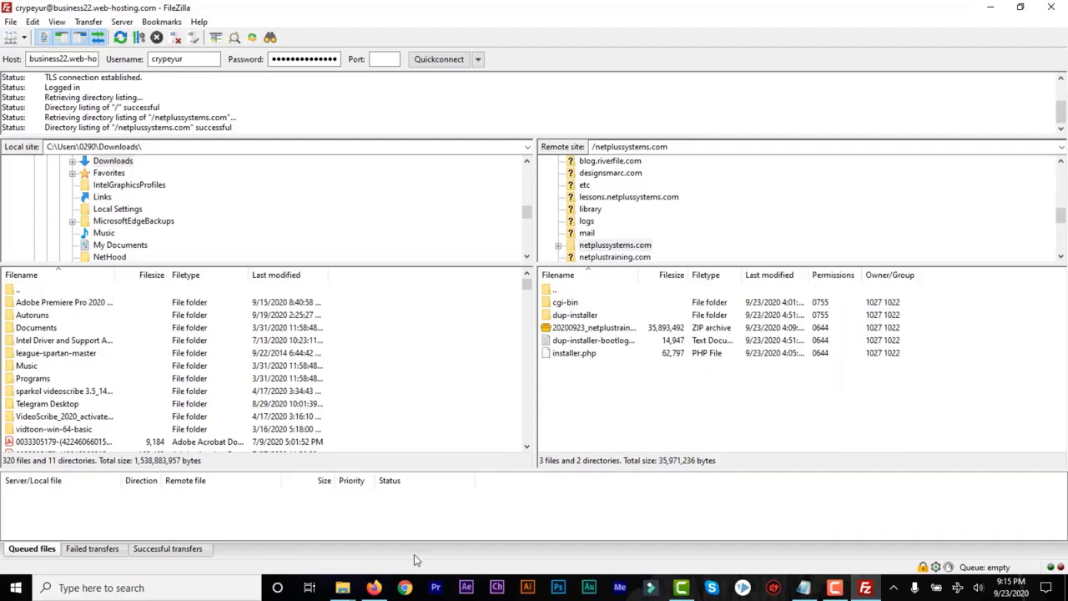
pyautogui.click(251, 12)
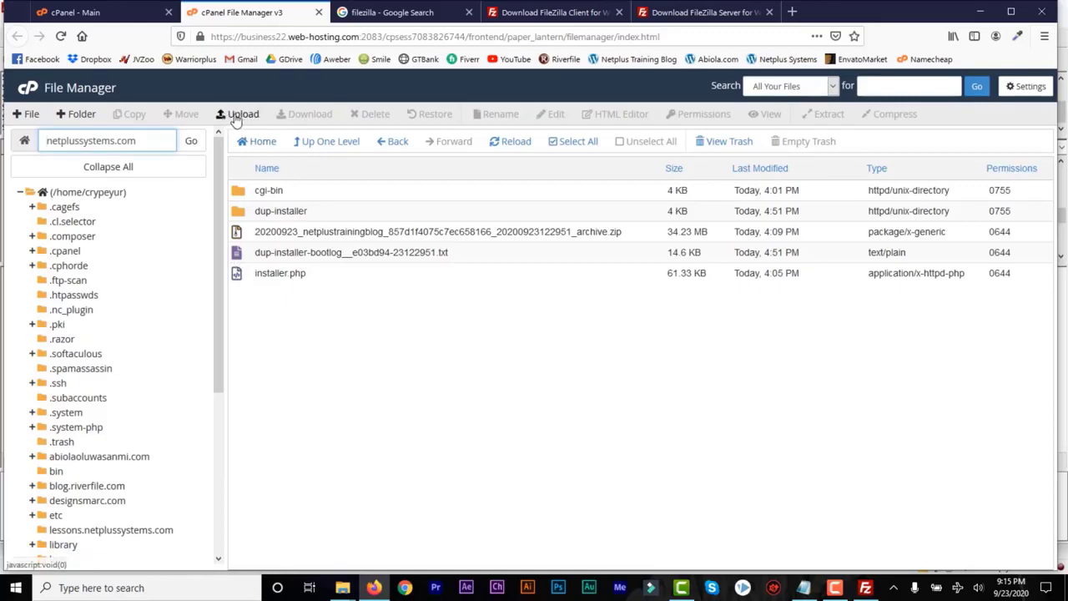
pyautogui.moveTo(301, 185)
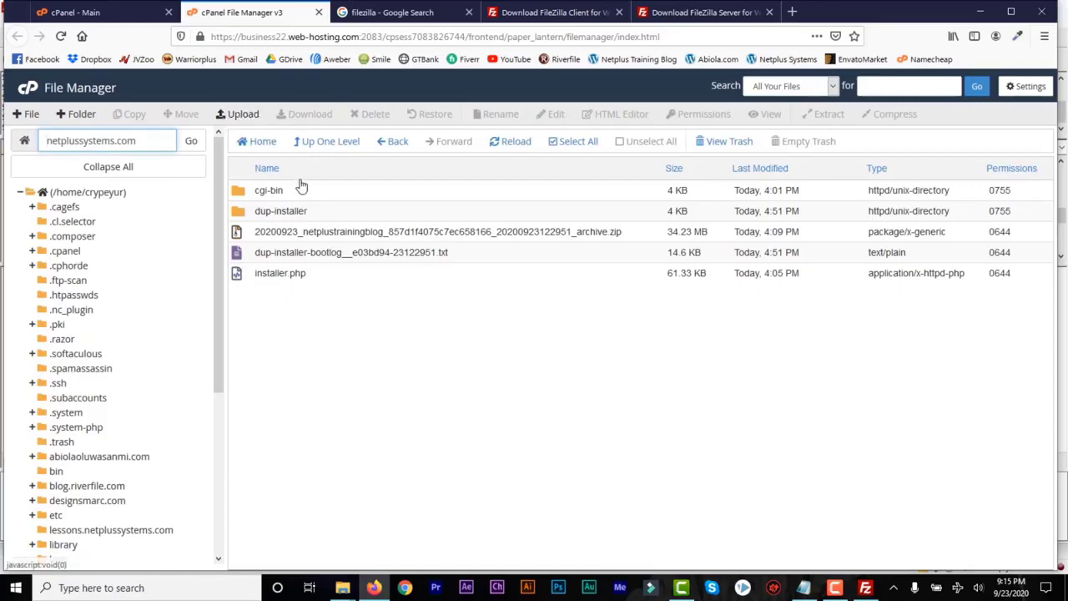
pyautogui.click(862, 588)
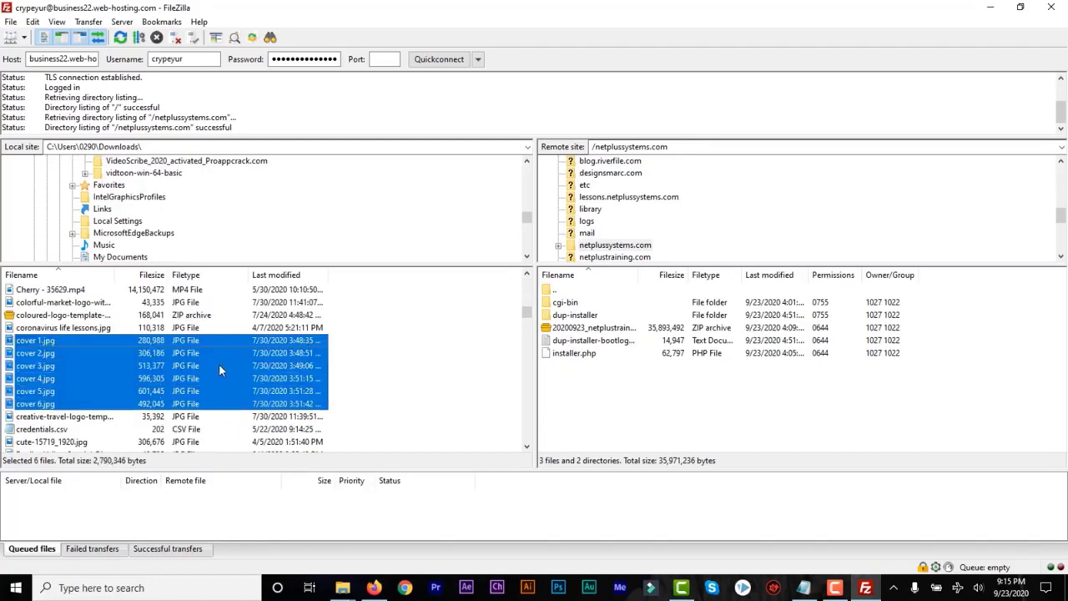
# Upload the selected cover 1–6.jpg images to the remote netplussystems.com folder and return to cPanel.
pyautogui.rightClick(220, 370)
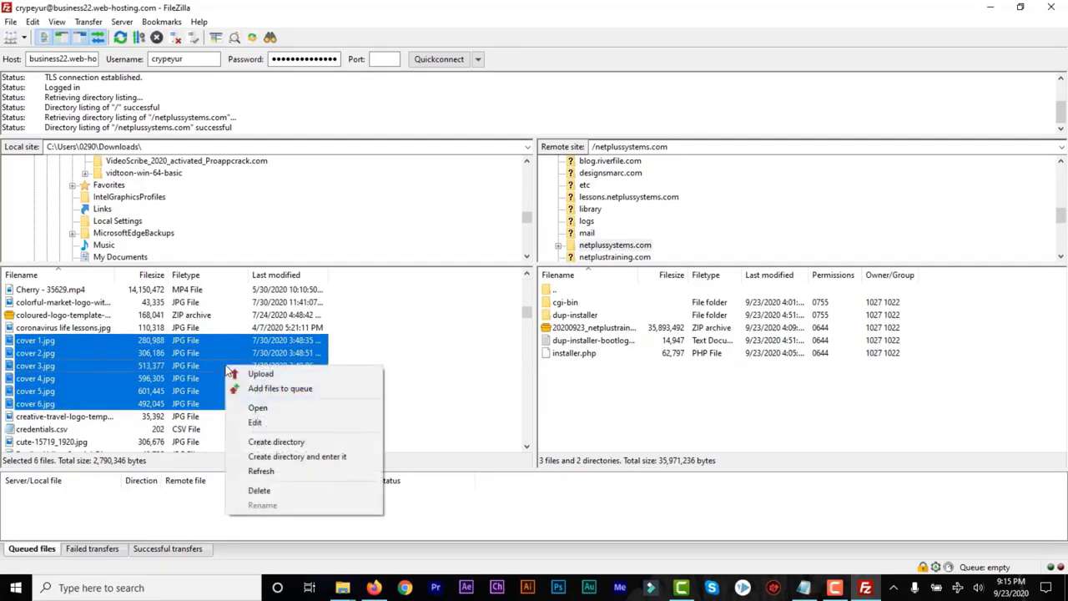
pyautogui.moveTo(260, 374)
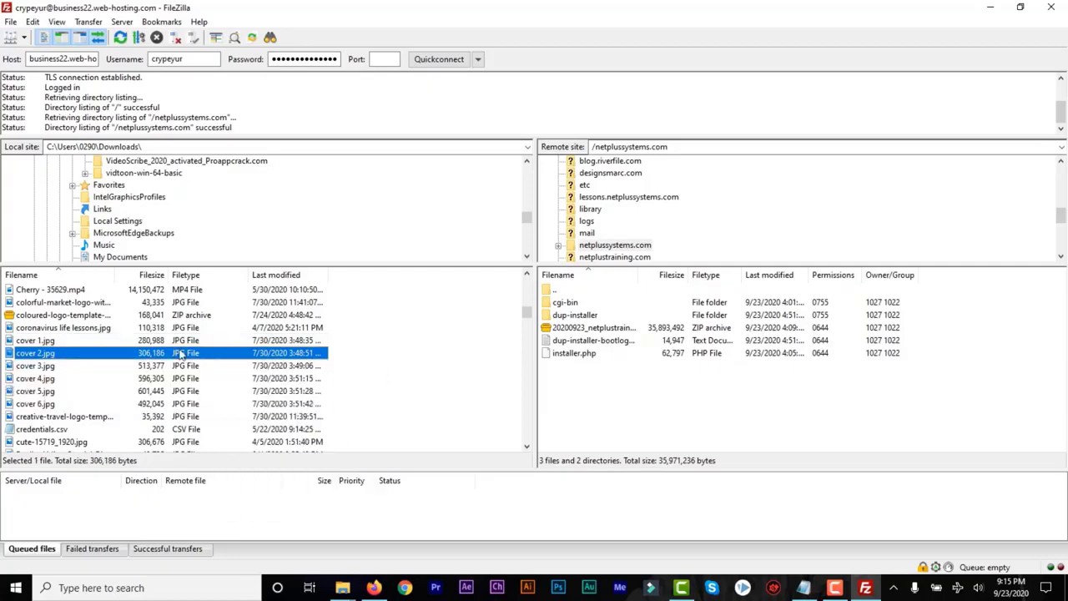
pyautogui.click(35, 402)
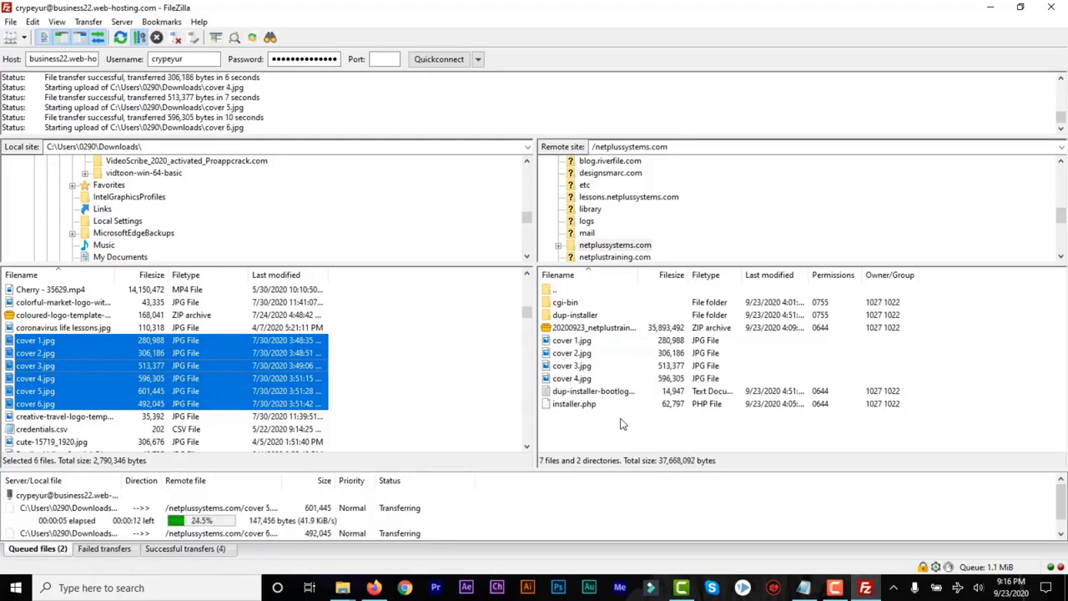
pyautogui.click(387, 587)
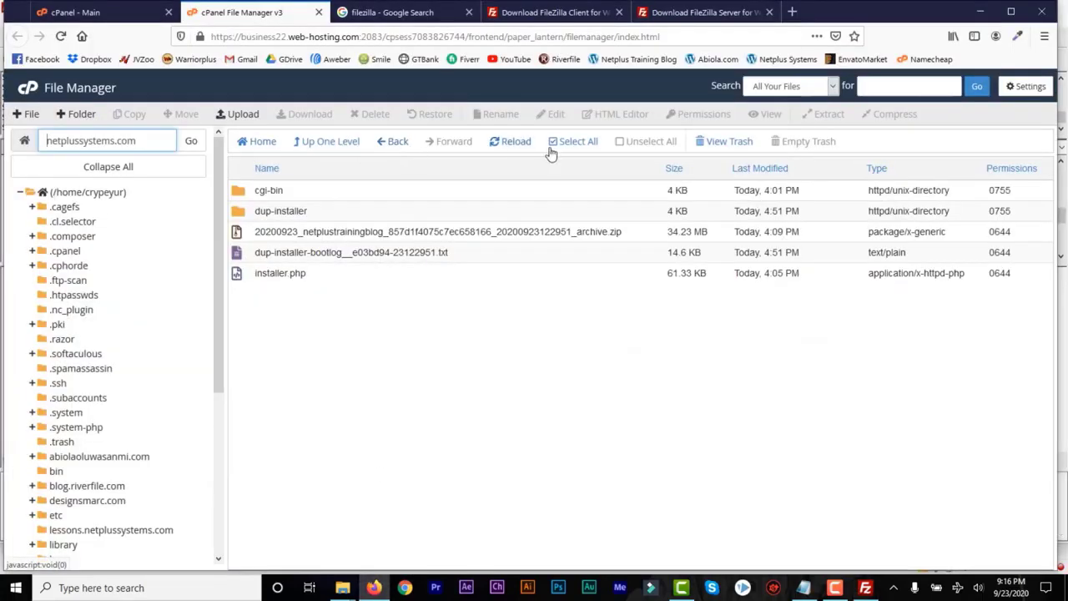
# Reload the netplussystems.com listing to confirm the six cover images, then return to FileZilla.
pyautogui.click(511, 141)
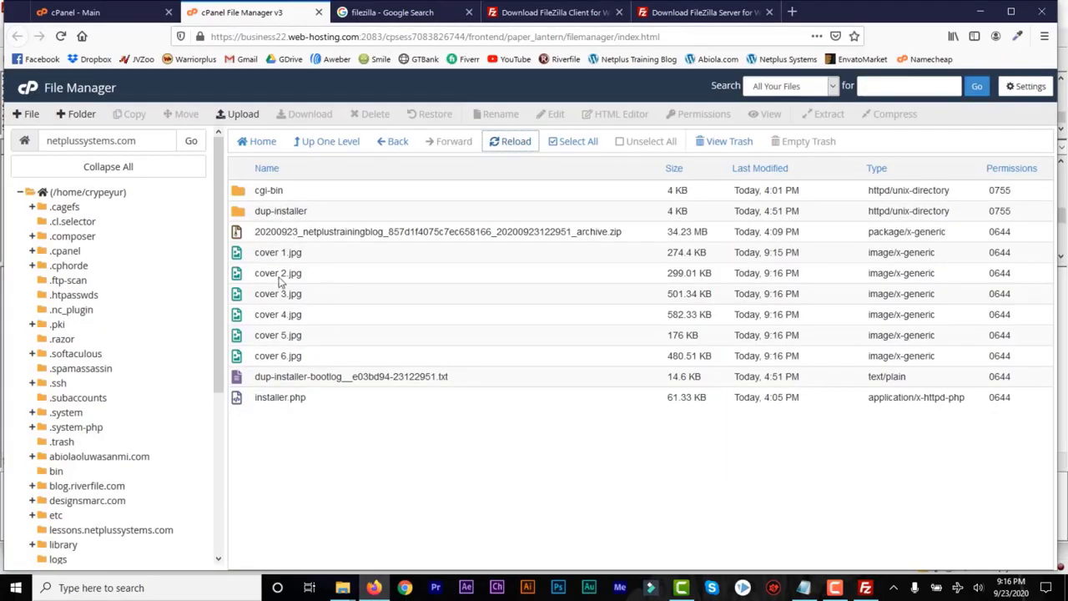
pyautogui.moveTo(290, 230)
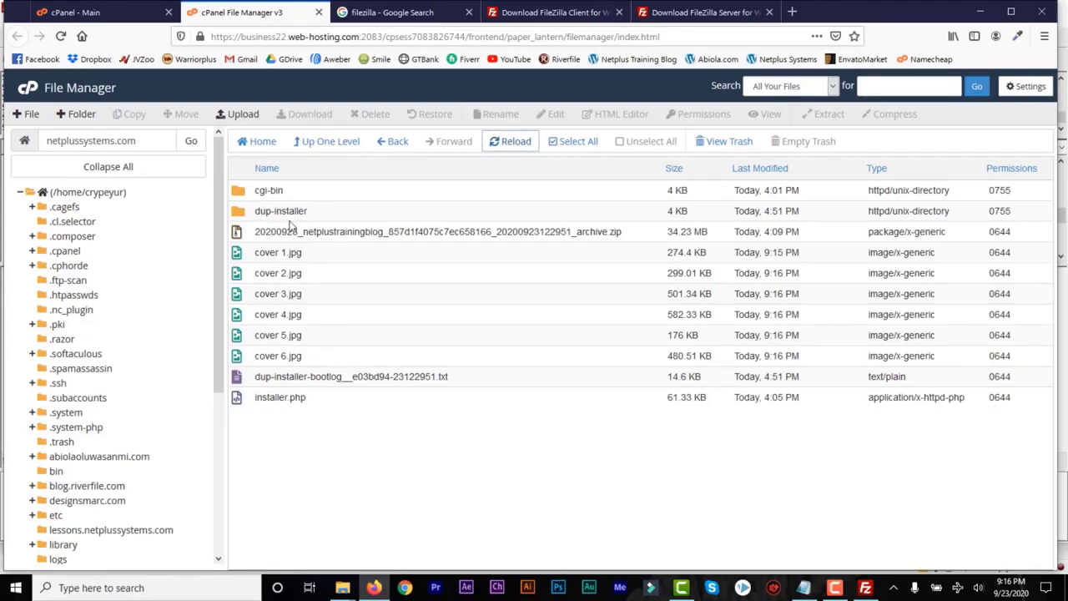
pyautogui.moveTo(441, 551)
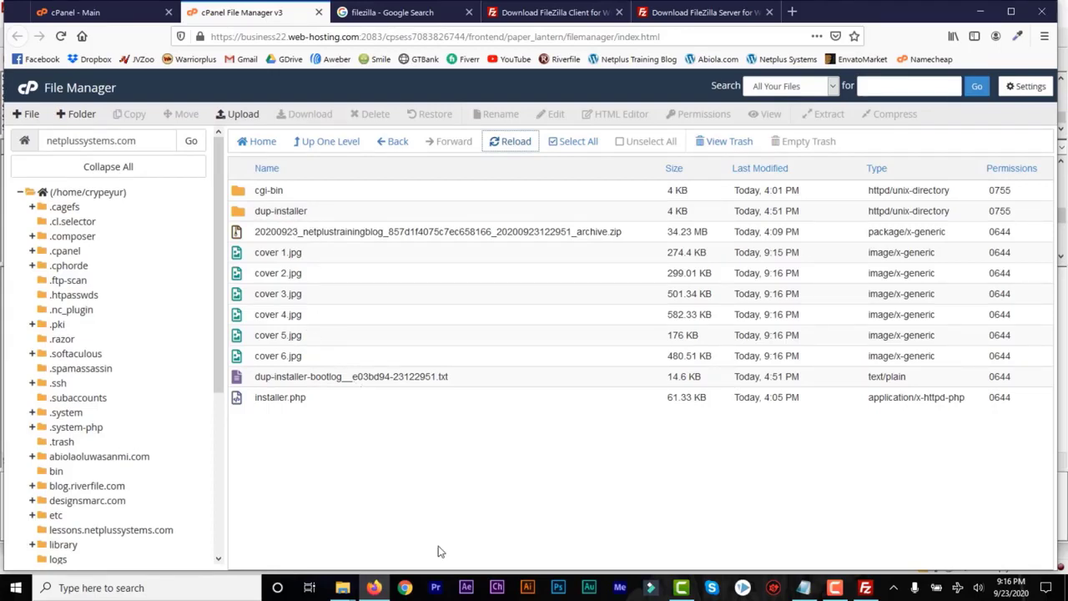
pyautogui.click(861, 586)
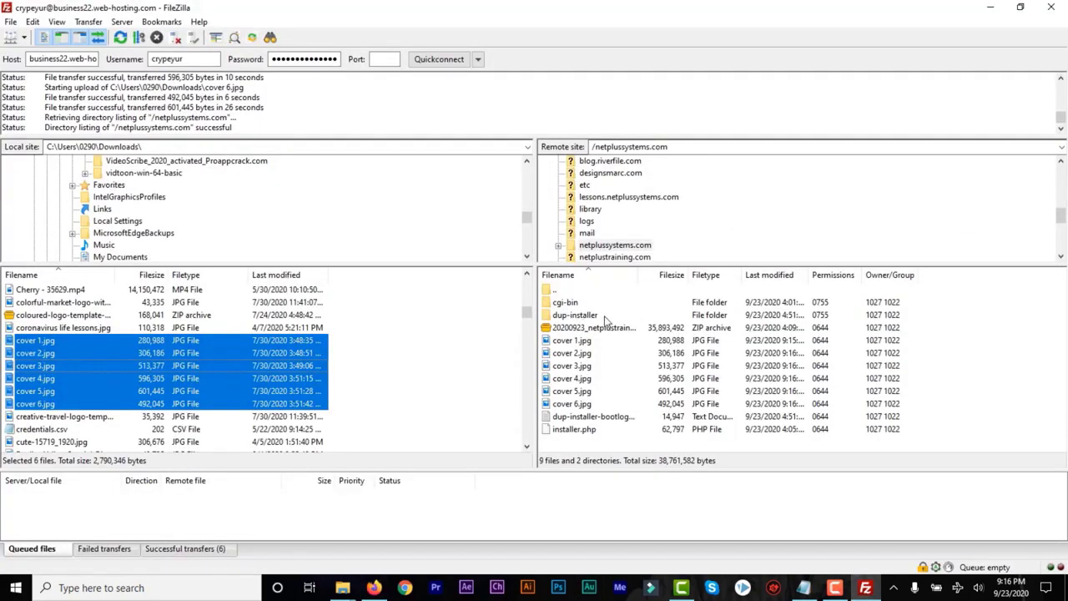
pyautogui.moveTo(1026, 232)
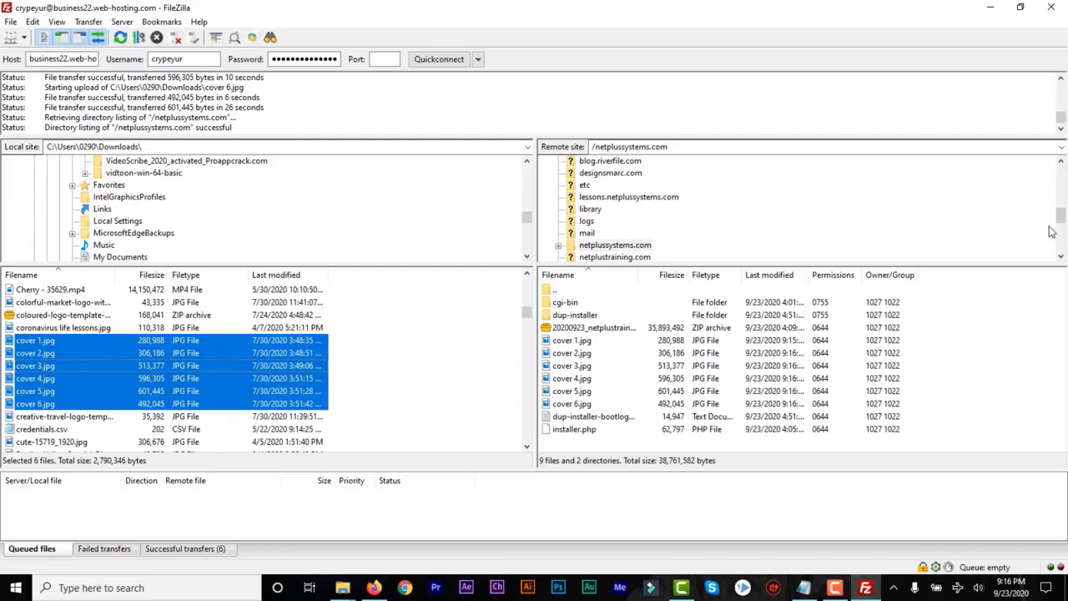
# Open netplustraining.com/wp-content/plugins in the remote tree, listing akismet, duplicator and index.php.
pyautogui.scroll(-3)
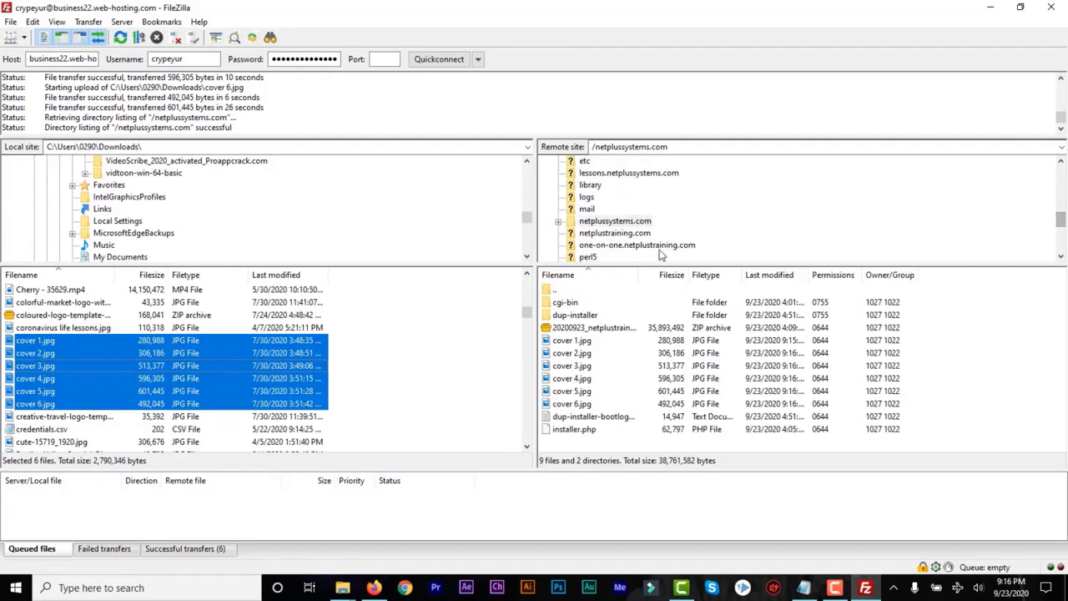
pyautogui.click(614, 234)
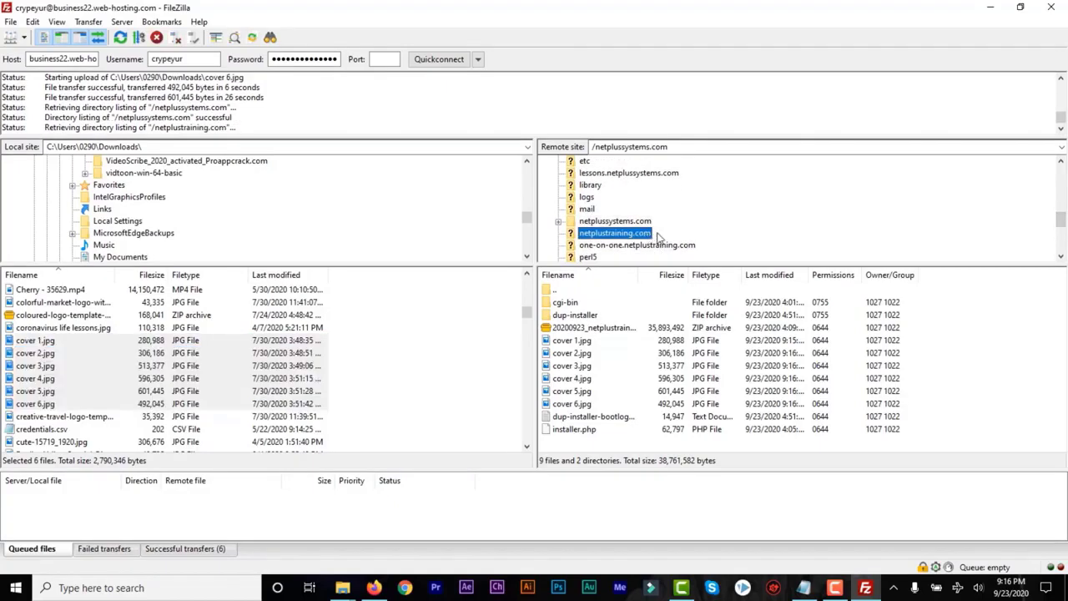
pyautogui.moveTo(629, 235)
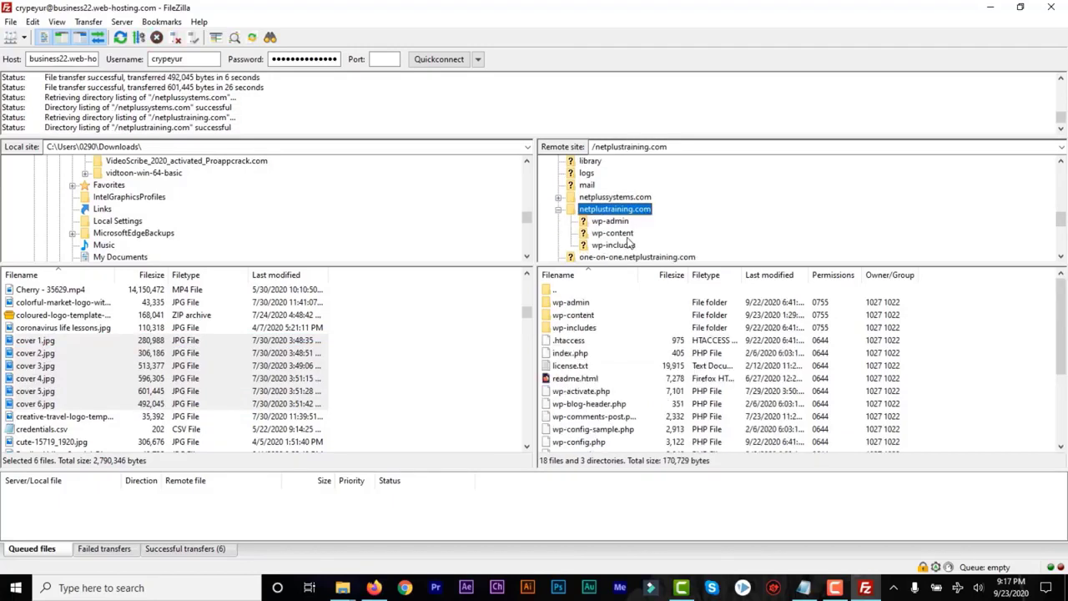
pyautogui.click(610, 234)
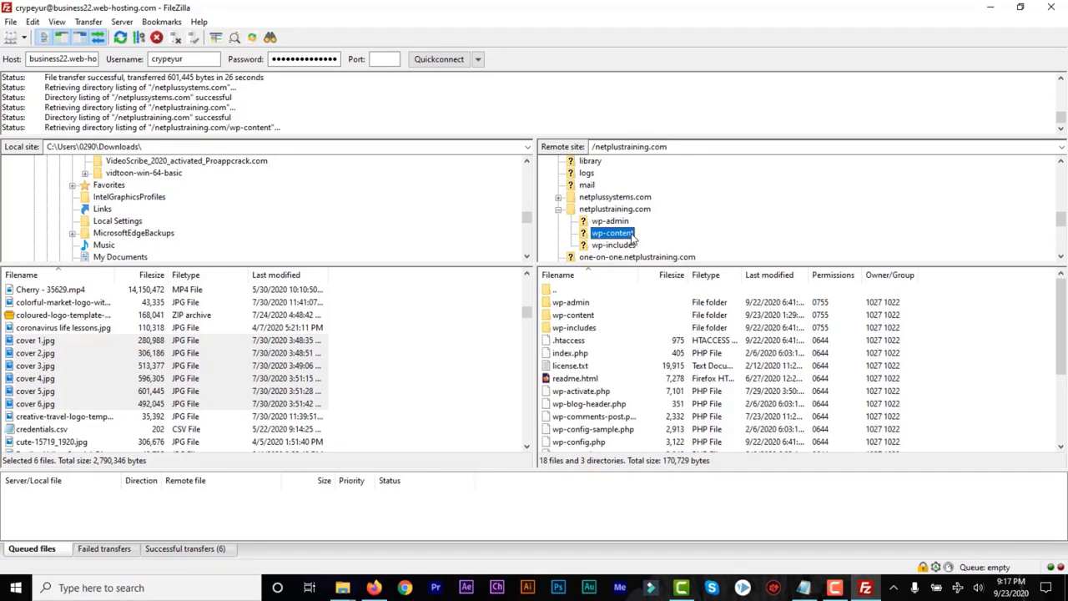
pyautogui.doubleClick(611, 233)
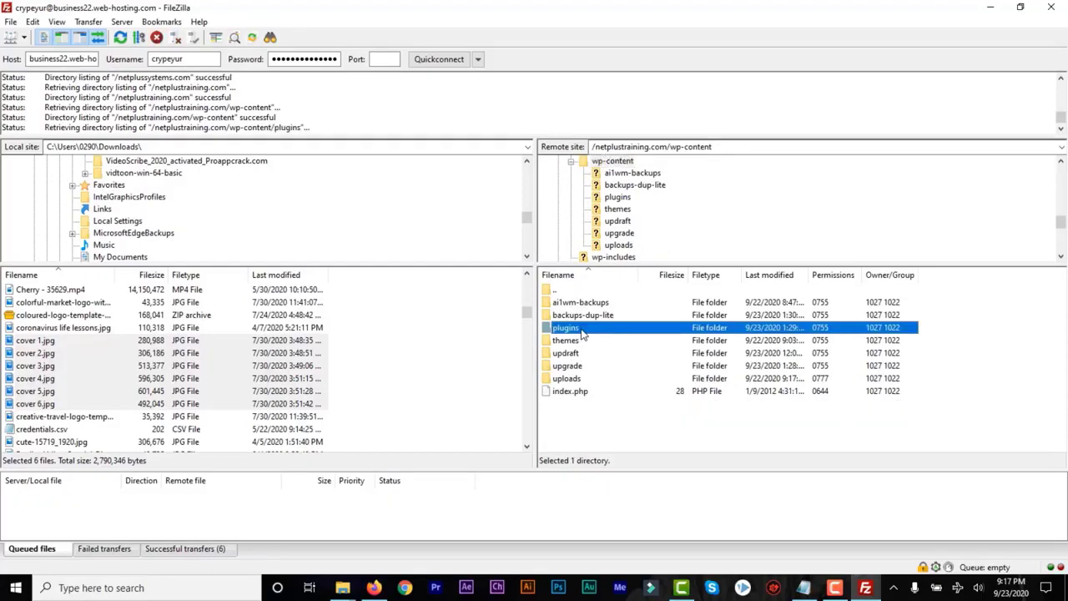
pyautogui.doubleClick(564, 327)
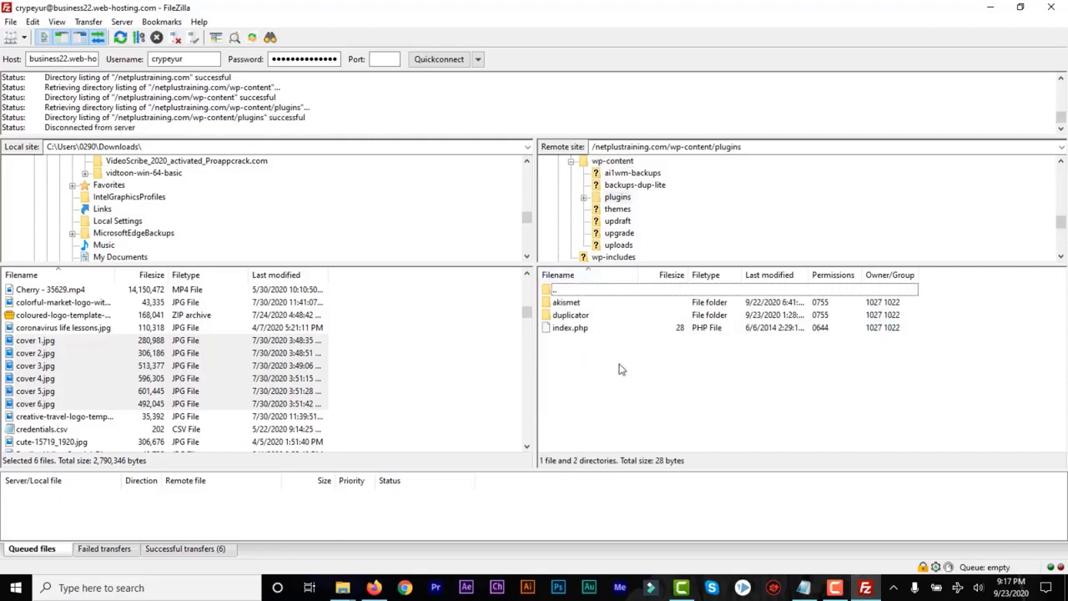
pyautogui.moveTo(606, 360)
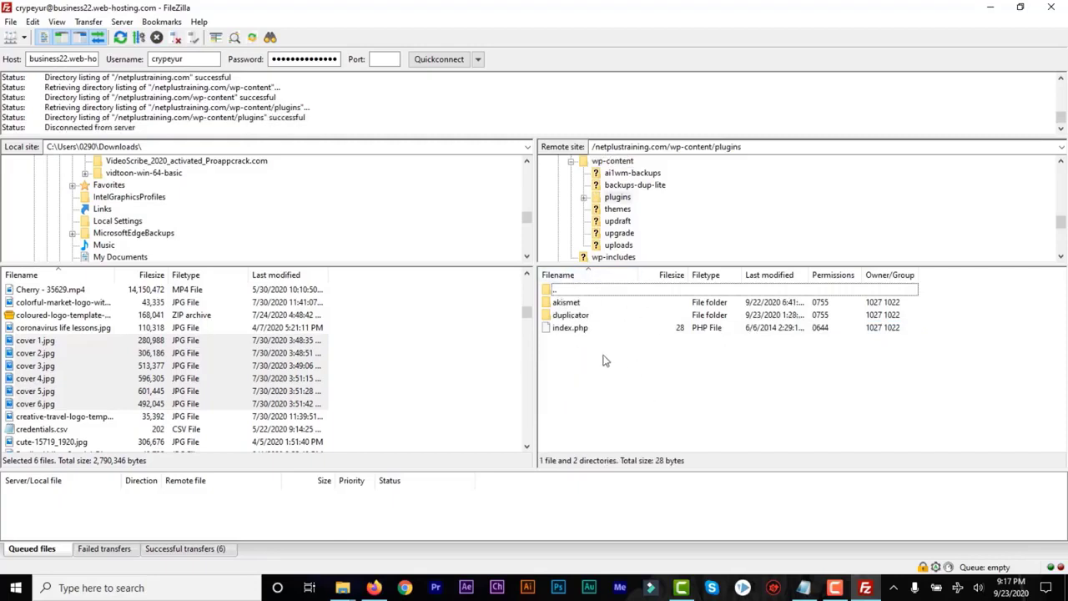
pyautogui.moveTo(358, 349)
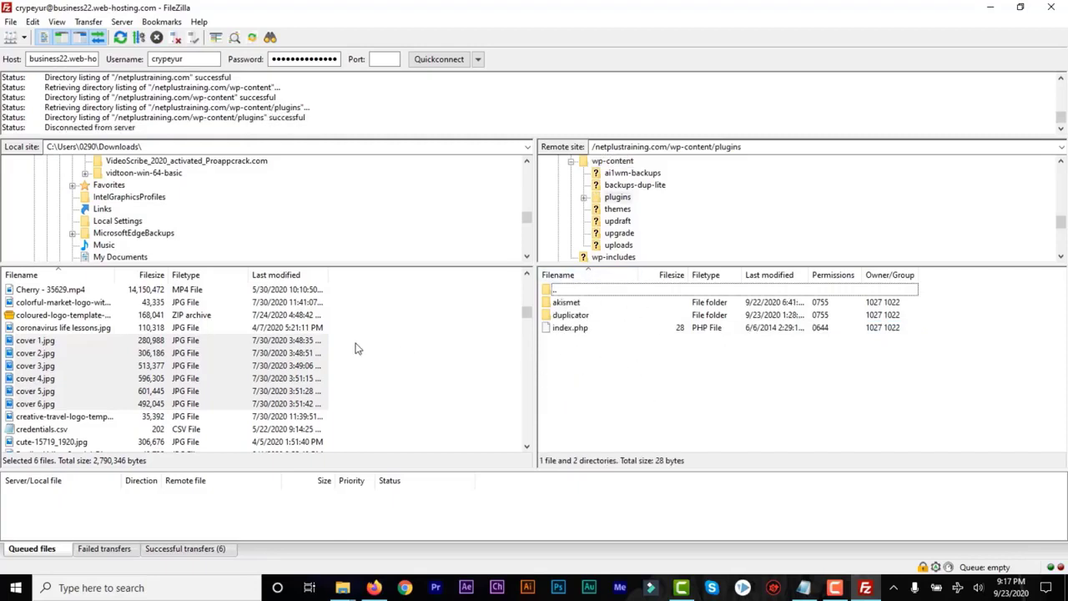
# Upload vidadz-v1.0.0.zip from Training Files to the remote wp-content/plugins folder.
pyautogui.click(107, 221)
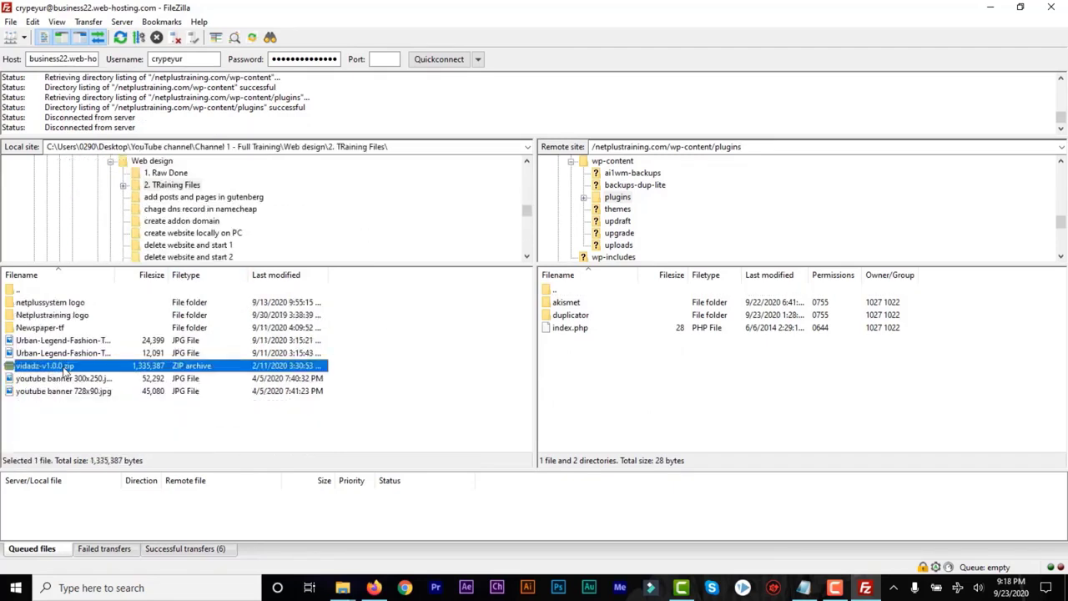
pyautogui.moveTo(207, 370)
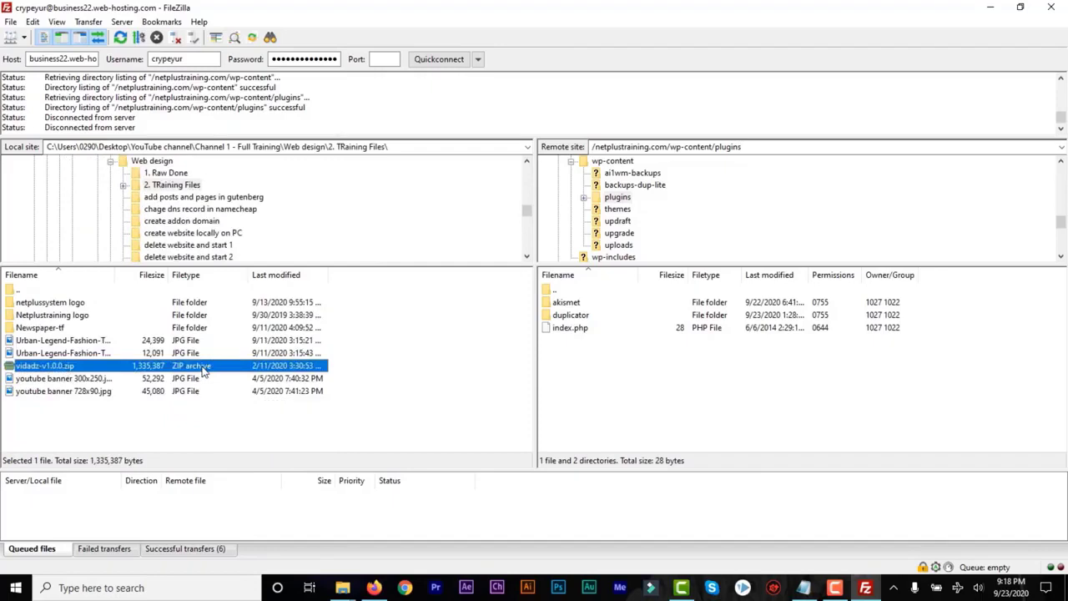
pyautogui.rightClick(46, 365)
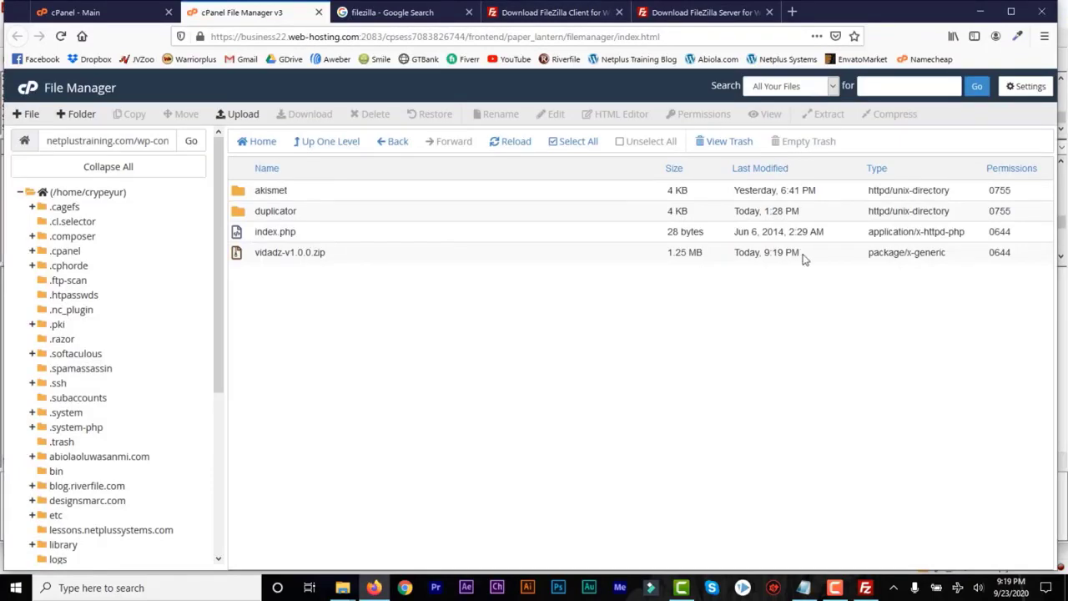
pyautogui.click(291, 252)
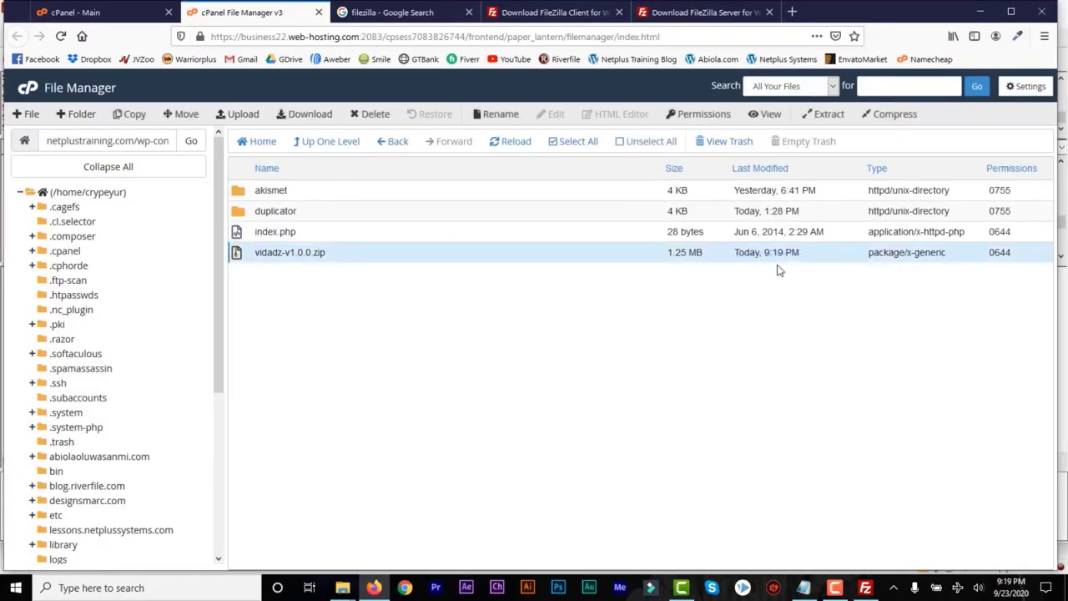
pyautogui.moveTo(895, 510)
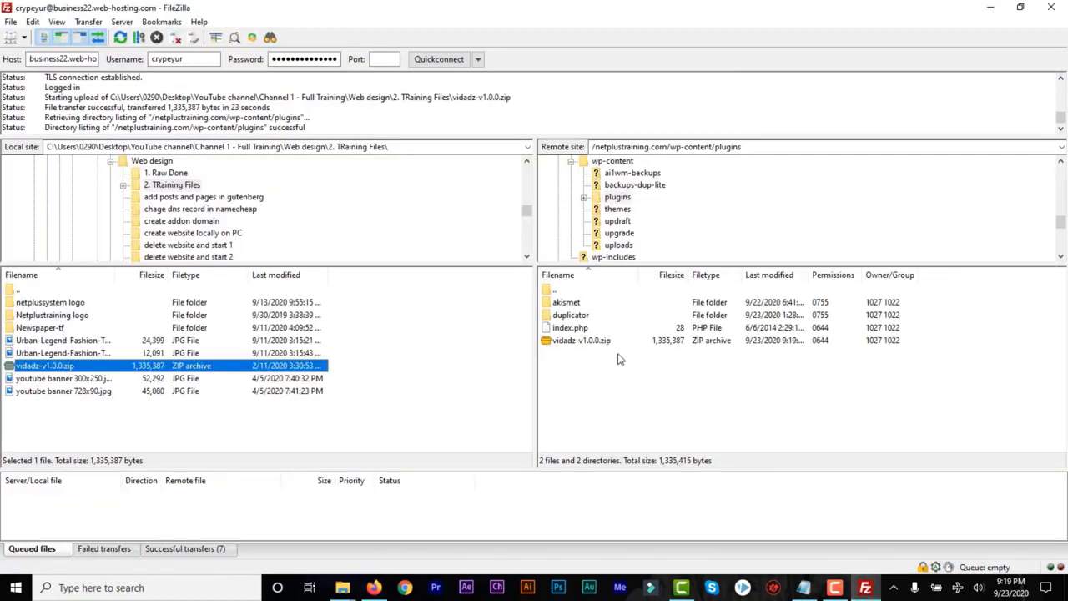
pyautogui.moveTo(440, 534)
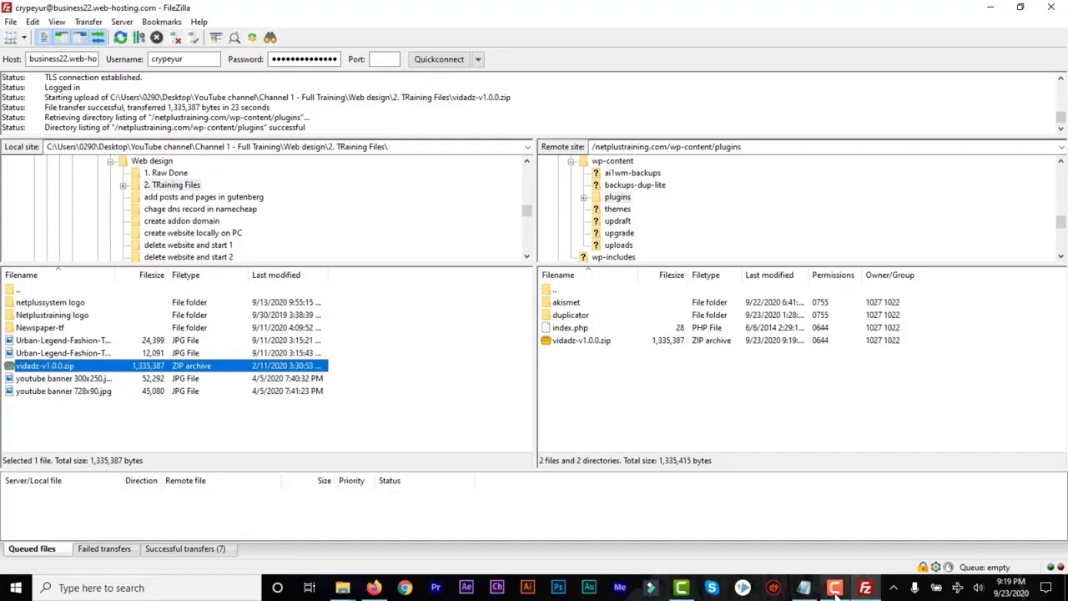
pyautogui.moveTo(595, 346)
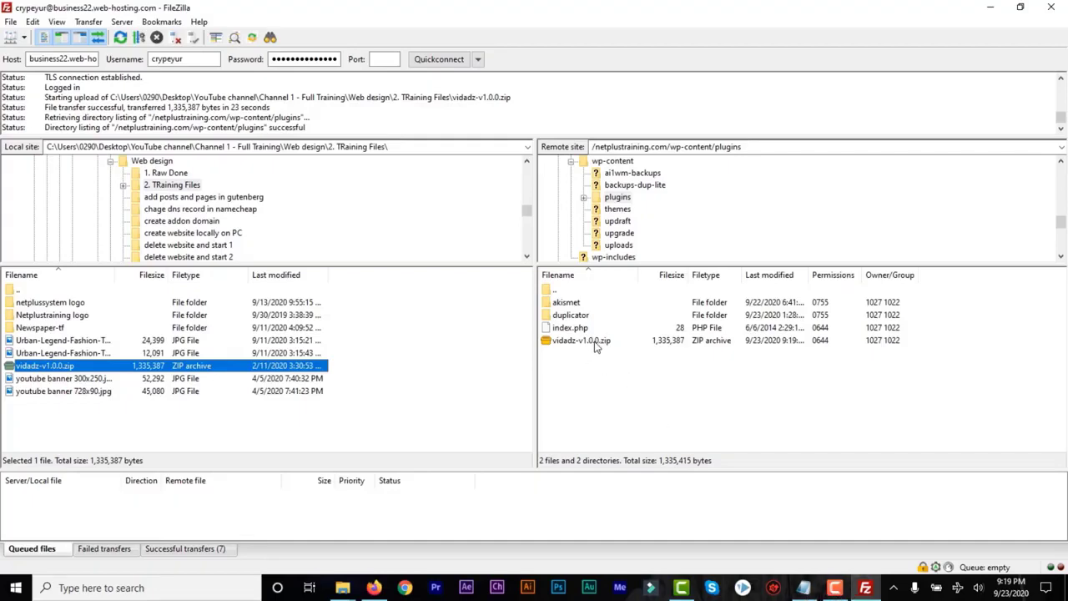
pyautogui.moveTo(391, 511)
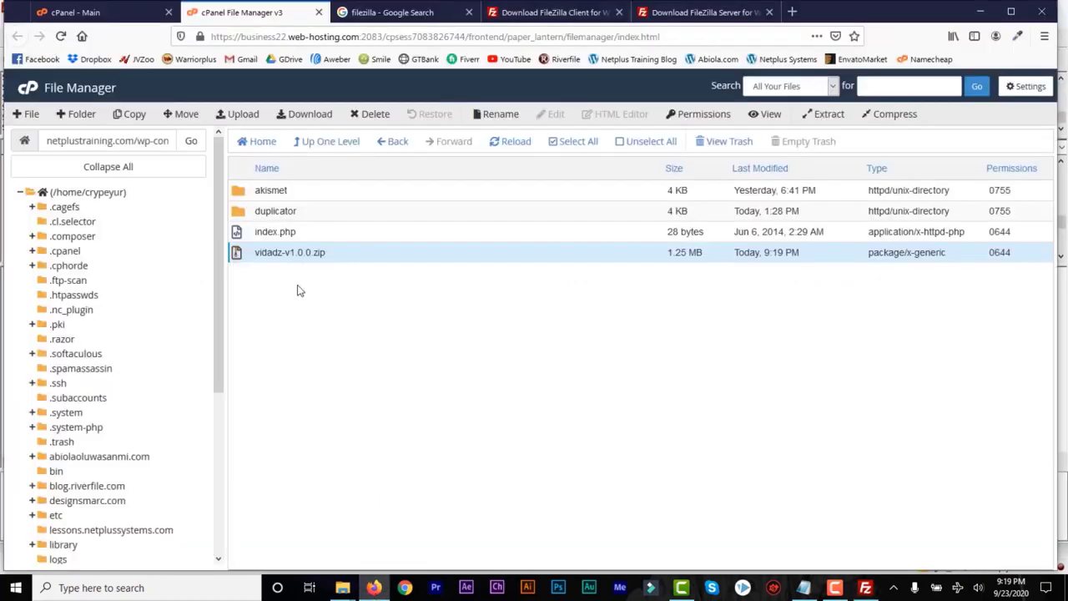
# Extract vidadz-v1.0.0.zip into the plugins folder and dismiss the results.
pyautogui.click(325, 259)
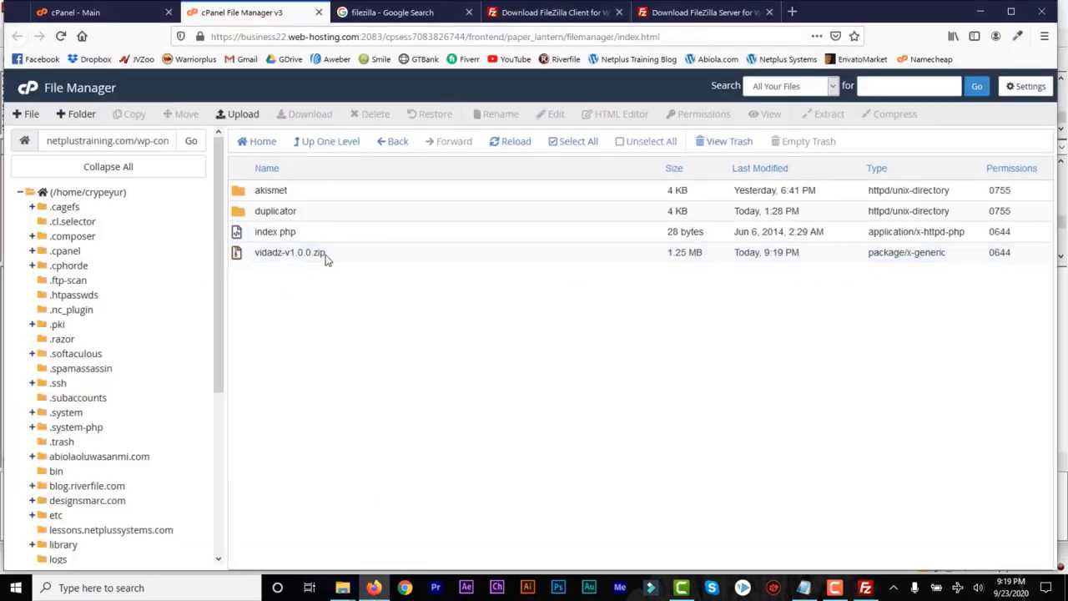
pyautogui.rightClick(287, 252)
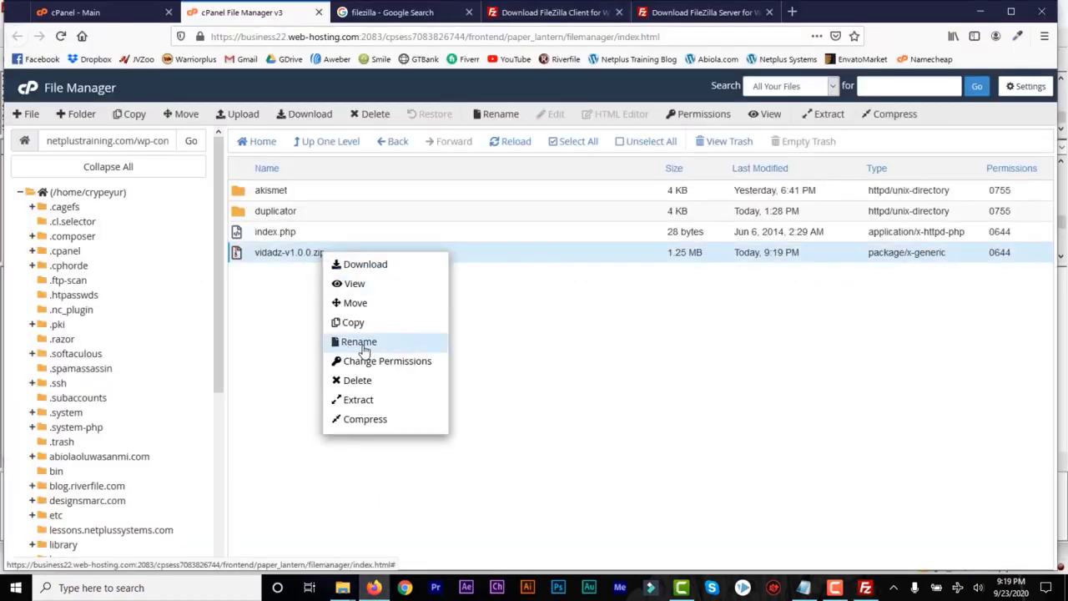
pyautogui.click(358, 401)
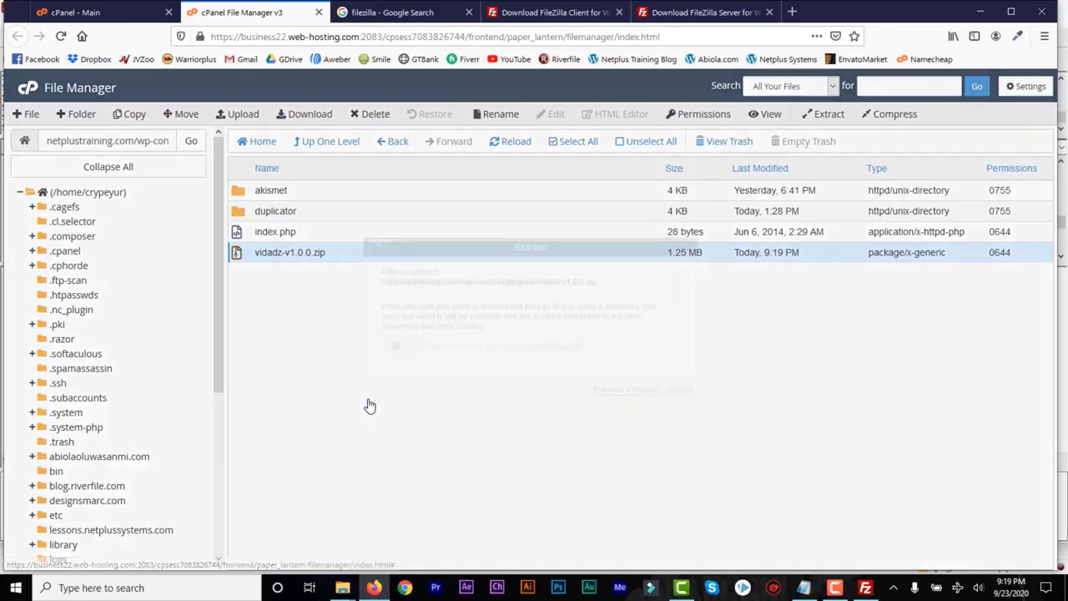
pyautogui.click(822, 114)
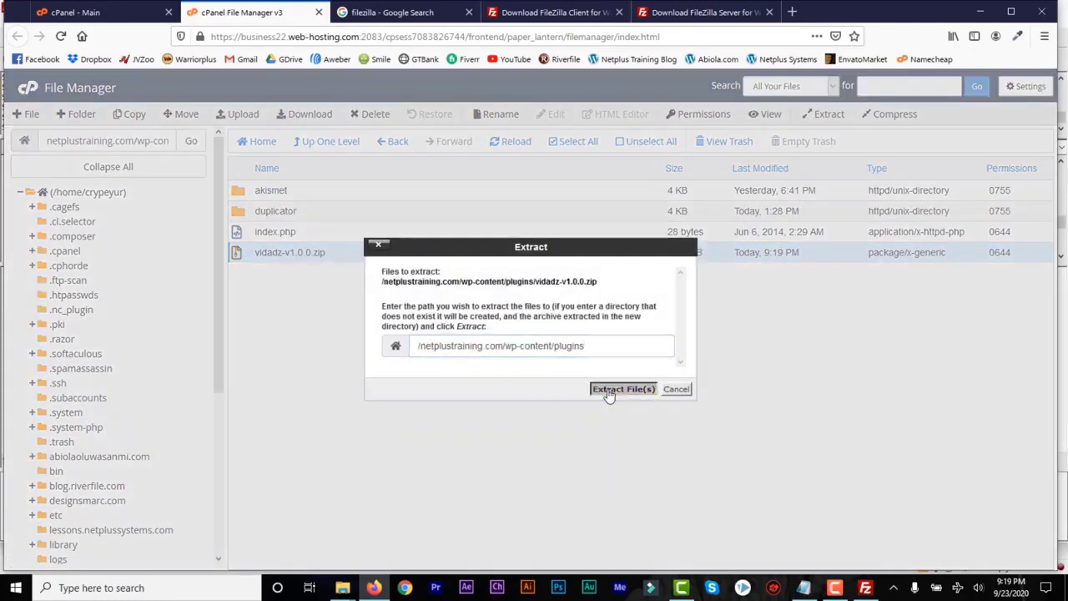
pyautogui.click(624, 389)
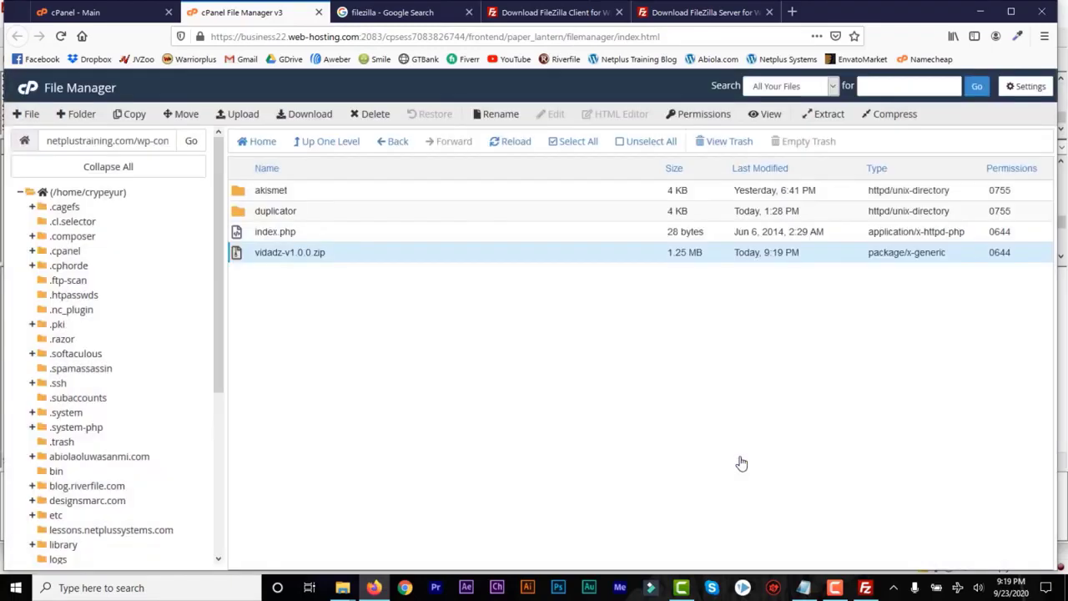
# Reload the listing to show the vidadz folder, then start deleting the original zip.
pyautogui.click(511, 140)
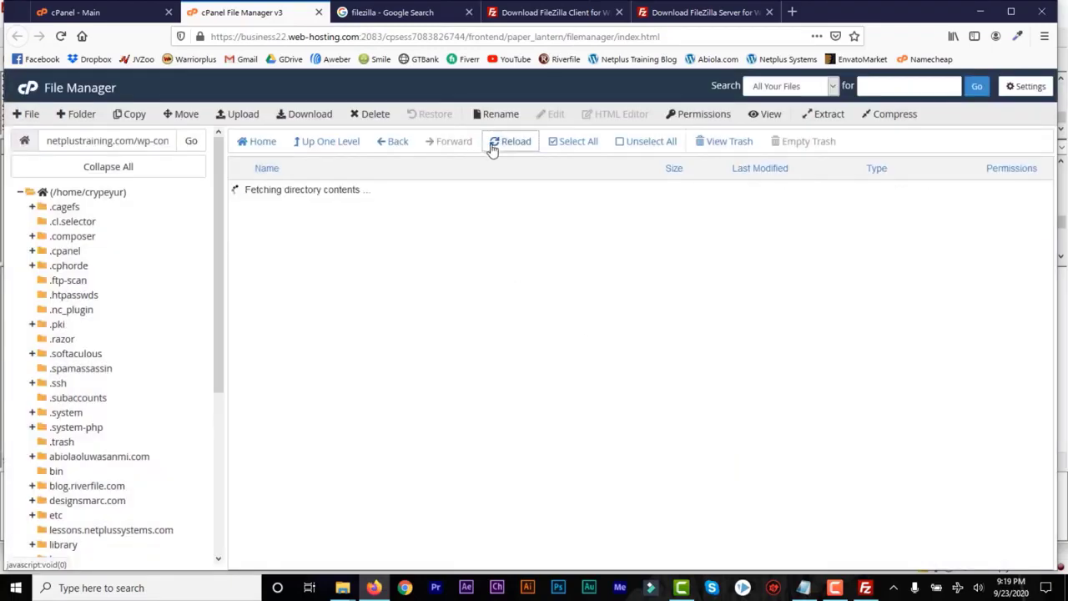
pyautogui.click(509, 141)
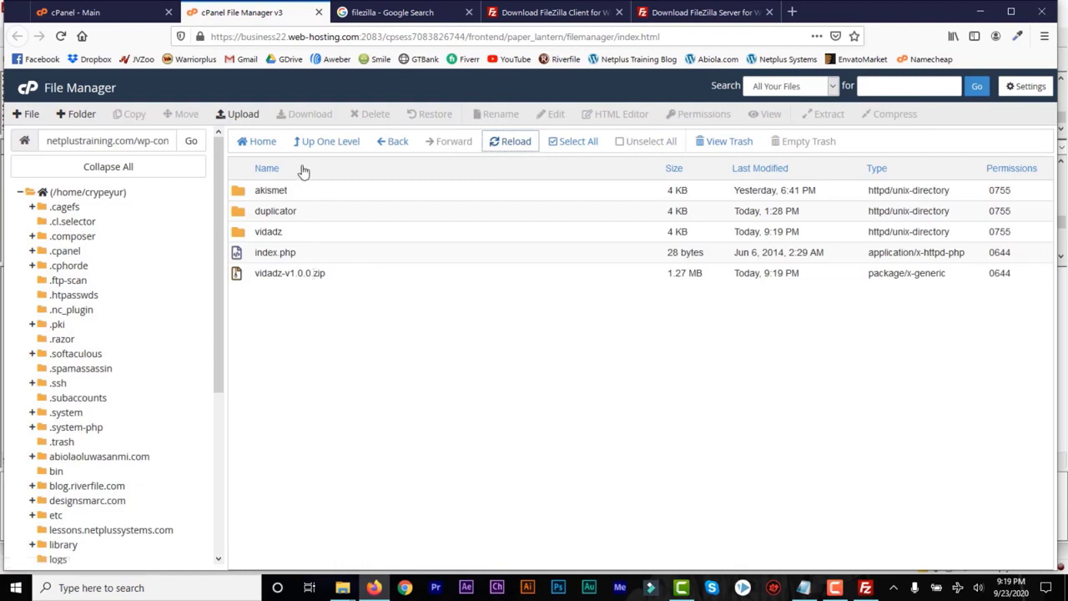
pyautogui.click(267, 230)
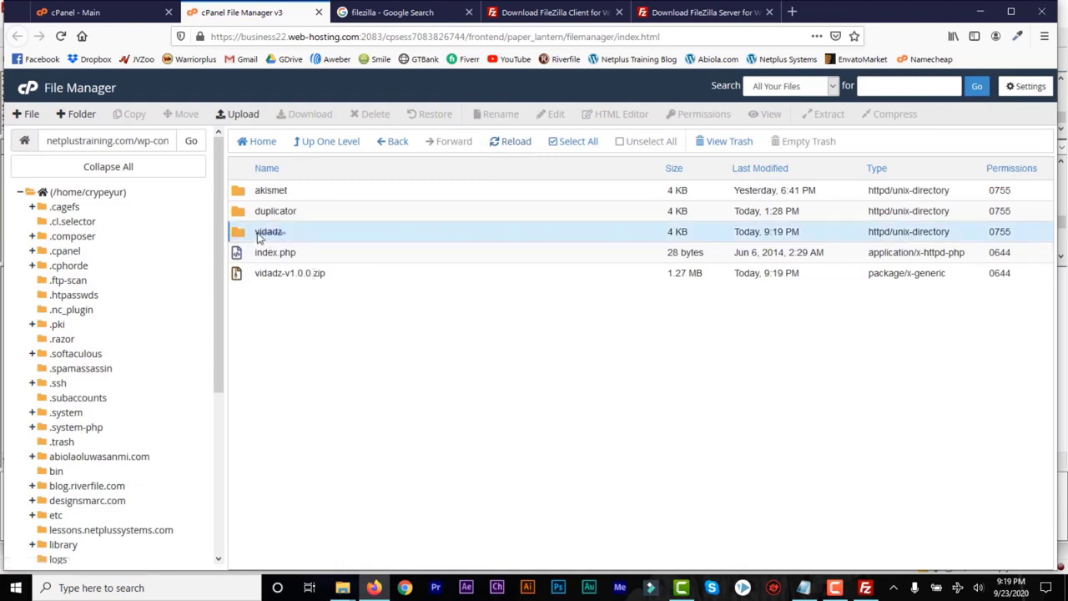
pyautogui.click(290, 274)
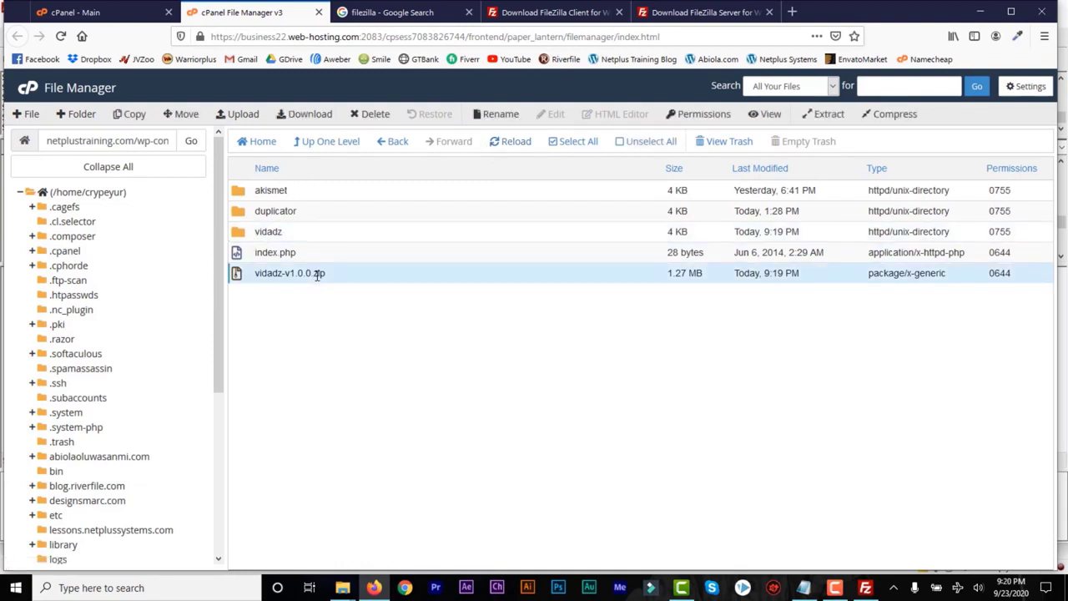
pyautogui.rightClick(290, 274)
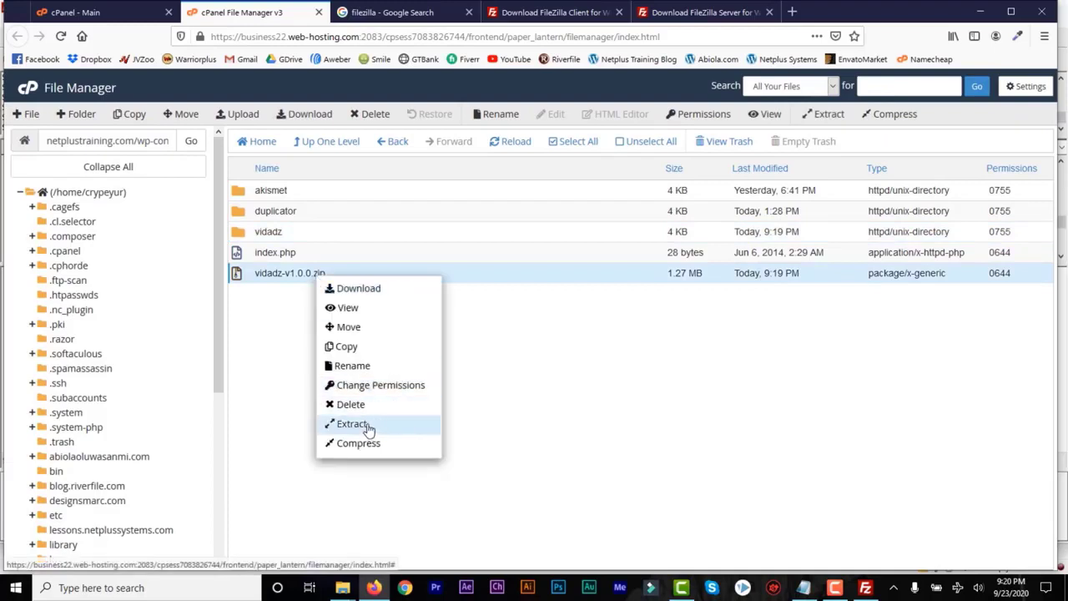
pyautogui.click(352, 404)
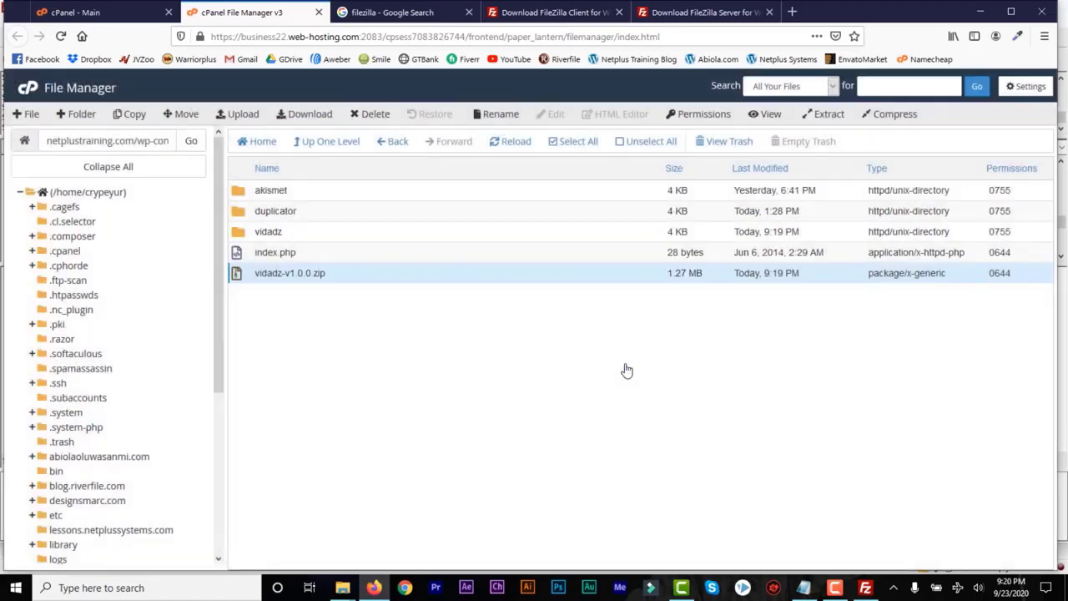
# Confirm deleting vidadz-v1.0.0.zip, then view the remote themes folder in FileZilla.
pyautogui.click(369, 113)
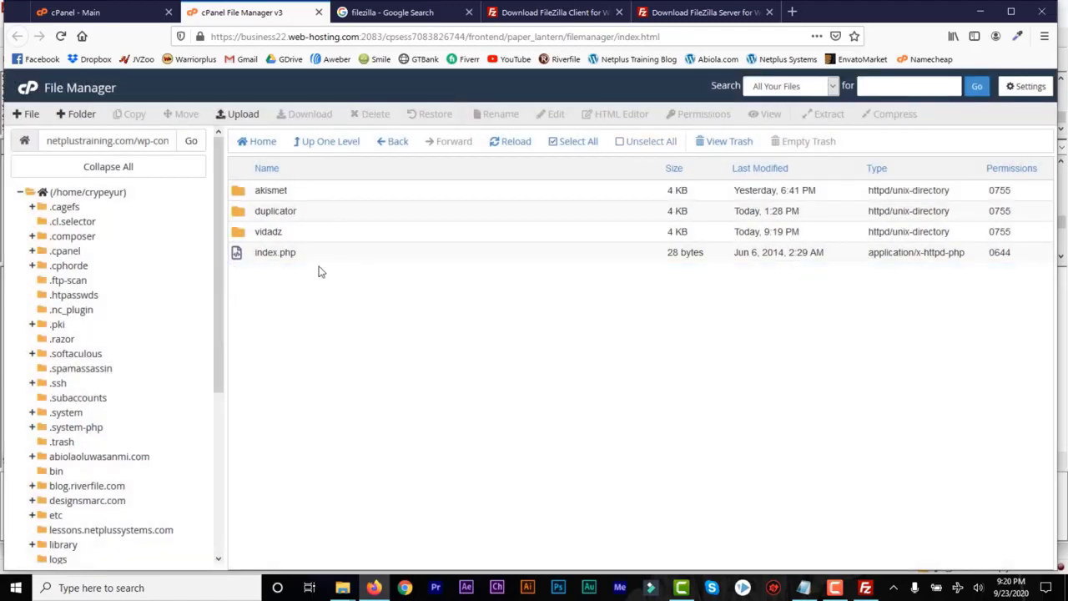
pyautogui.click(864, 587)
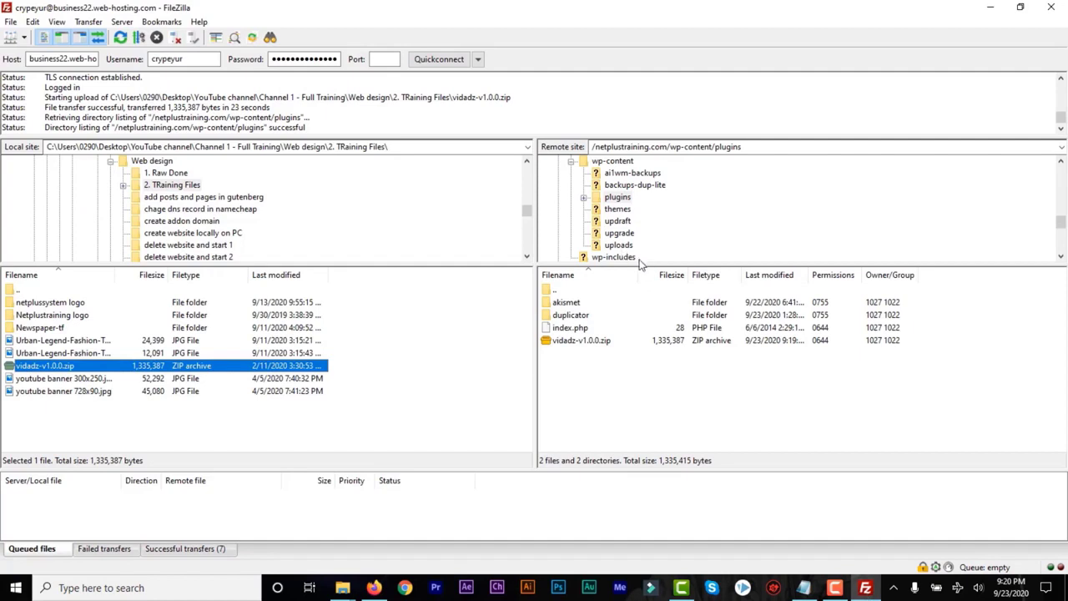
pyautogui.moveTo(677, 299)
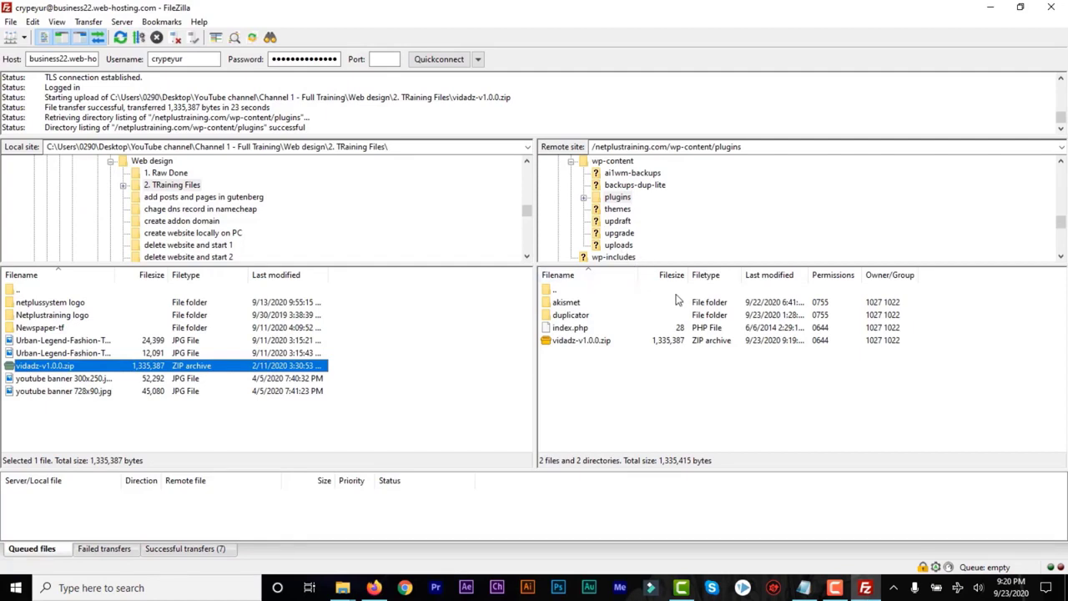
pyautogui.click(618, 208)
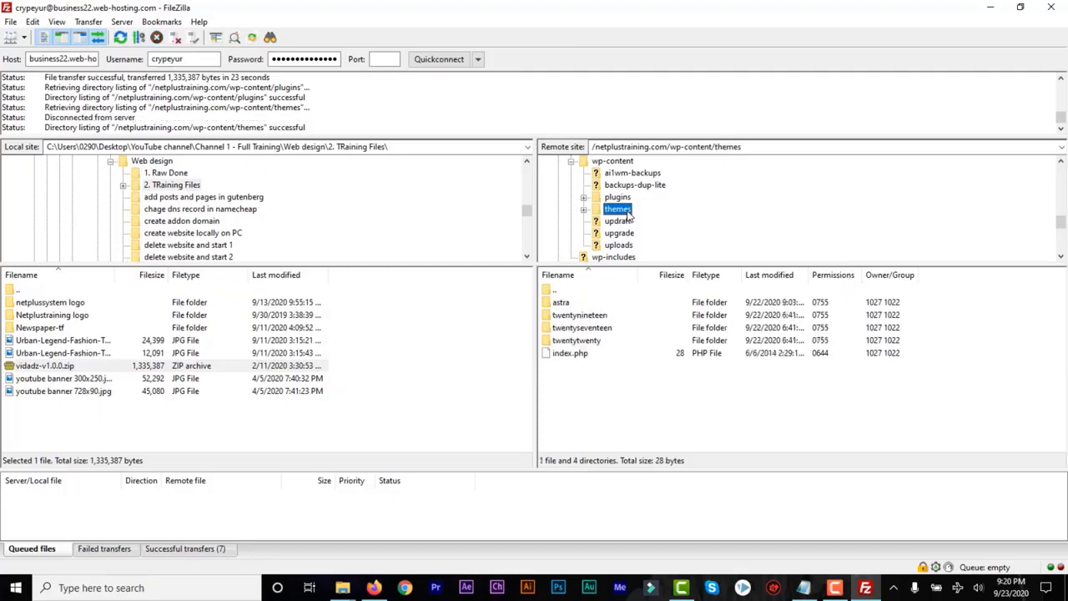
# Check the remote plugins folder and cPanel listing, then select the local Newspaper-tf folder.
pyautogui.click(618, 197)
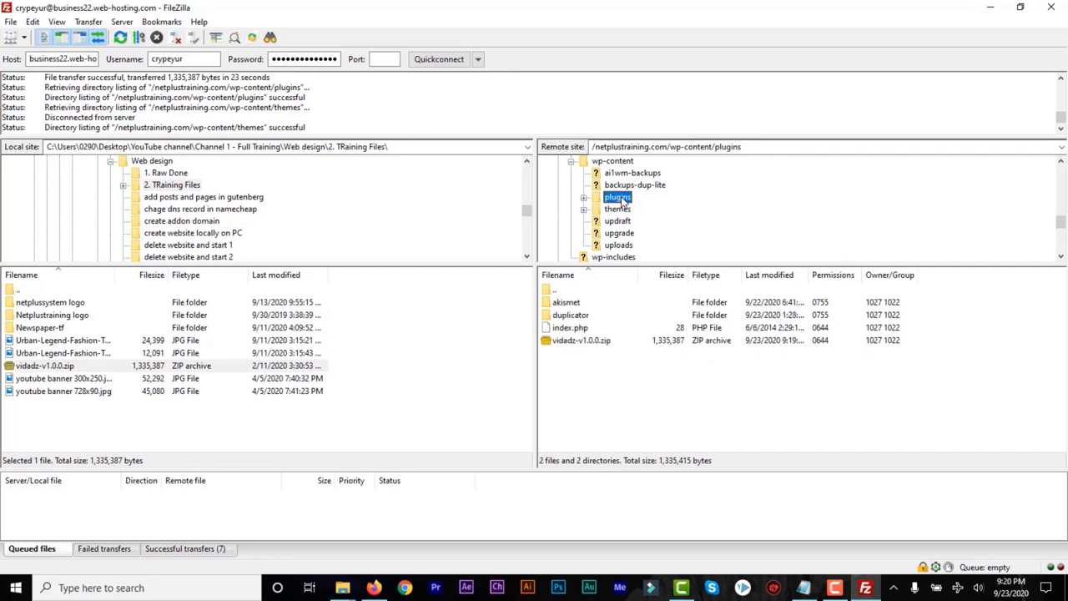
pyautogui.moveTo(609, 351)
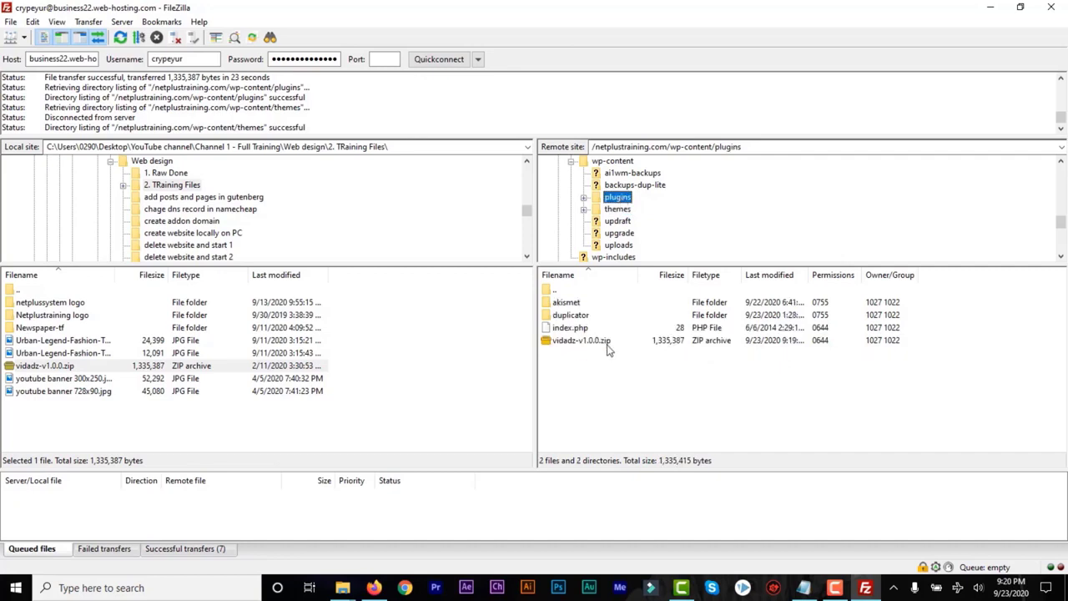
pyautogui.moveTo(637, 380)
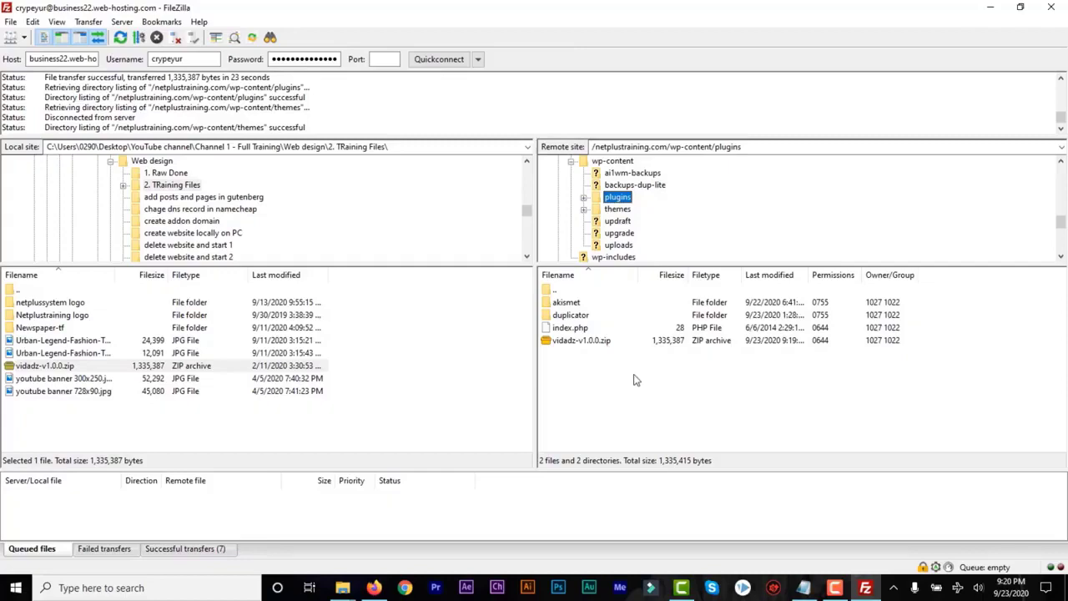
pyautogui.click(374, 587)
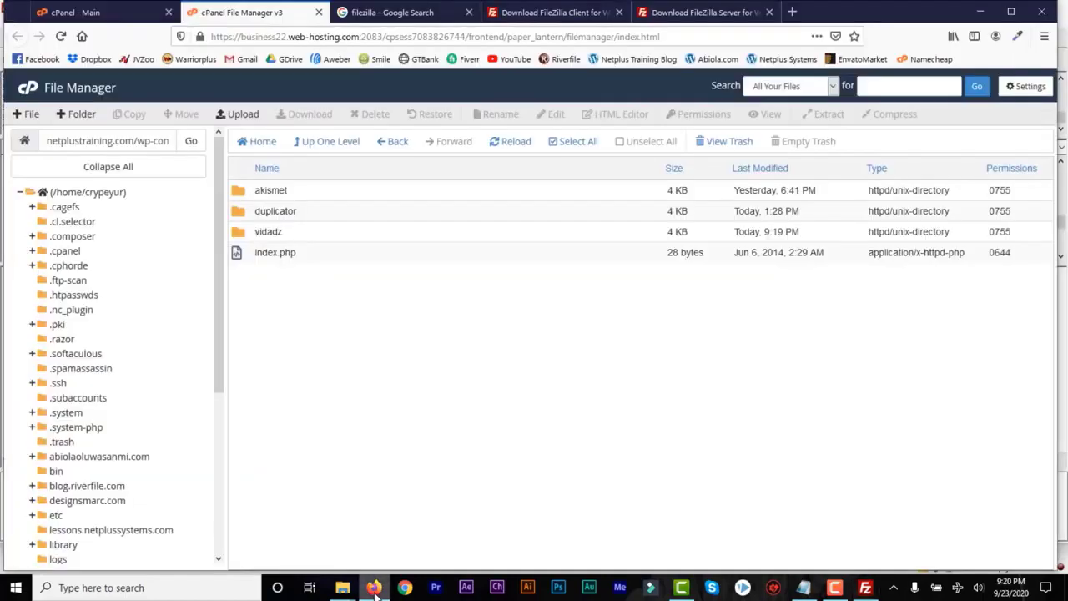
pyautogui.moveTo(337, 285)
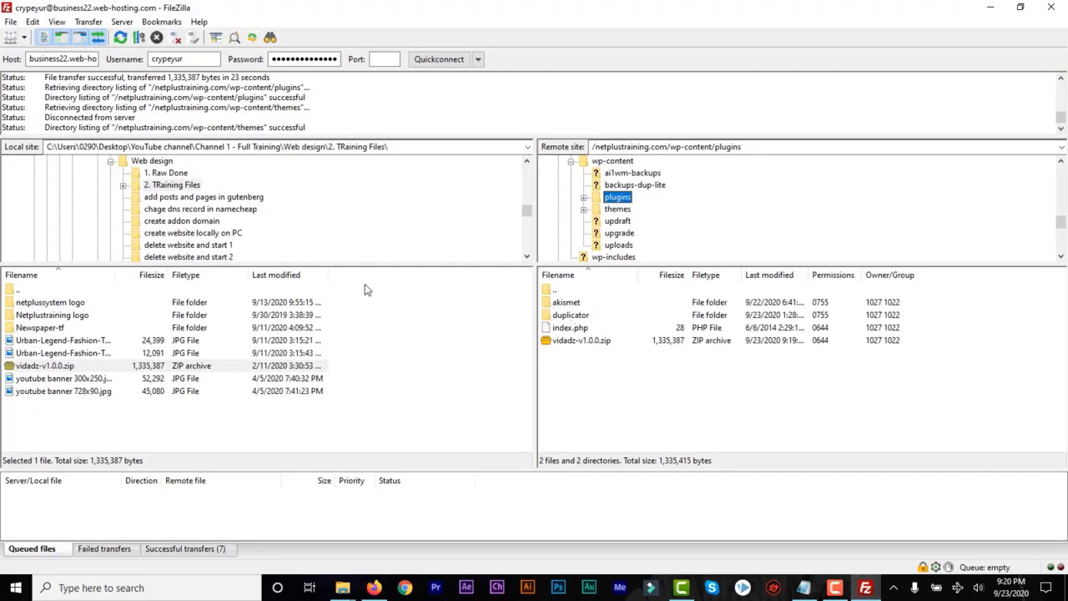
pyautogui.moveTo(617, 208)
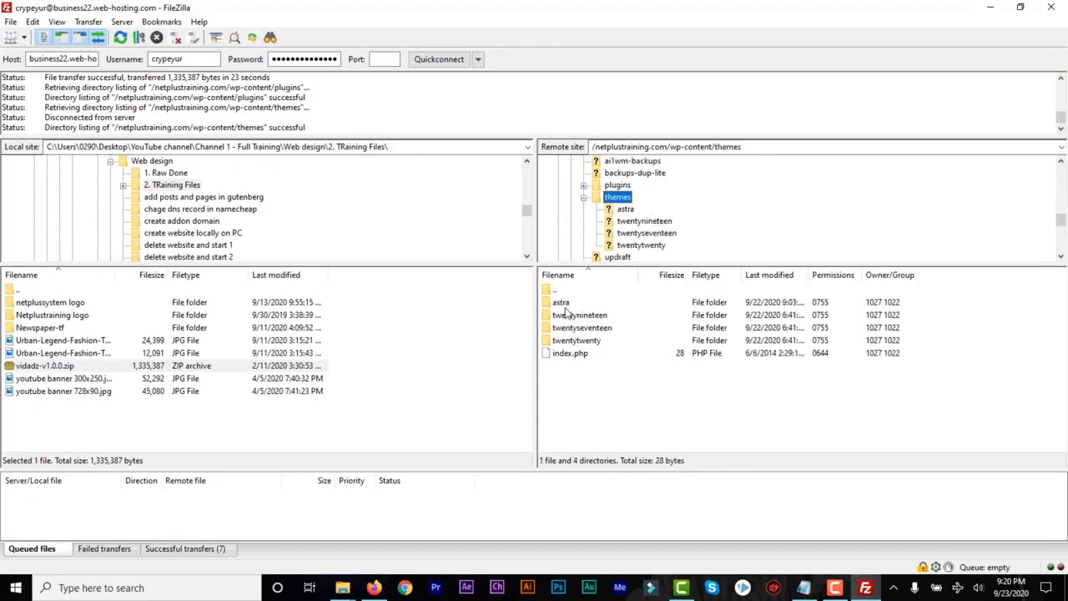
pyautogui.moveTo(34, 378)
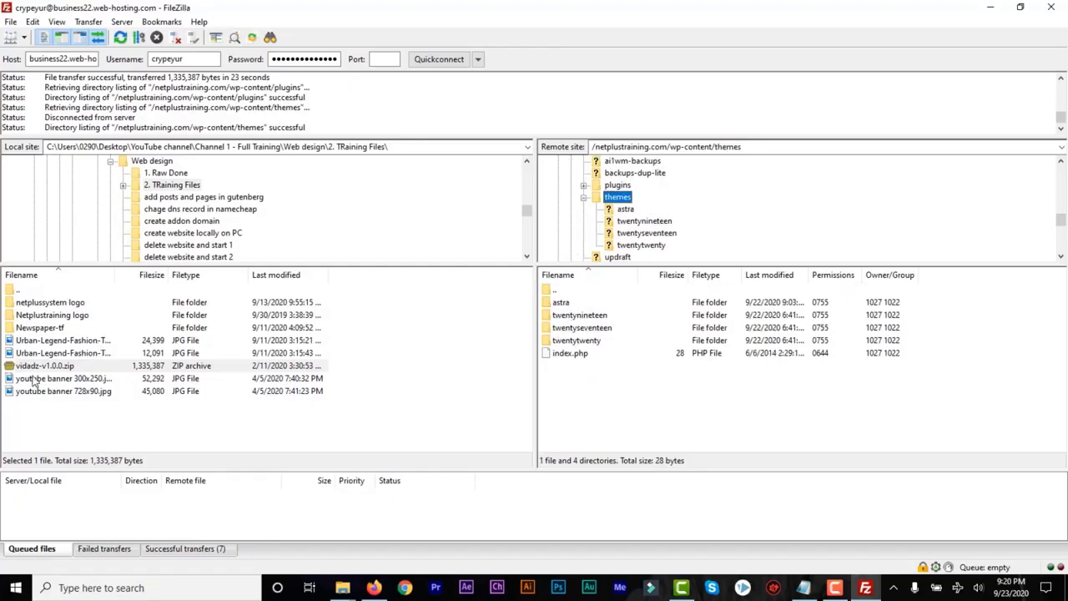
pyautogui.click(50, 329)
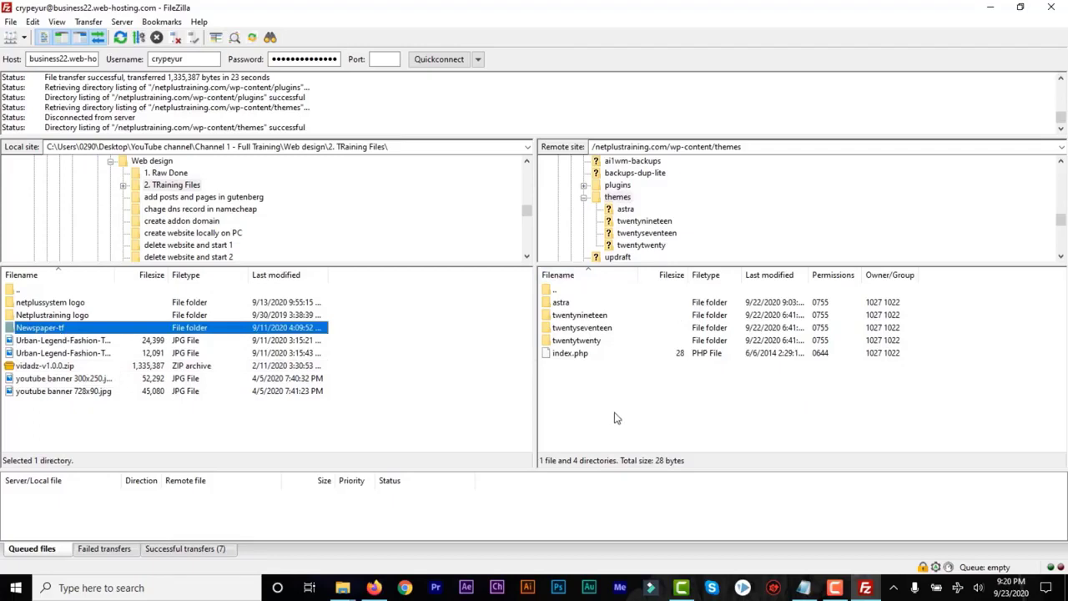
pyautogui.moveTo(484, 454)
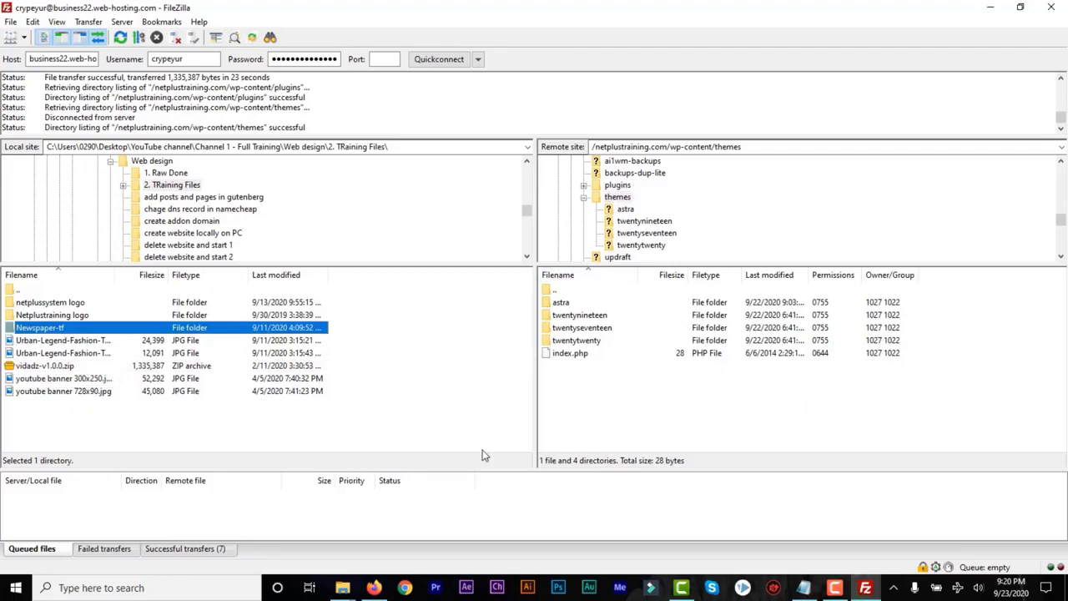
pyautogui.moveTo(251, 161)
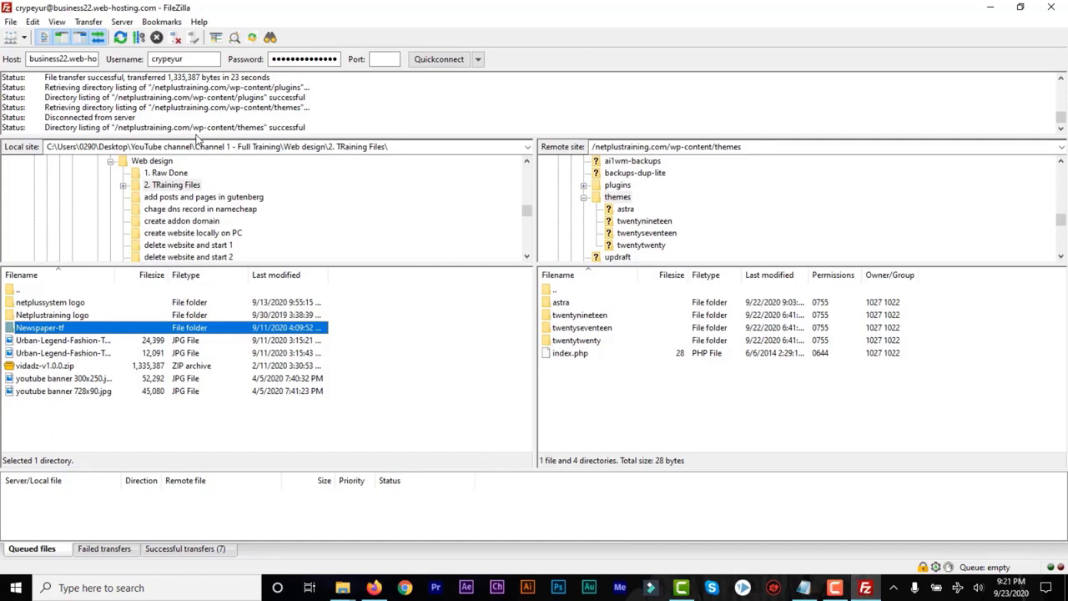
pyautogui.moveTo(580, 269)
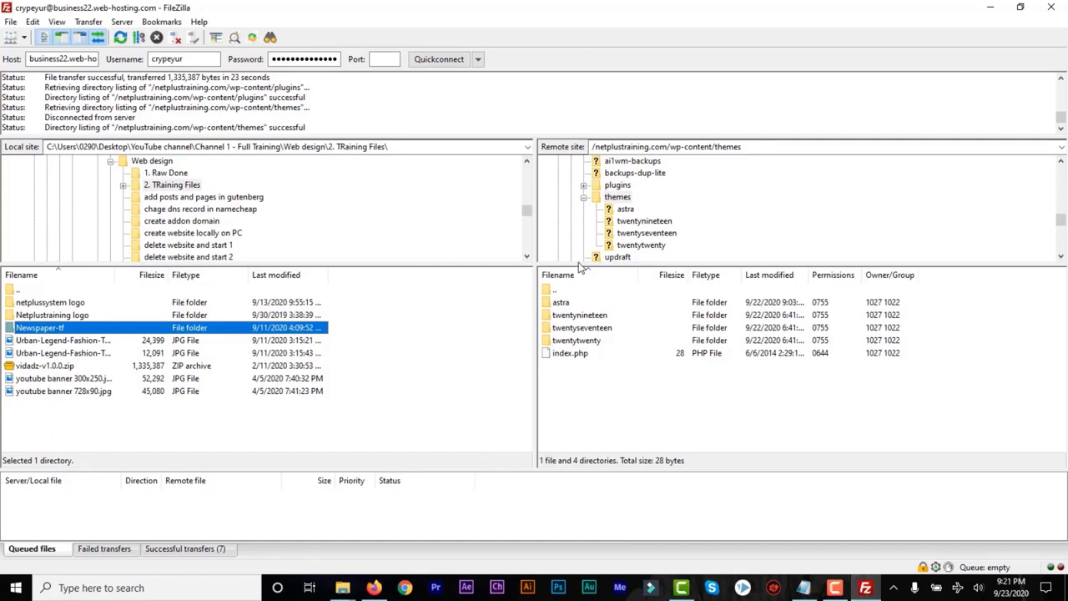